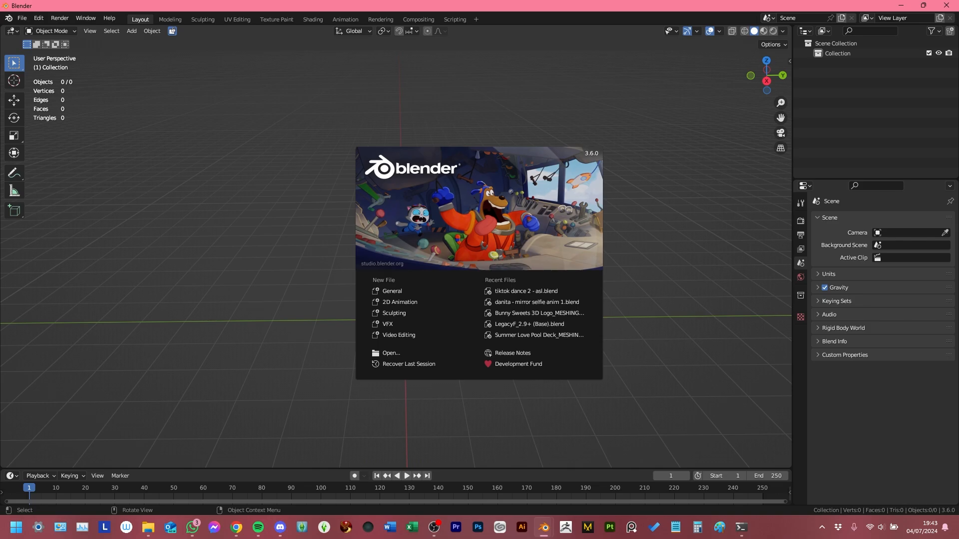
Step: Load tiktok dance 2 - asl.blend from Recent Files and play the dance through, then rewind to the start
{"action": "left_click", "coordinate": [525, 291]}
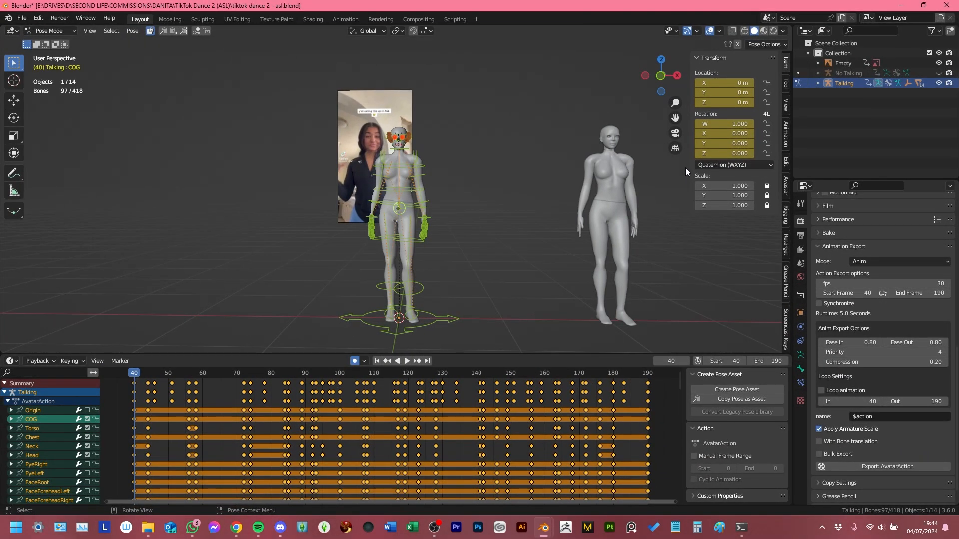
{"action": "mouse_move", "coordinate": [498, 183]}
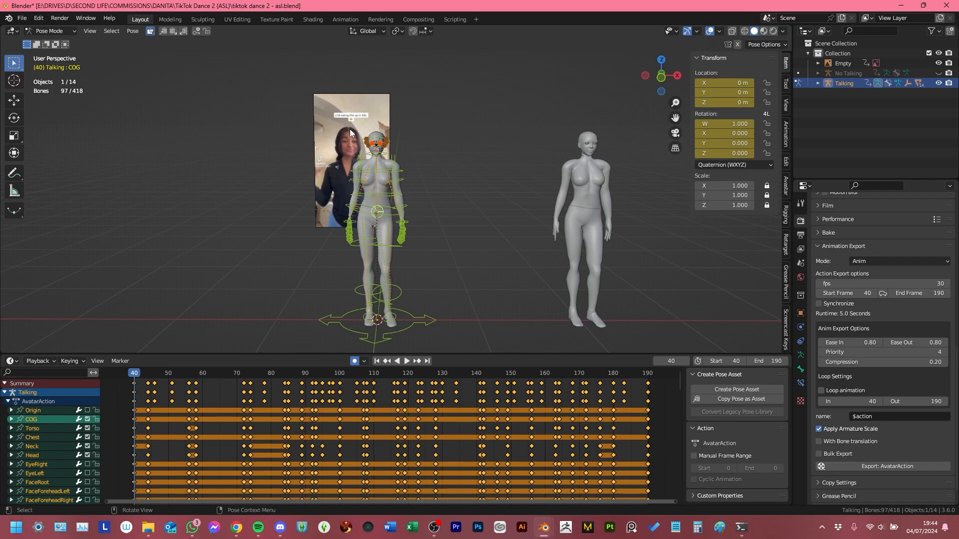
{"action": "left_click", "coordinate": [406, 361]}
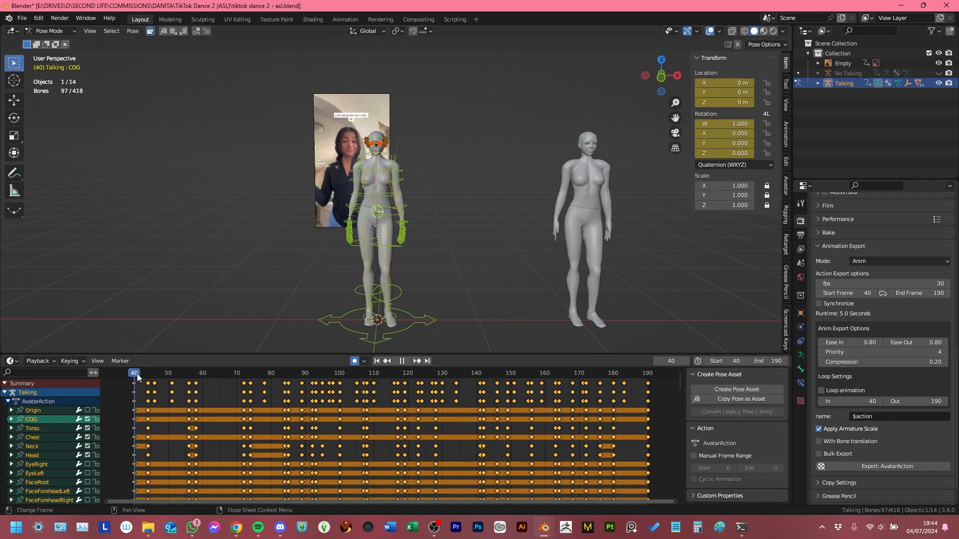
{"action": "left_click", "coordinate": [299, 373]}
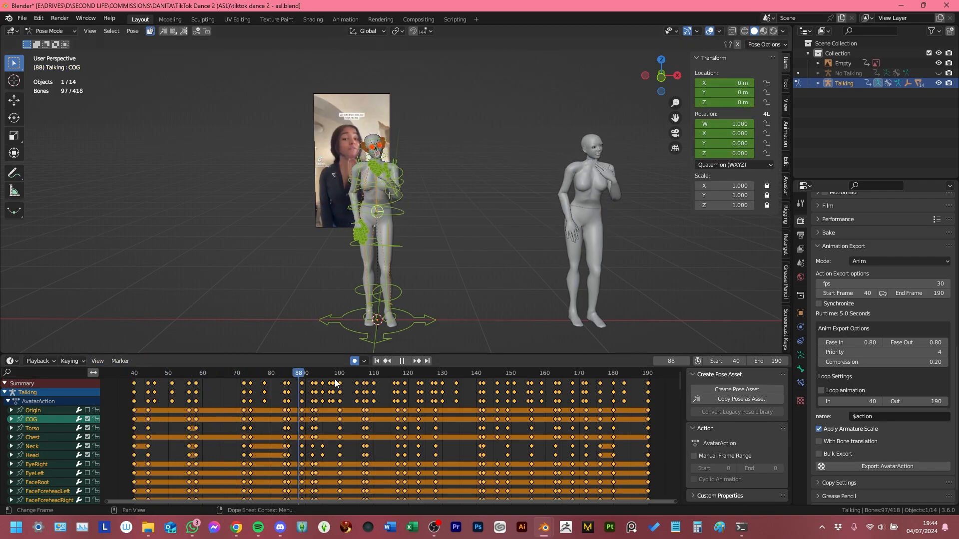
{"action": "left_click", "coordinate": [547, 373]}
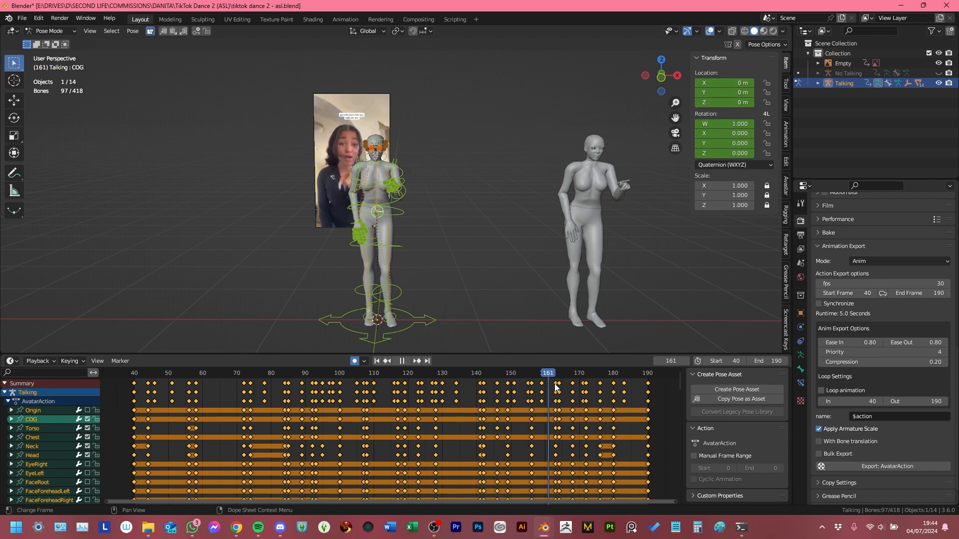
{"action": "left_click", "coordinate": [660, 373]}
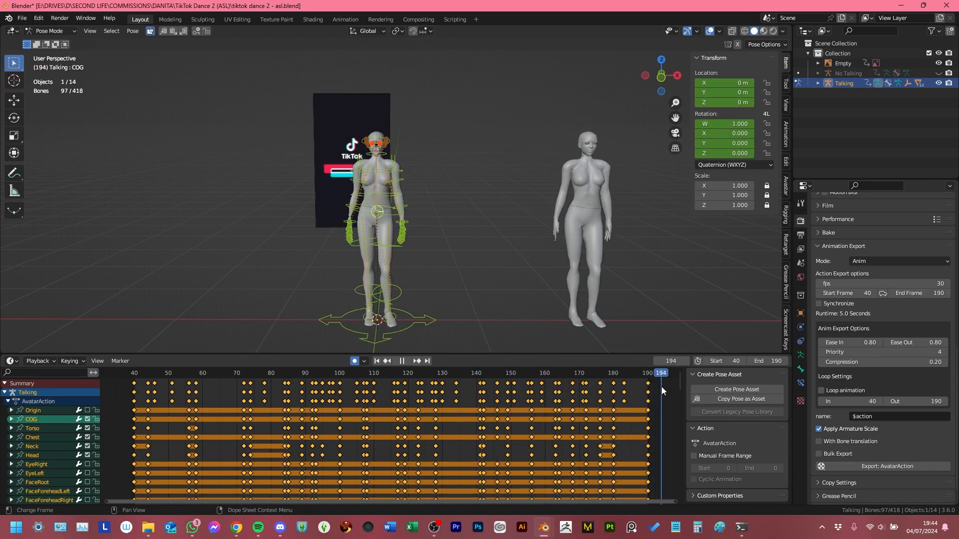
{"action": "left_click", "coordinate": [148, 373]}
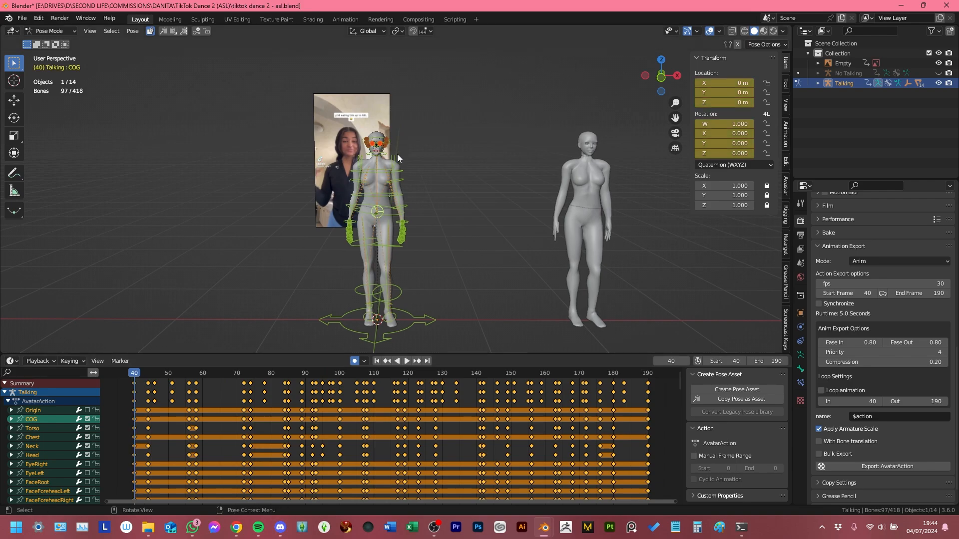
{"action": "mouse_move", "coordinate": [650, 202]}
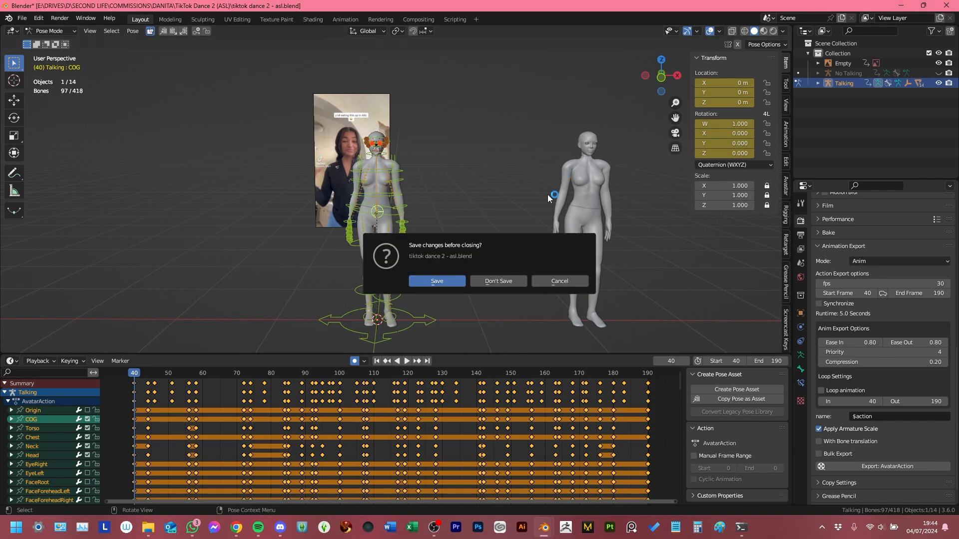
Step: Choose Don't Save so the dance project closes into a new empty General scene
{"action": "left_click", "coordinate": [498, 281]}
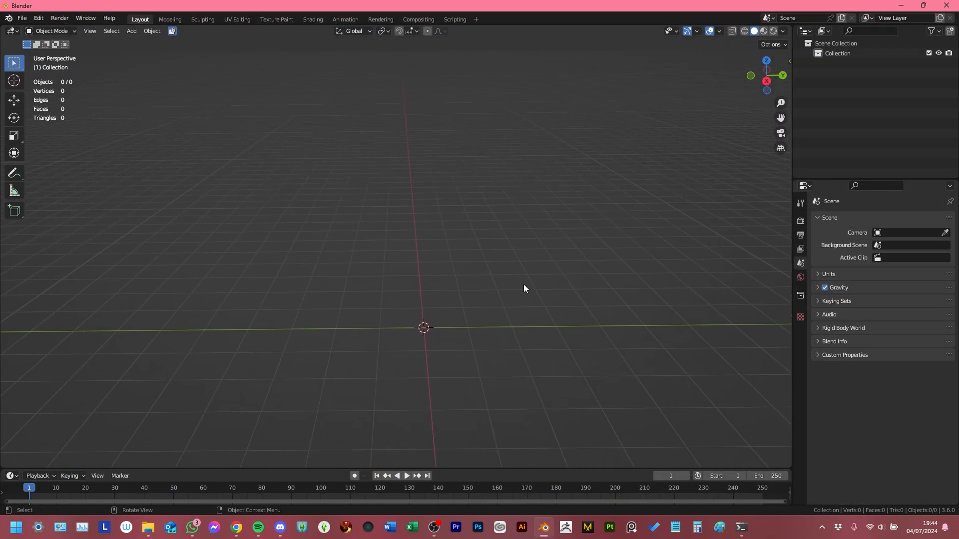
{"action": "mouse_move", "coordinate": [523, 187]}
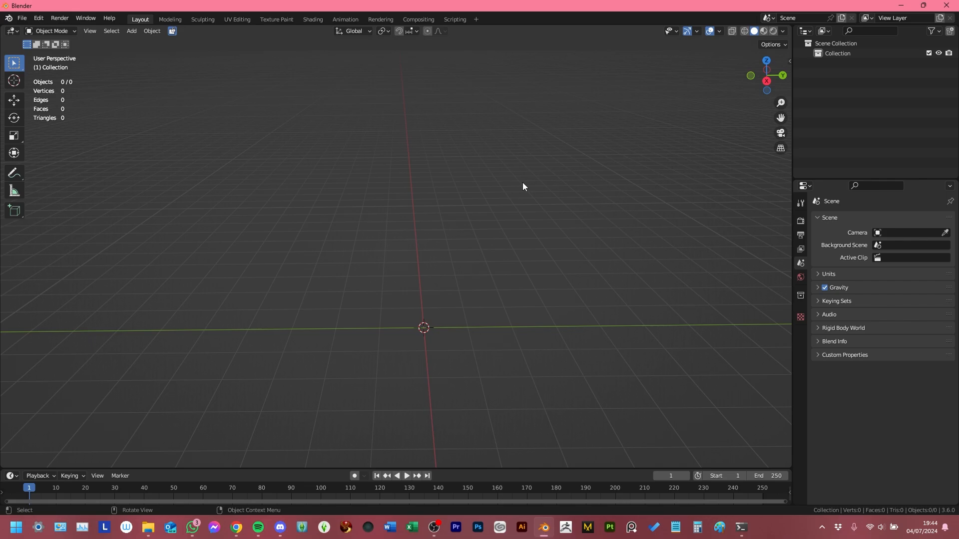
{"action": "mouse_move", "coordinate": [501, 215]}
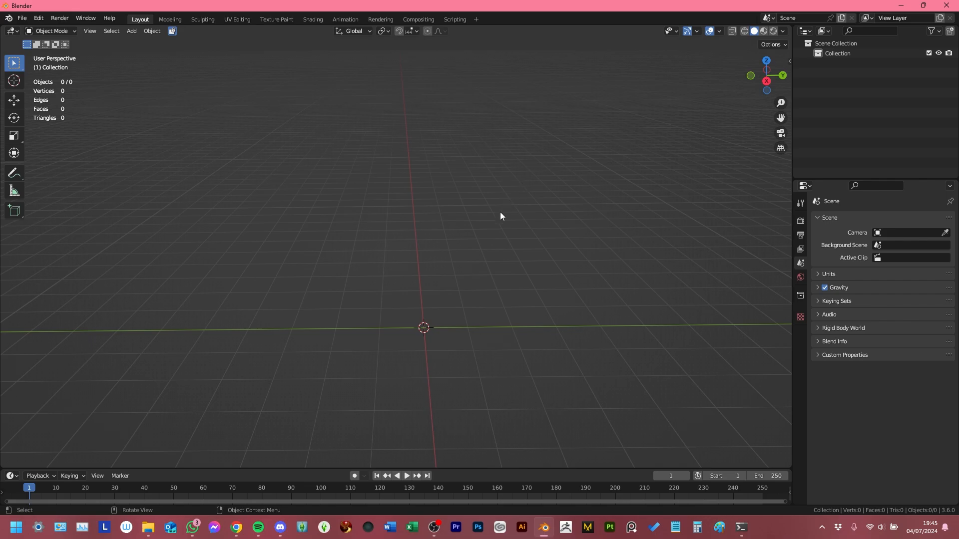
{"action": "mouse_move", "coordinate": [424, 302]}
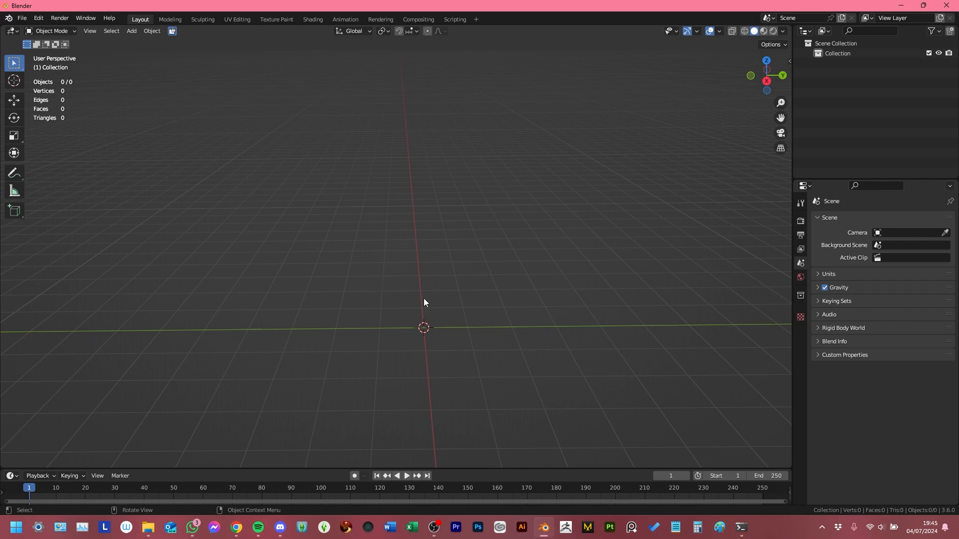
{"action": "mouse_move", "coordinate": [420, 290]}
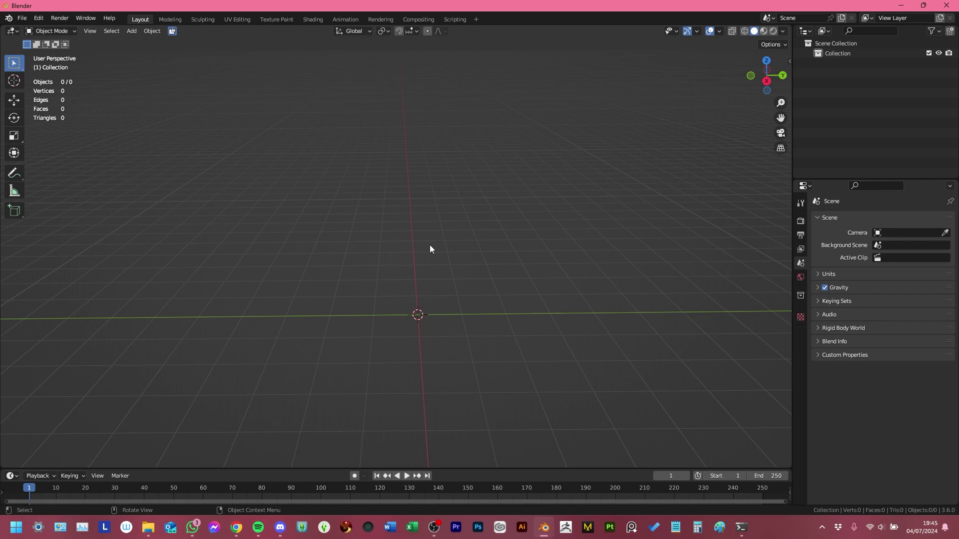
{"action": "mouse_move", "coordinate": [481, 214]}
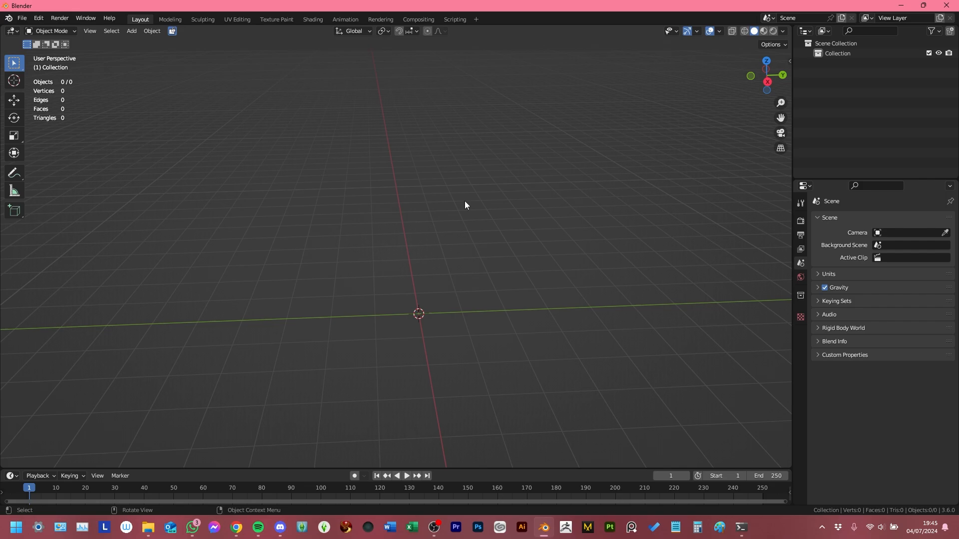
Step: Add an Avastar '2 - Complete' avatar with its rig to the empty scene
{"action": "left_click", "coordinate": [131, 31]}
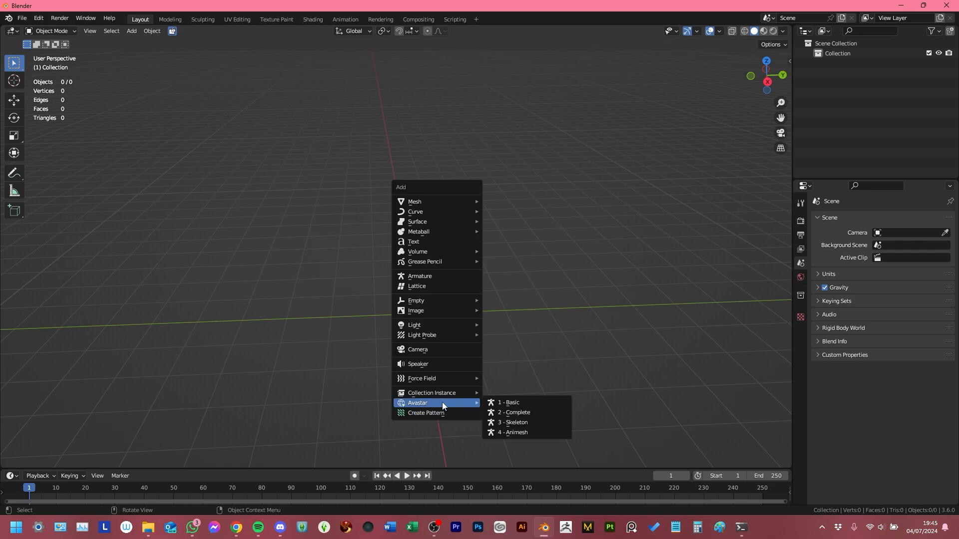
{"action": "mouse_move", "coordinate": [439, 409]}
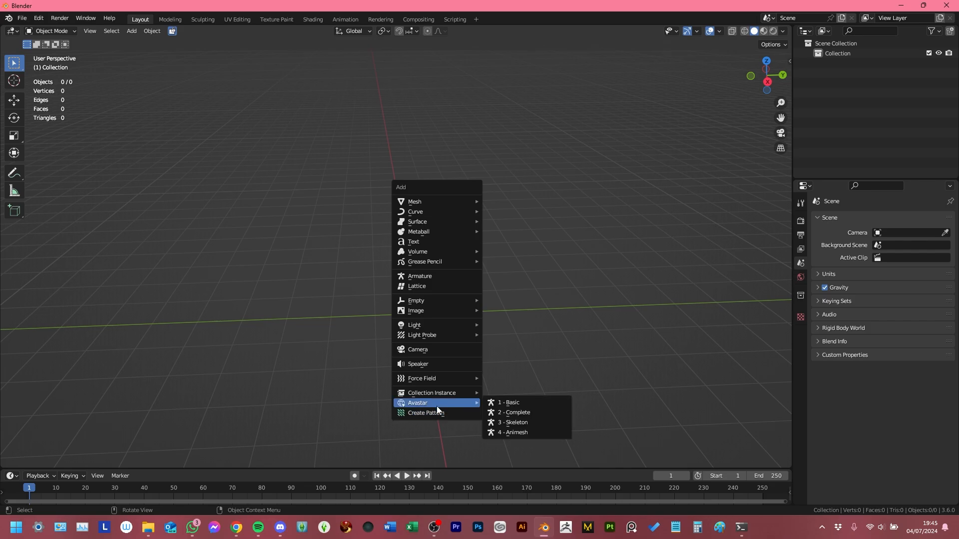
{"action": "mouse_move", "coordinate": [425, 404]}
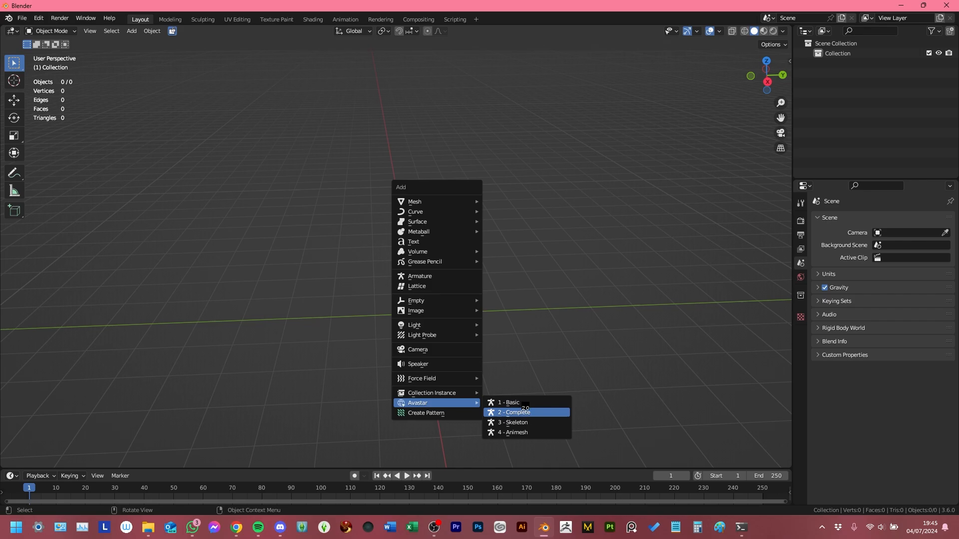
{"action": "left_click", "coordinate": [514, 412]}
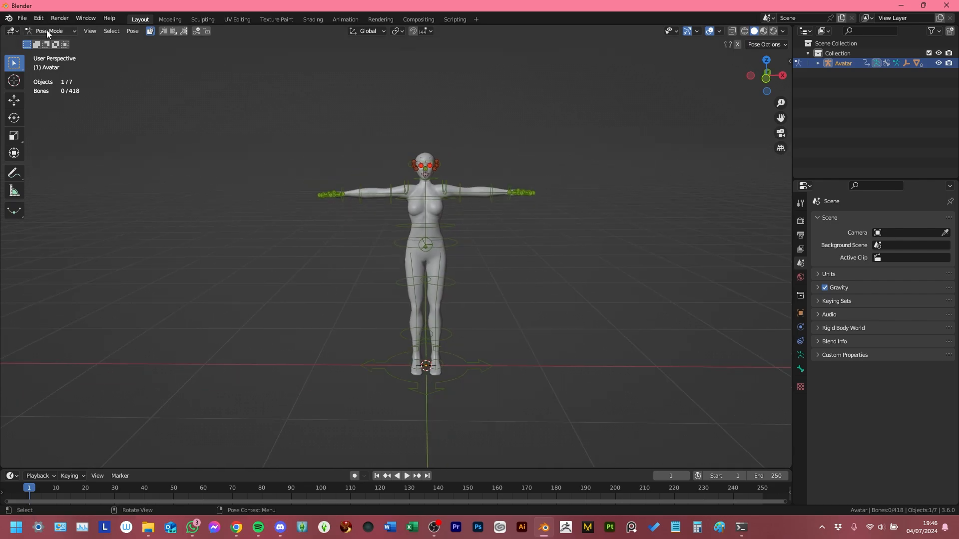
Step: Switch the avatar from Pose Mode back to Object Mode
{"action": "left_click", "coordinate": [52, 31]}
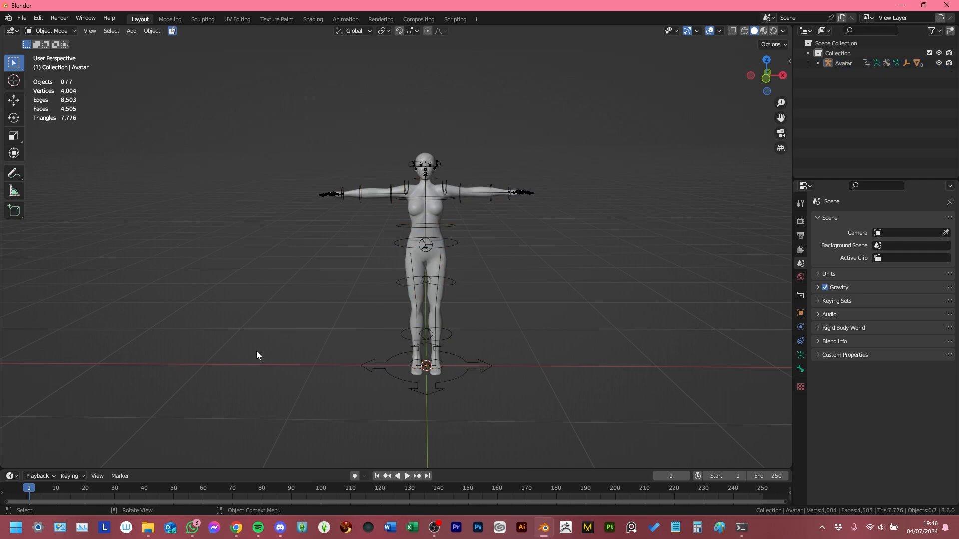
{"action": "mouse_move", "coordinate": [471, 227]}
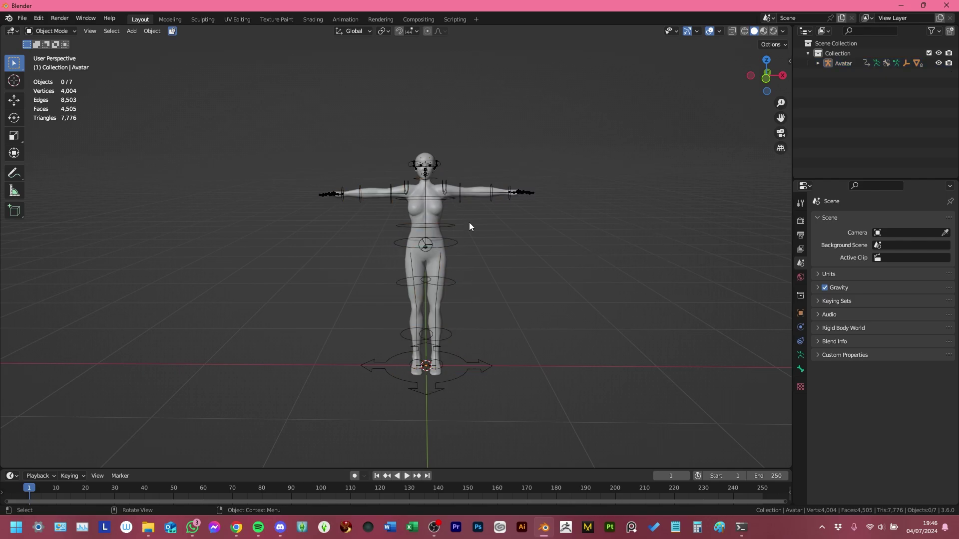
{"action": "mouse_move", "coordinate": [589, 274]}
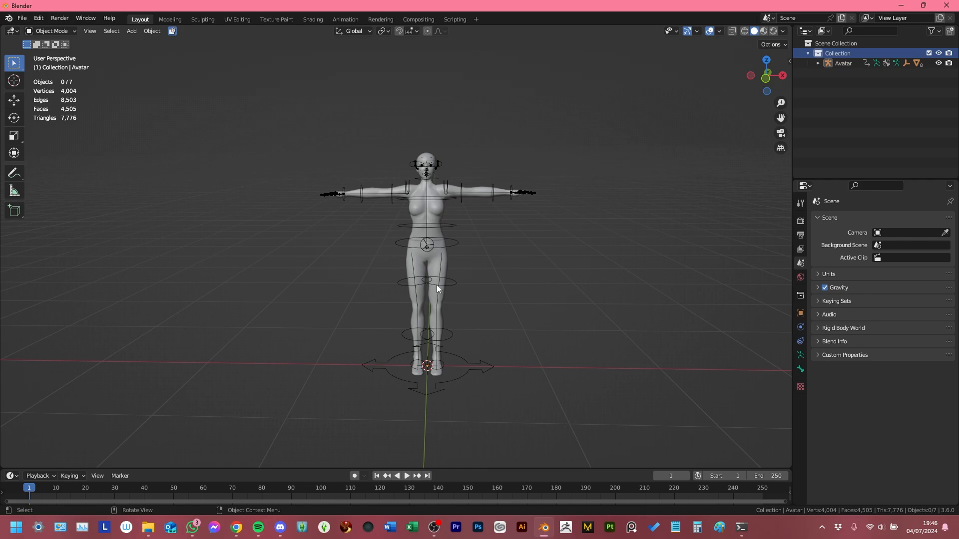
{"action": "mouse_move", "coordinate": [435, 288]}
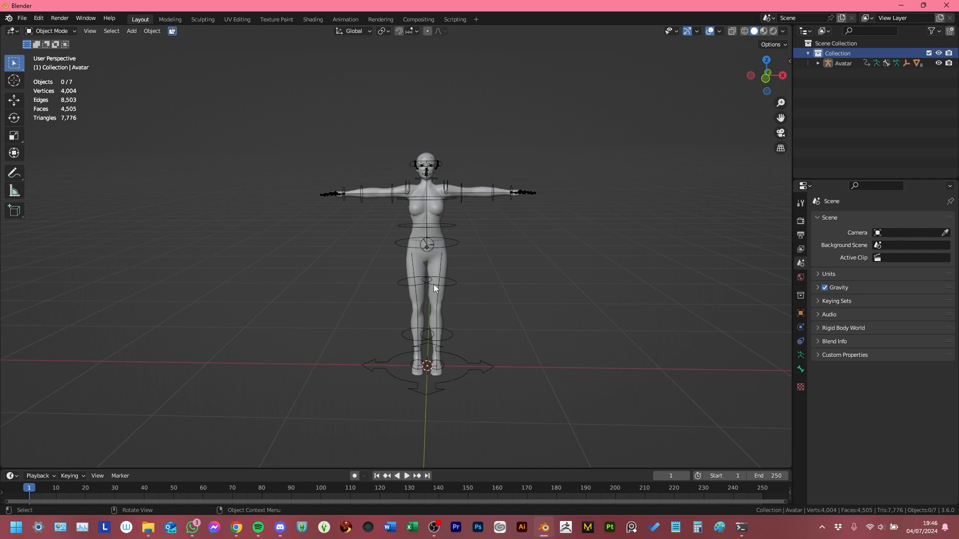
{"action": "mouse_move", "coordinate": [408, 274]}
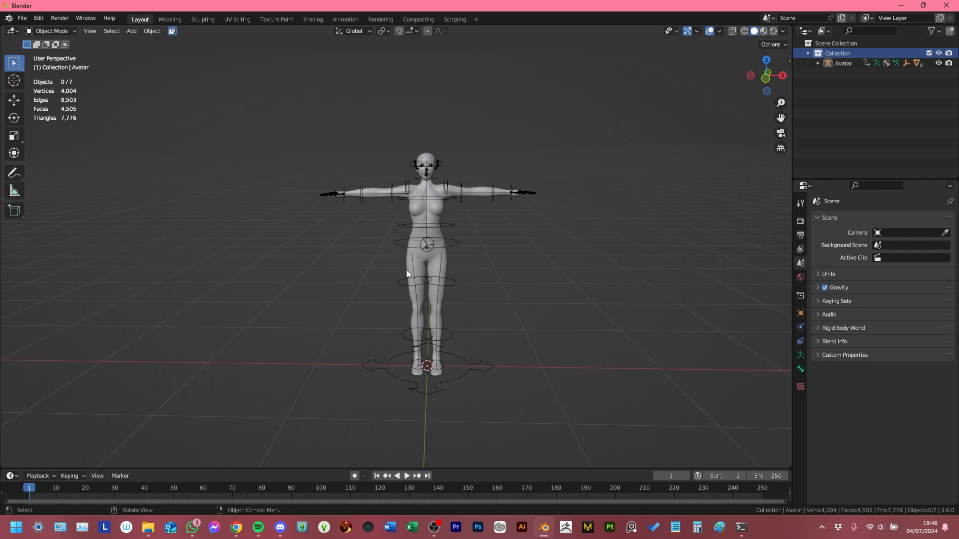
{"action": "mouse_move", "coordinate": [404, 274]}
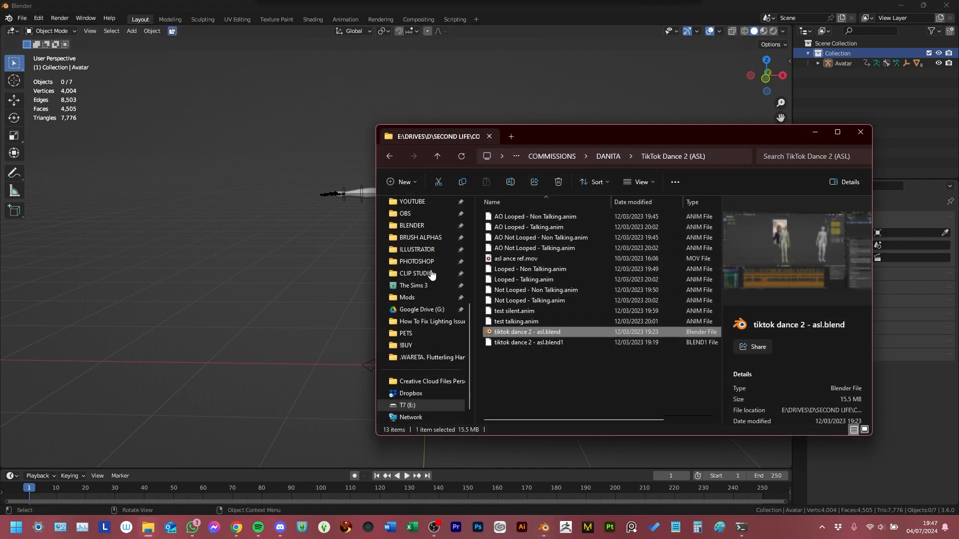
{"action": "mouse_move", "coordinate": [590, 281]}
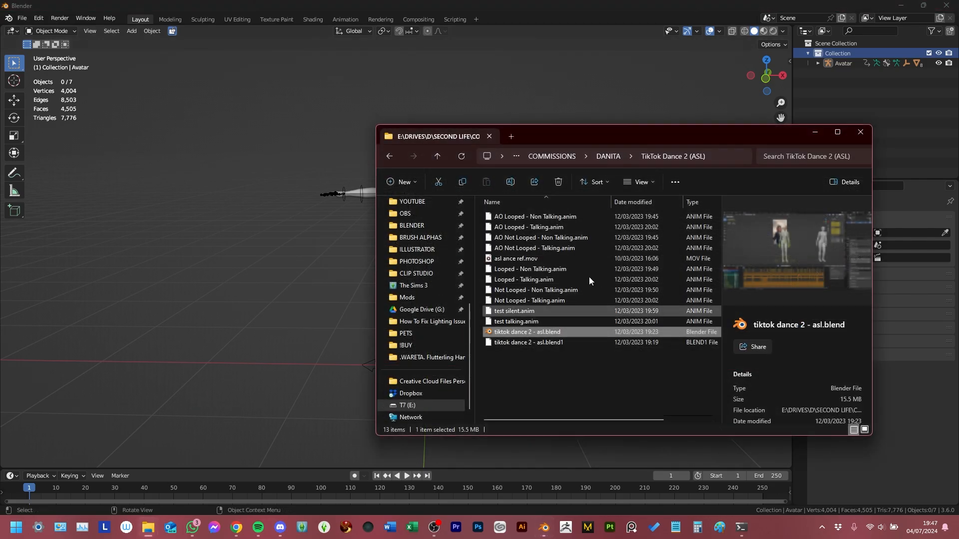
Step: Select the asl ance ref.mov clip in the TikTok Dance 2 (ASL) folder
{"action": "left_click", "coordinate": [515, 258]}
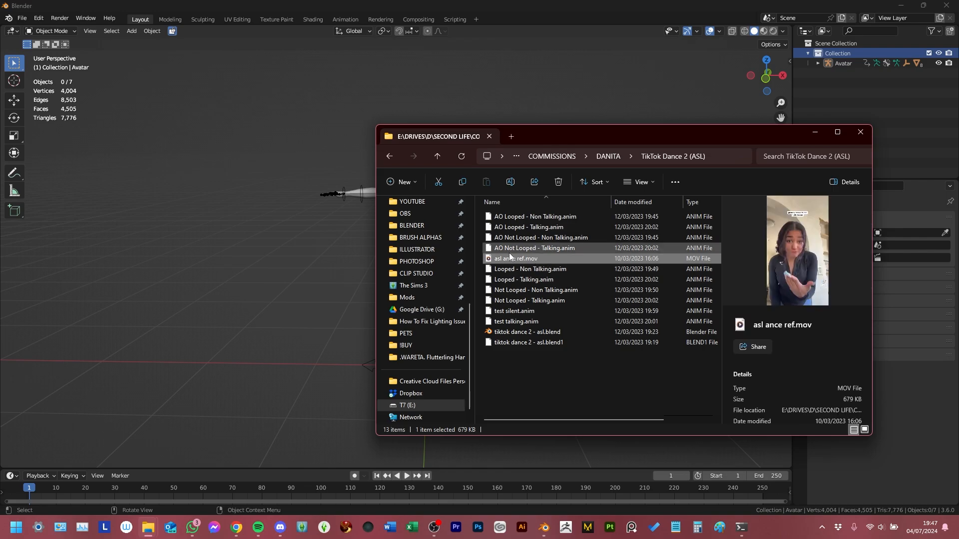
{"action": "left_click", "coordinate": [516, 257]}
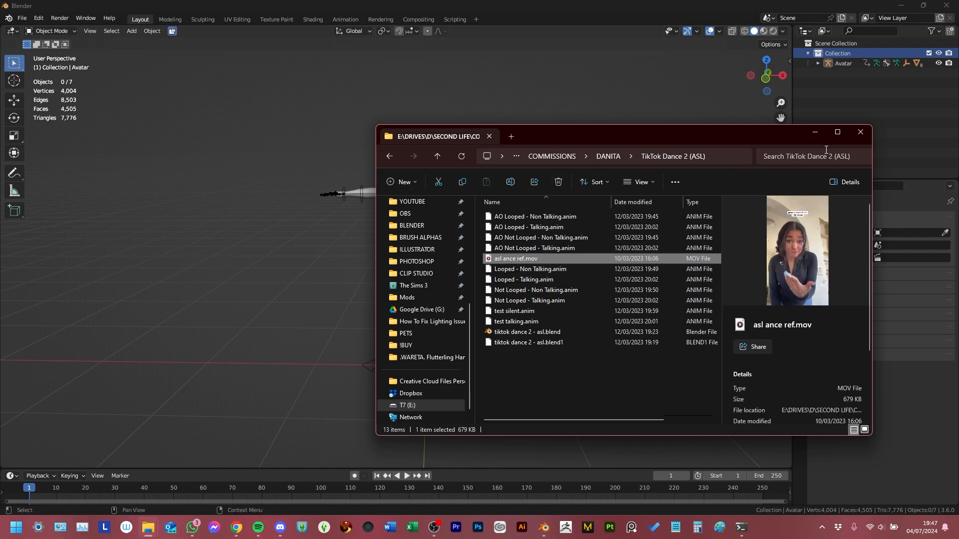
{"action": "mouse_move", "coordinate": [540, 238]}
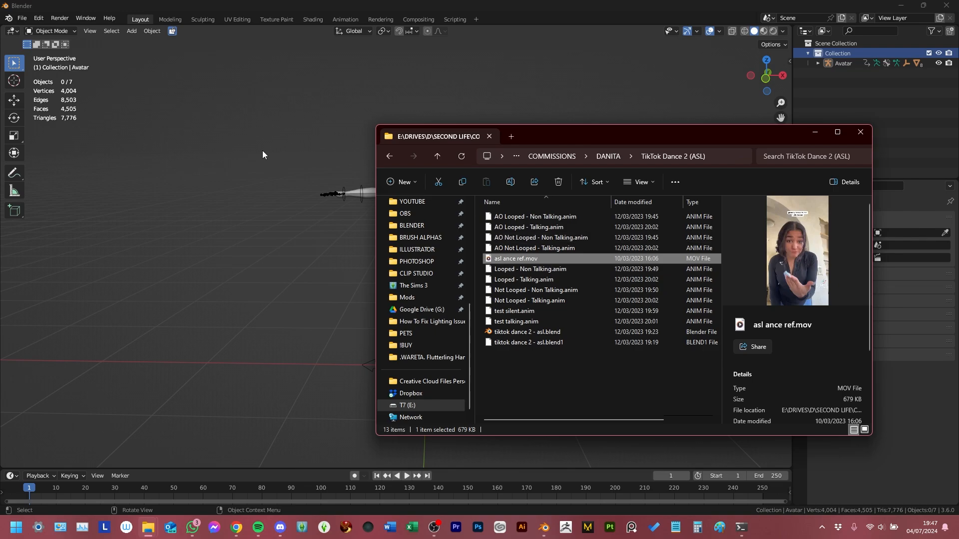
{"action": "double_click", "coordinate": [516, 258]}
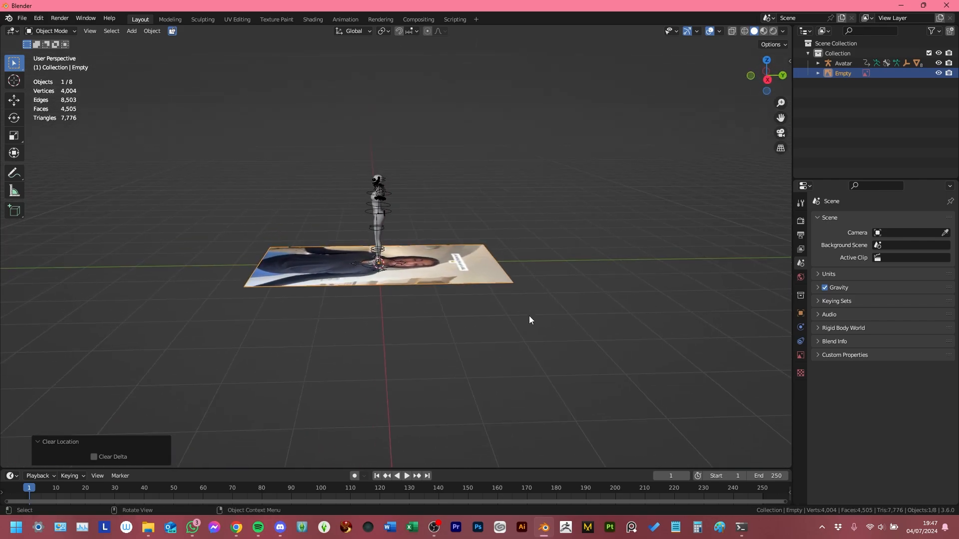
Step: Rotate the reference image 90° on X to stand upright and view it from the front beside the avatar
{"action": "key", "text": "r"}
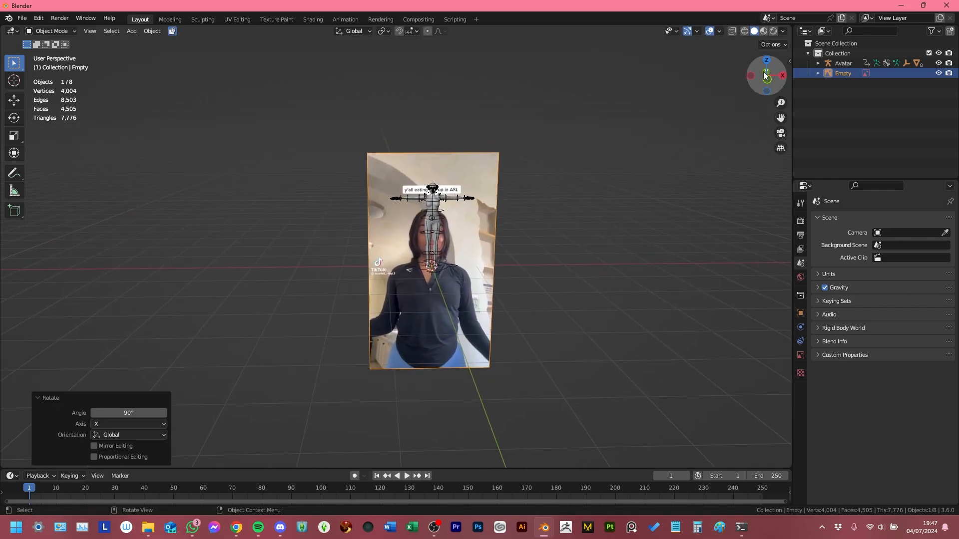
{"action": "mouse_move", "coordinate": [769, 81]}
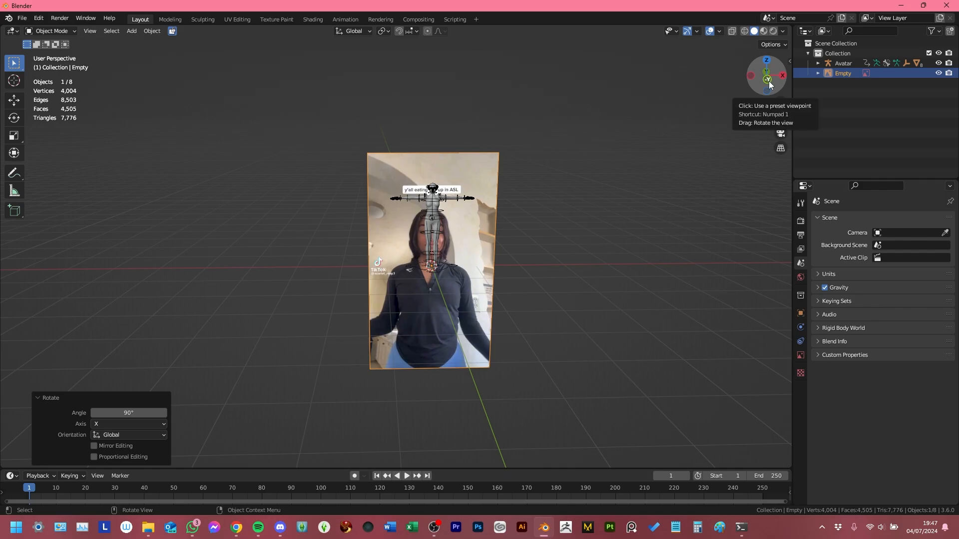
{"action": "left_click", "coordinate": [766, 83]}
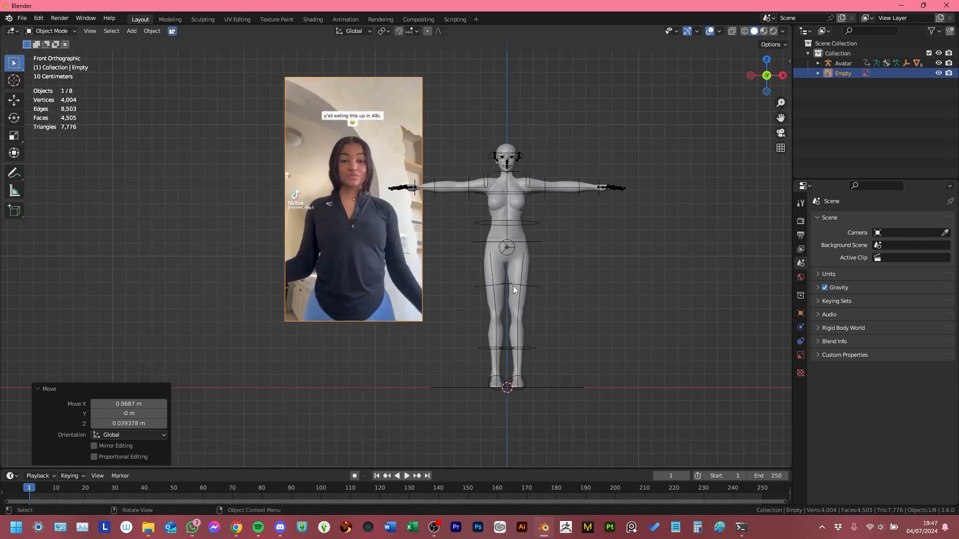
{"action": "scroll", "scroll_direction": "down", "scroll_amount": 3}
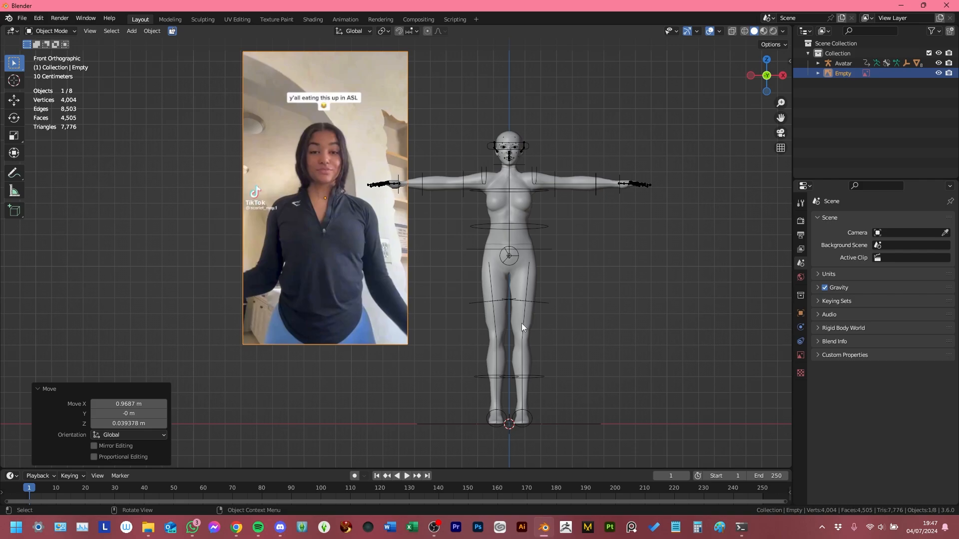
Step: Deselect everything, then select the reference video Empty to reach its movie settings
{"action": "left_click", "coordinate": [482, 377]}
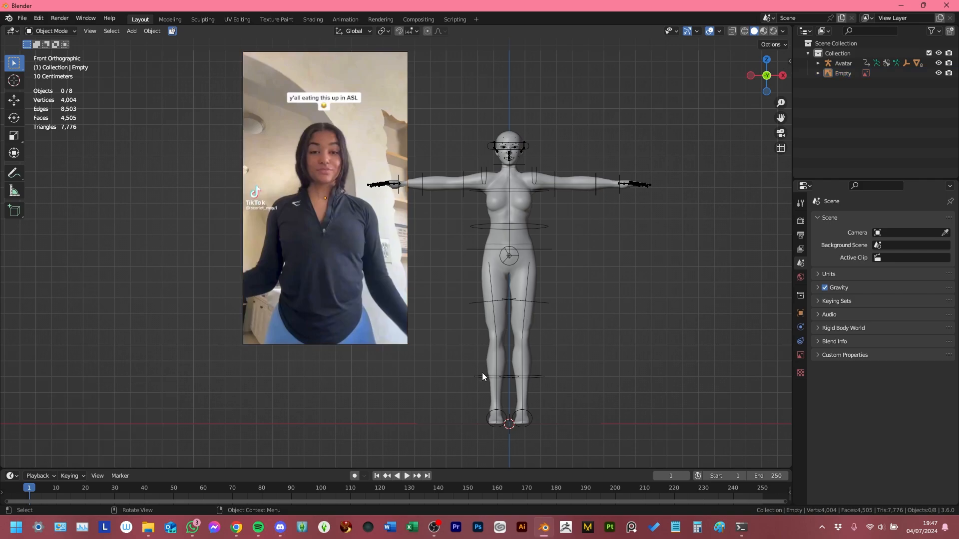
{"action": "mouse_move", "coordinate": [230, 482]}
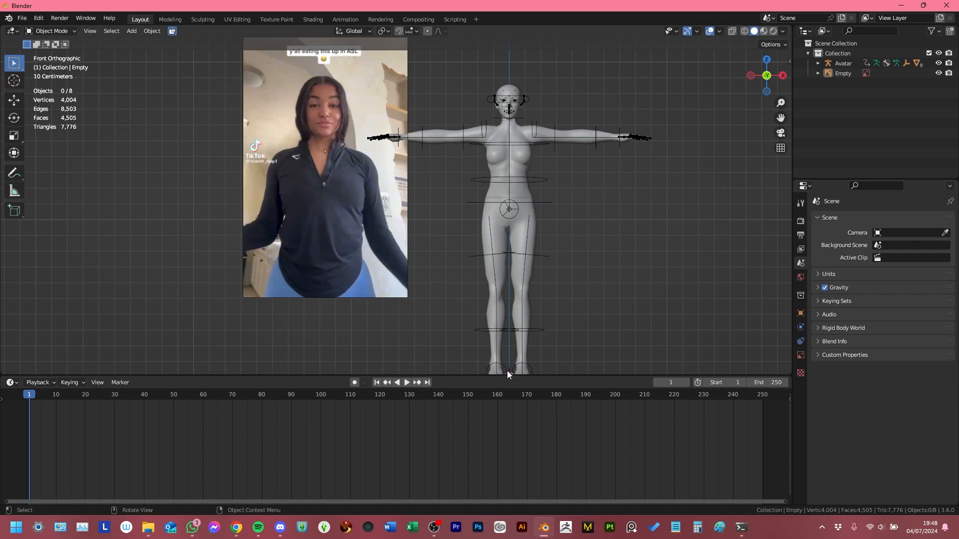
{"action": "left_click", "coordinate": [10, 383]}
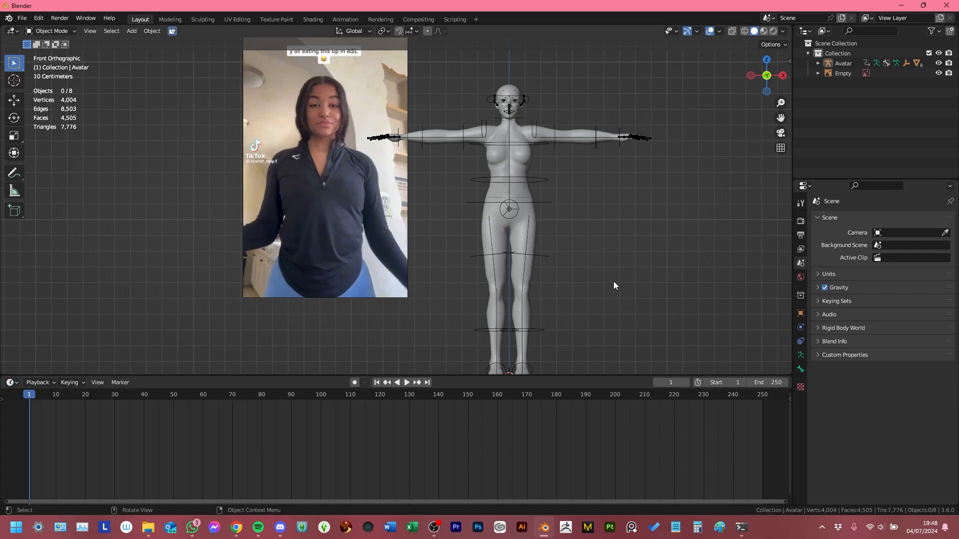
{"action": "left_click", "coordinate": [844, 73]}
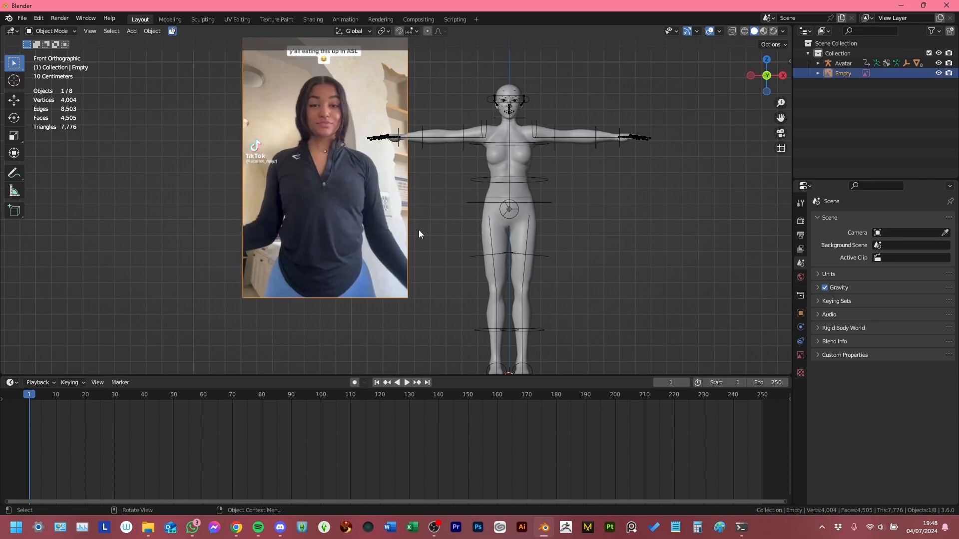
{"action": "mouse_move", "coordinate": [778, 227]}
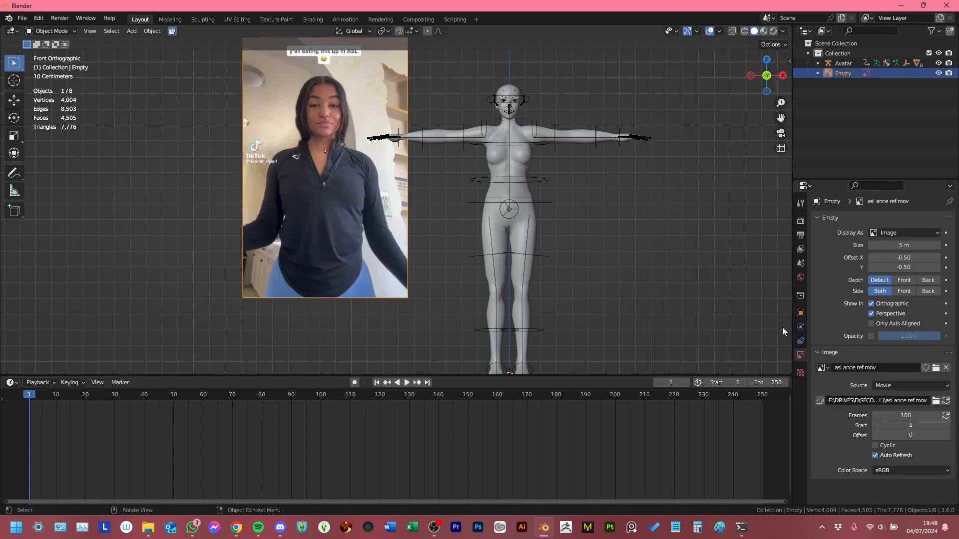
{"action": "mouse_move", "coordinate": [784, 334]}
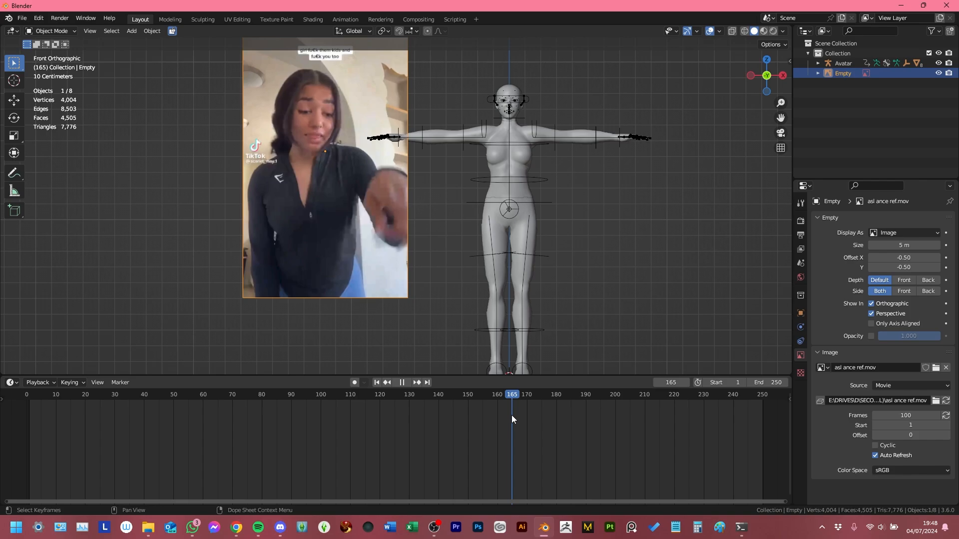
{"action": "mouse_move", "coordinate": [149, 526]}
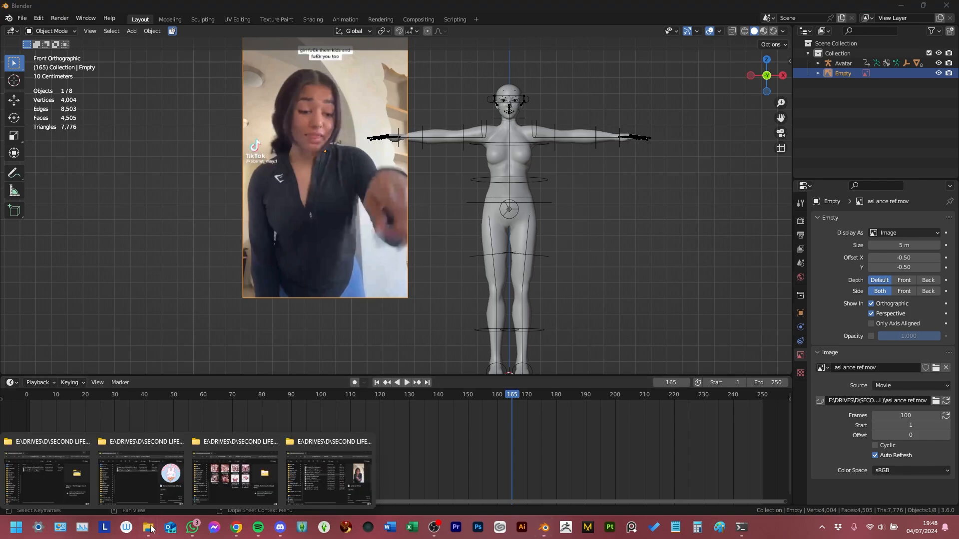
Step: Check the clip's Details pane shows 00:00:10 length at 30 fps, then return to Blender
{"action": "left_click", "coordinate": [147, 530]}
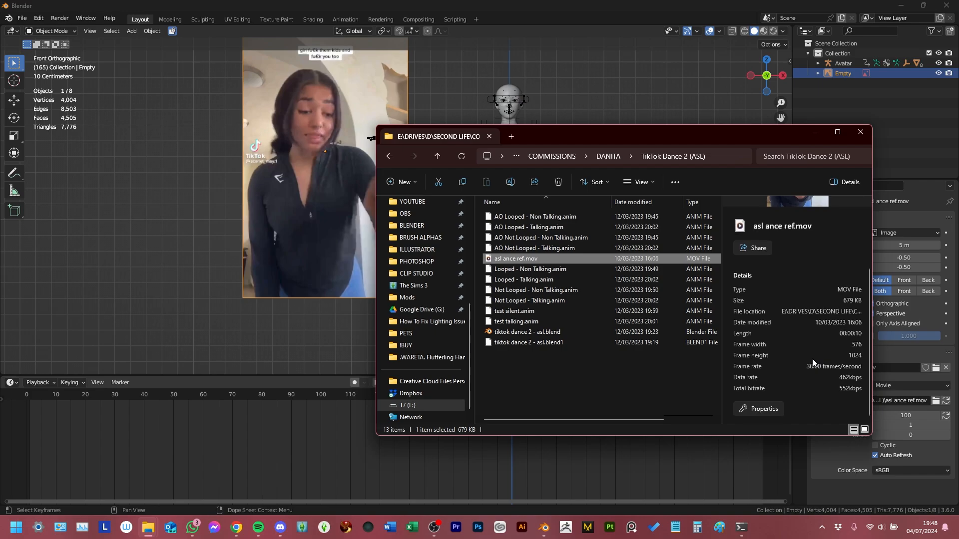
{"action": "mouse_move", "coordinate": [789, 344]}
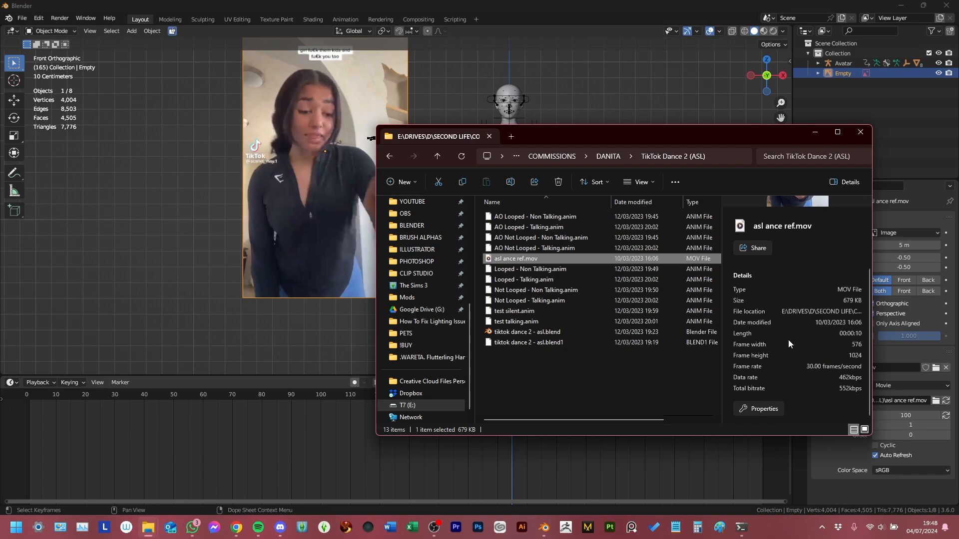
{"action": "mouse_move", "coordinate": [848, 337]}
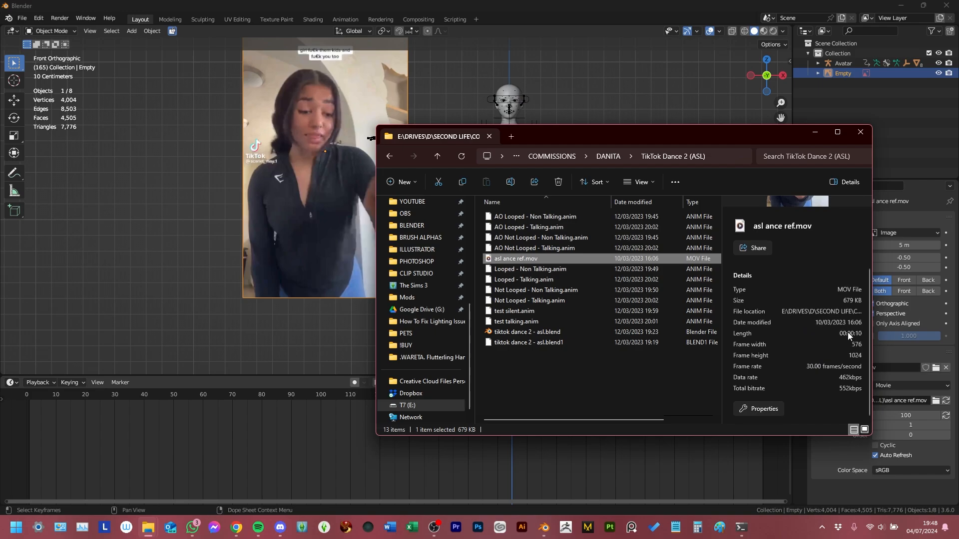
{"action": "mouse_move", "coordinate": [833, 368]}
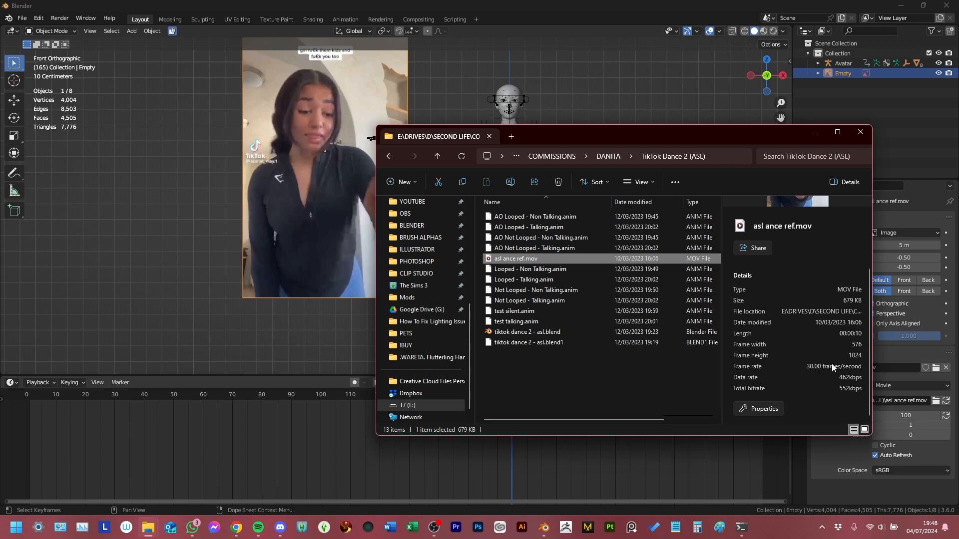
{"action": "mouse_move", "coordinate": [812, 369]}
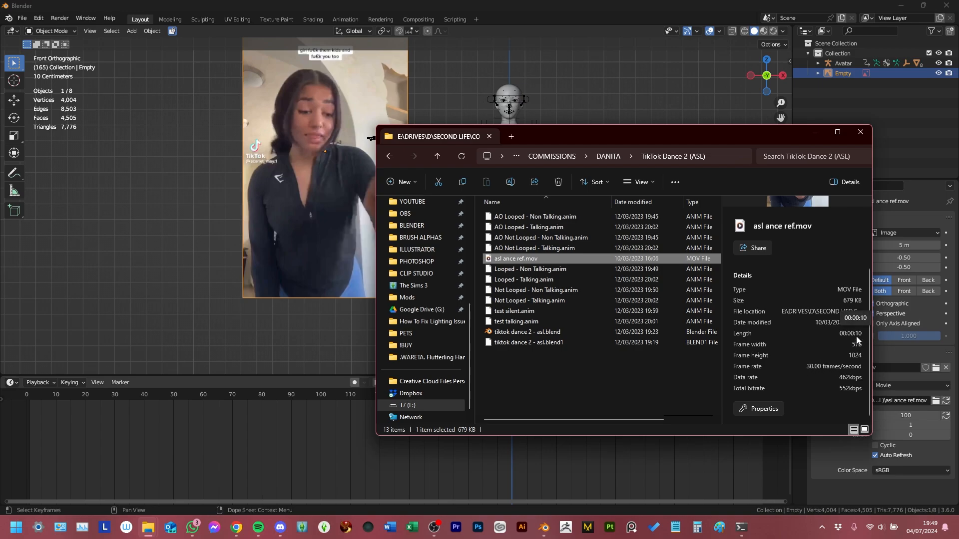
{"action": "left_click", "coordinate": [860, 132]}
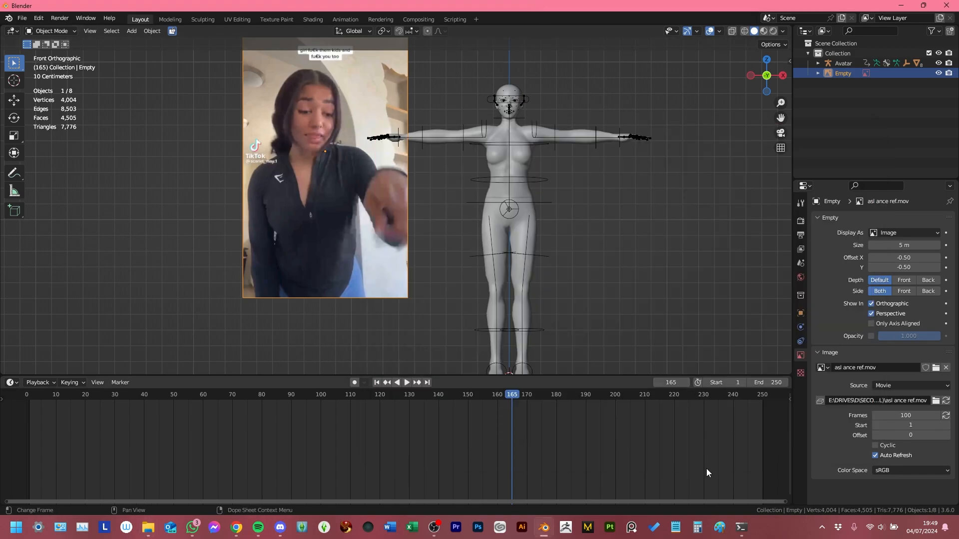
Step: Compute 30 × 10 = 300 frames in Calculator and return to Blender
{"action": "left_click", "coordinate": [696, 526]}
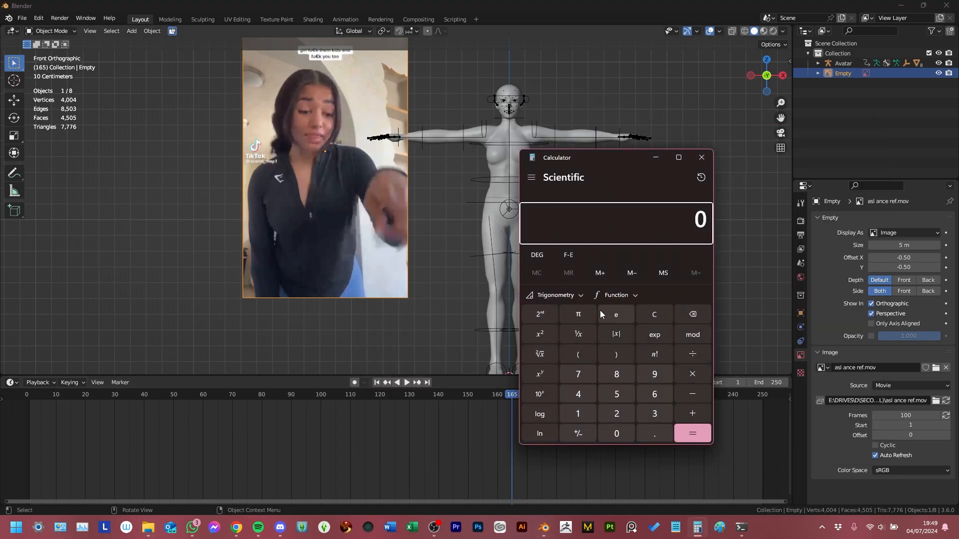
{"action": "left_click", "coordinate": [691, 433]}
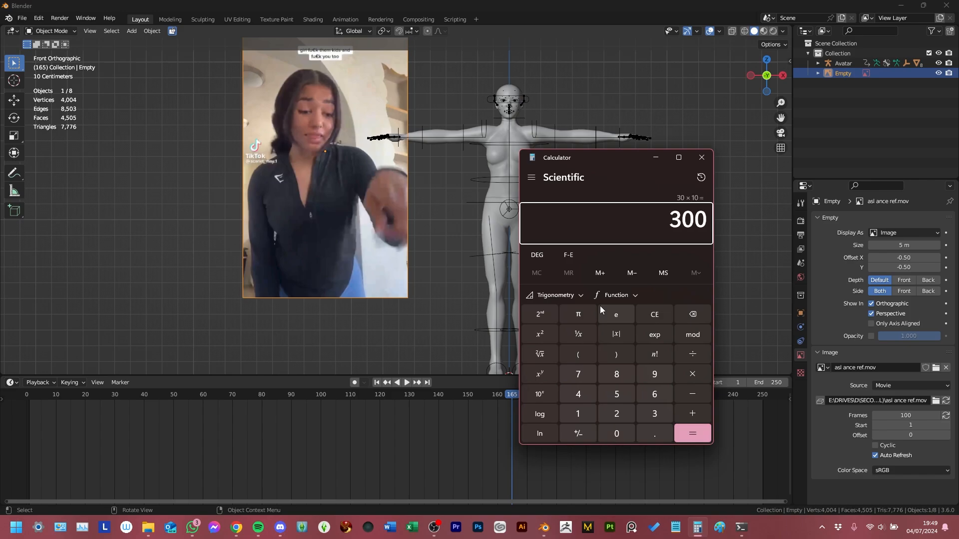
{"action": "mouse_move", "coordinate": [749, 197]}
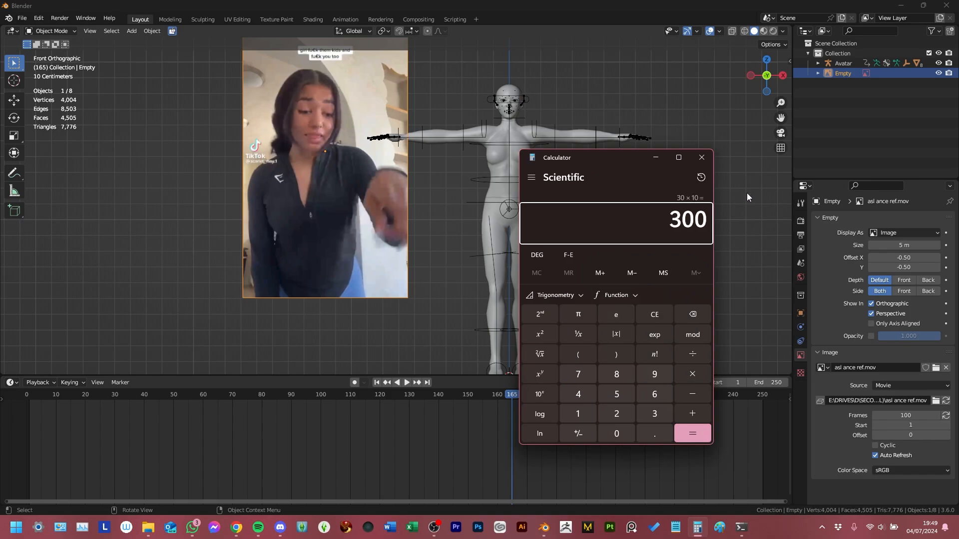
{"action": "mouse_move", "coordinate": [734, 173]}
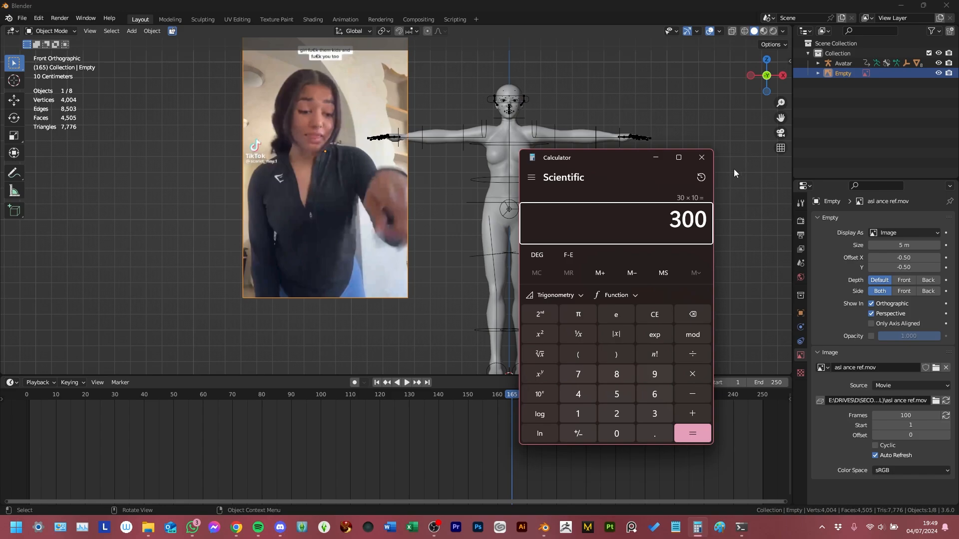
{"action": "left_click", "coordinate": [701, 157]}
{"action": "type", "text": "300"}
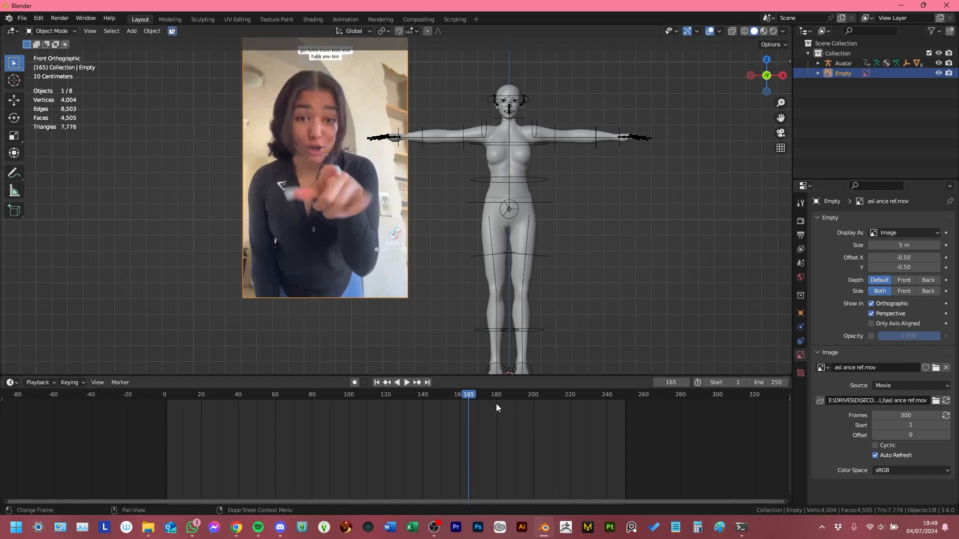
Step: Scrub the timeline across early and late frames to confirm the 300-frame clip plays through
{"action": "left_click", "coordinate": [406, 383]}
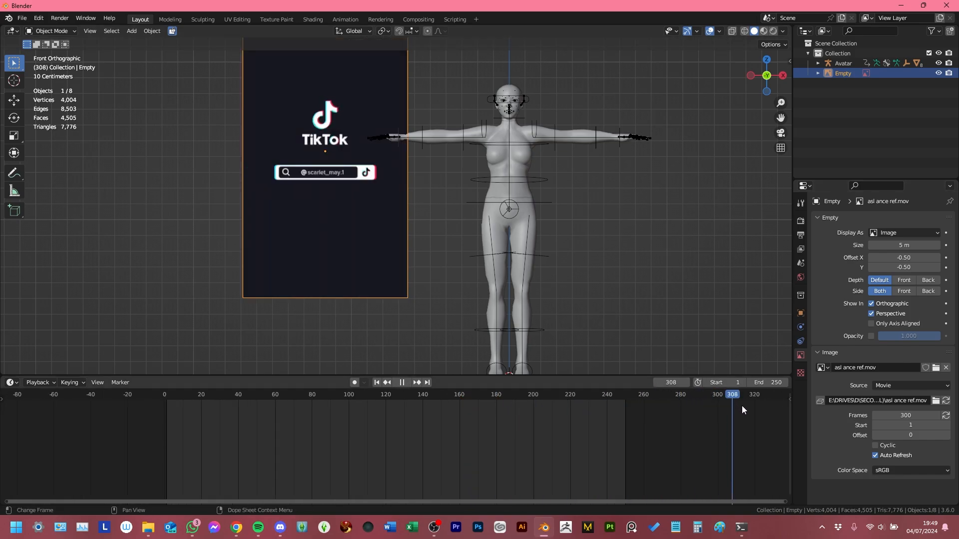
{"action": "left_click", "coordinate": [260, 395]}
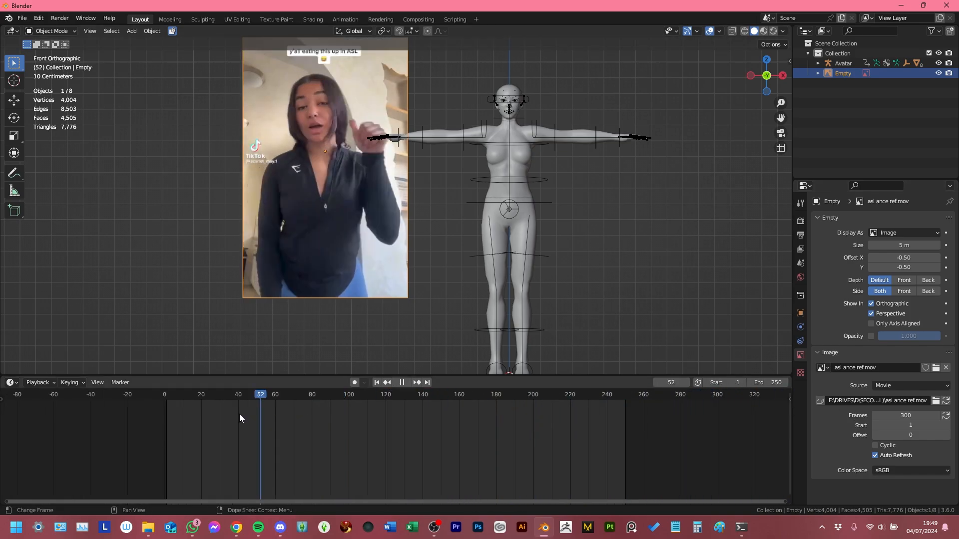
{"action": "left_click", "coordinate": [599, 394]}
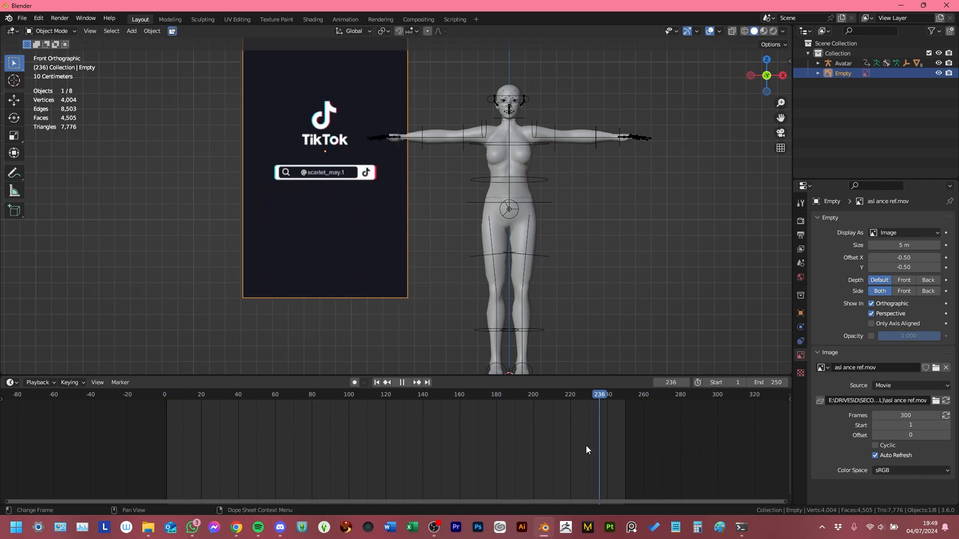
{"action": "left_click", "coordinate": [498, 394]}
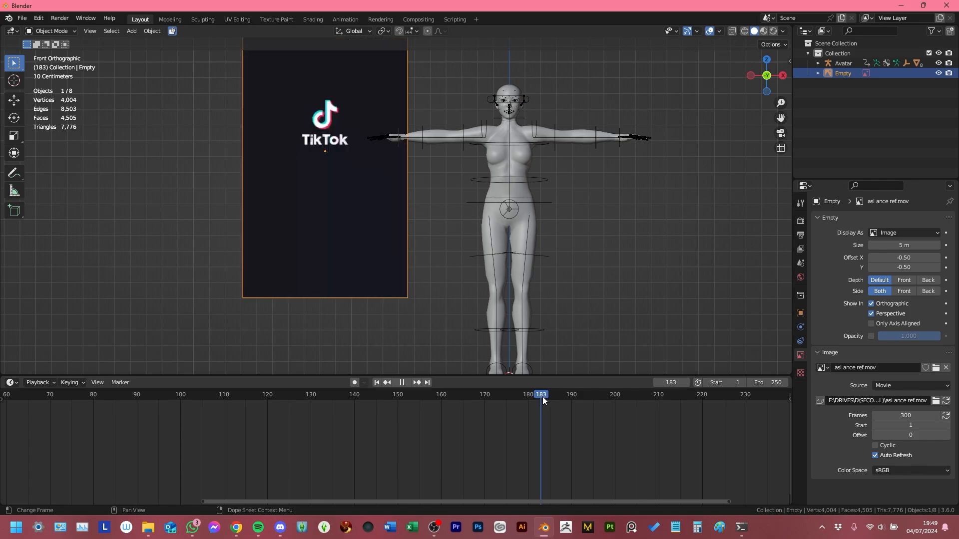
{"action": "left_click", "coordinate": [538, 395]}
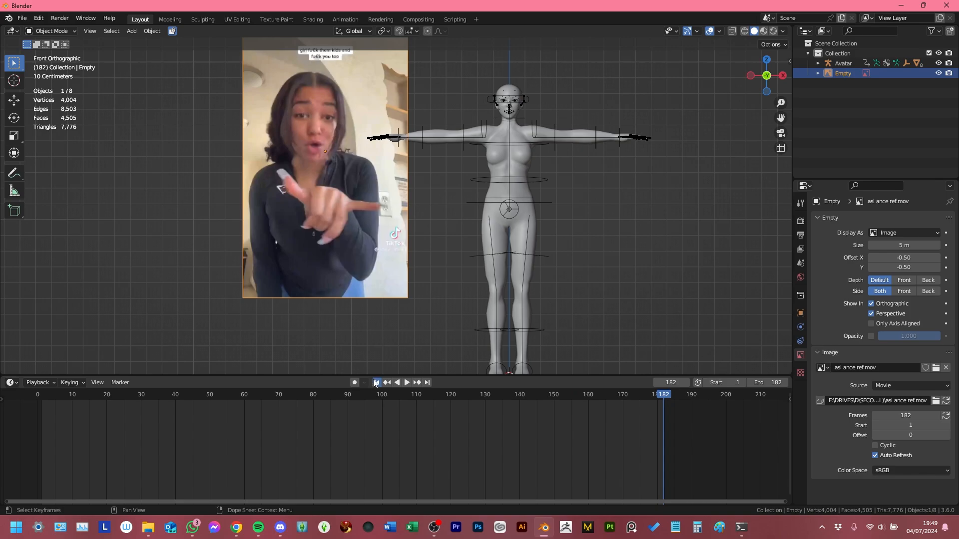
Step: Play the trimmed 182-frame reference clip beside the avatar, stop it, and return to frame 1
{"action": "left_click", "coordinate": [406, 383]}
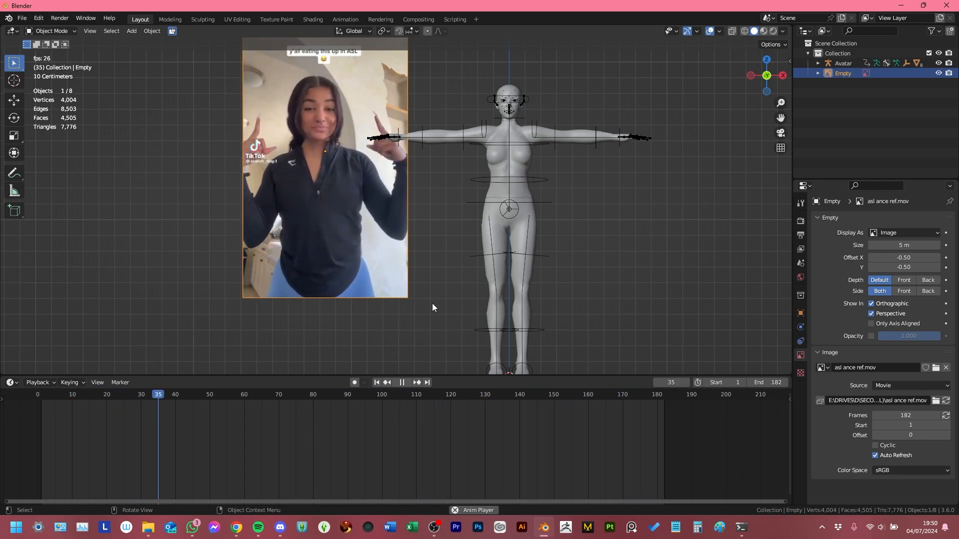
{"action": "left_click", "coordinate": [230, 394]}
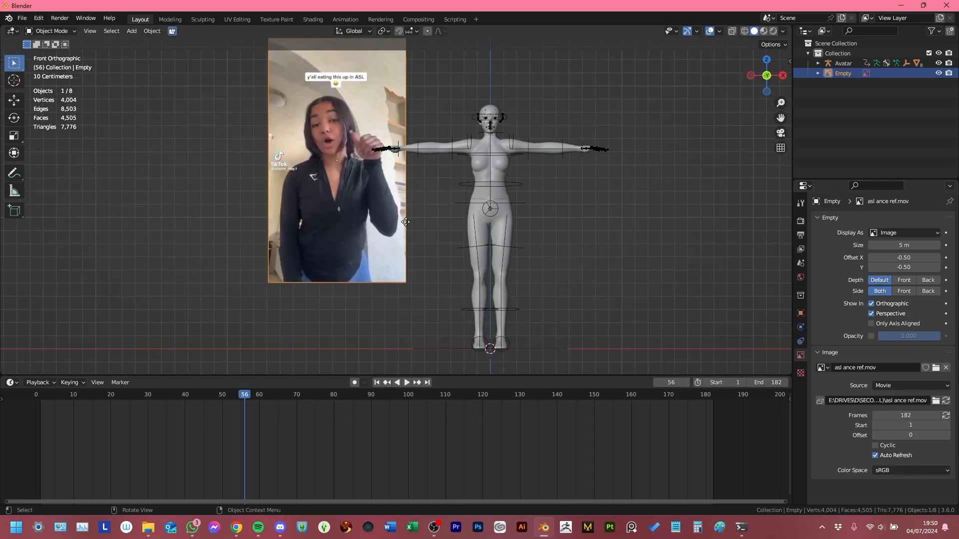
{"action": "mouse_move", "coordinate": [731, 413]}
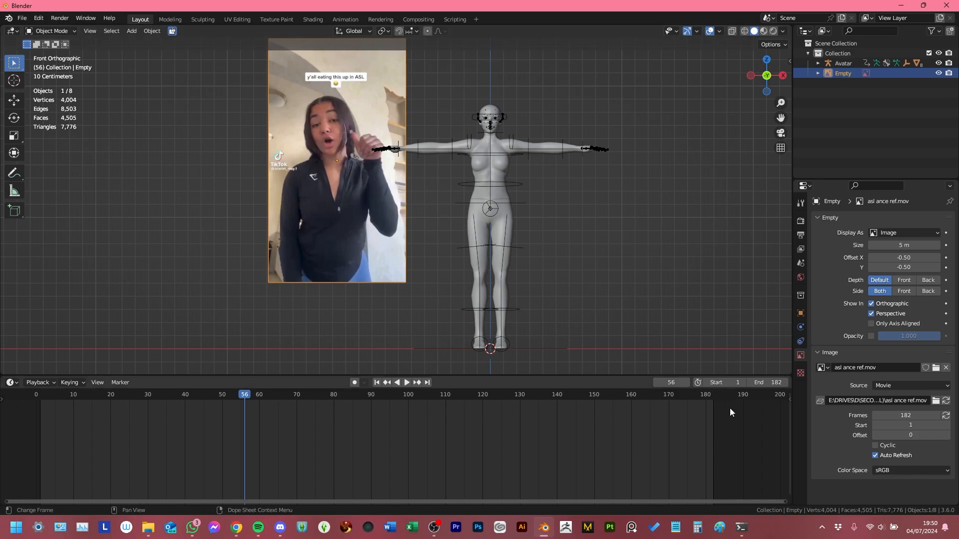
{"action": "left_click", "coordinate": [407, 383]}
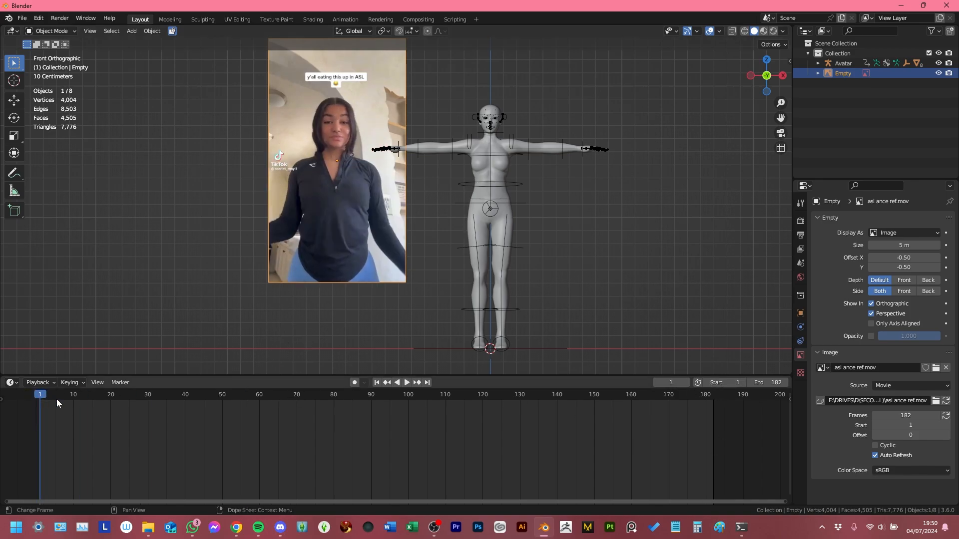
{"action": "mouse_move", "coordinate": [452, 363]}
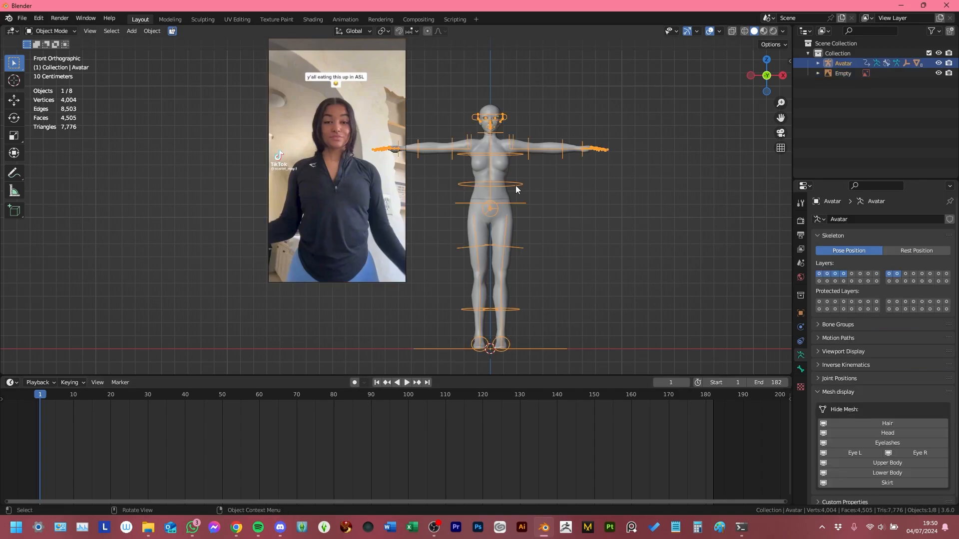
Step: Switch the Avatar armature into Pose Mode and deselect all bones
{"action": "left_click", "coordinate": [52, 31]}
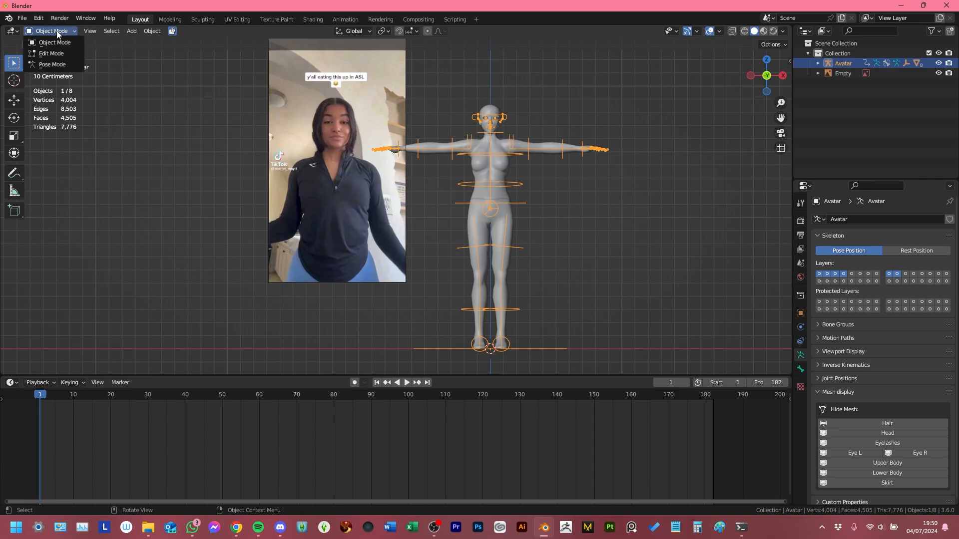
{"action": "left_click", "coordinate": [53, 64]}
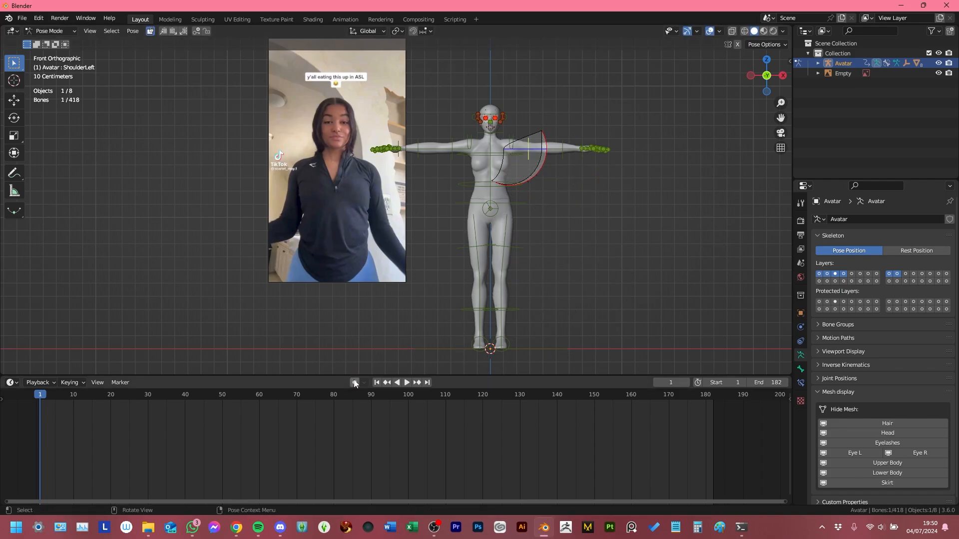
{"action": "mouse_move", "coordinate": [355, 382]}
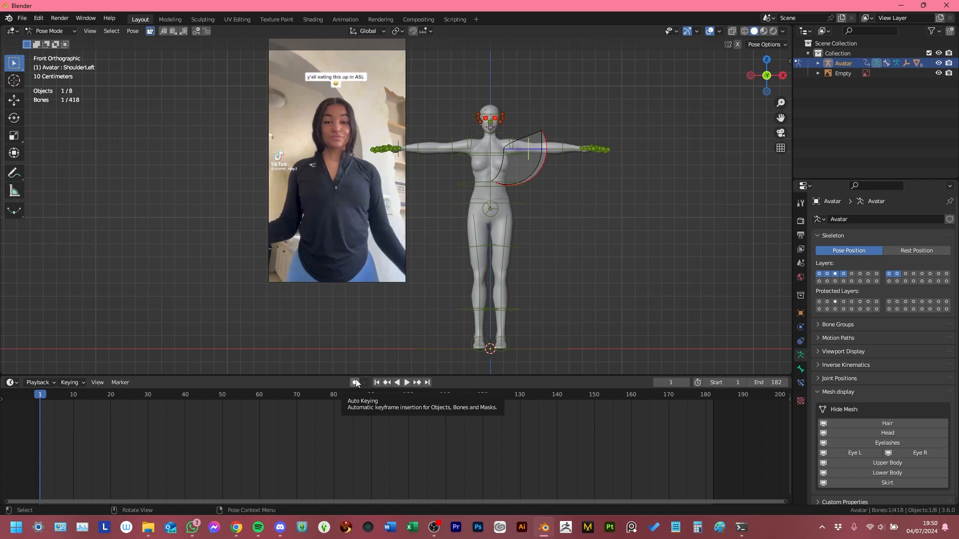
{"action": "key", "text": "r"}
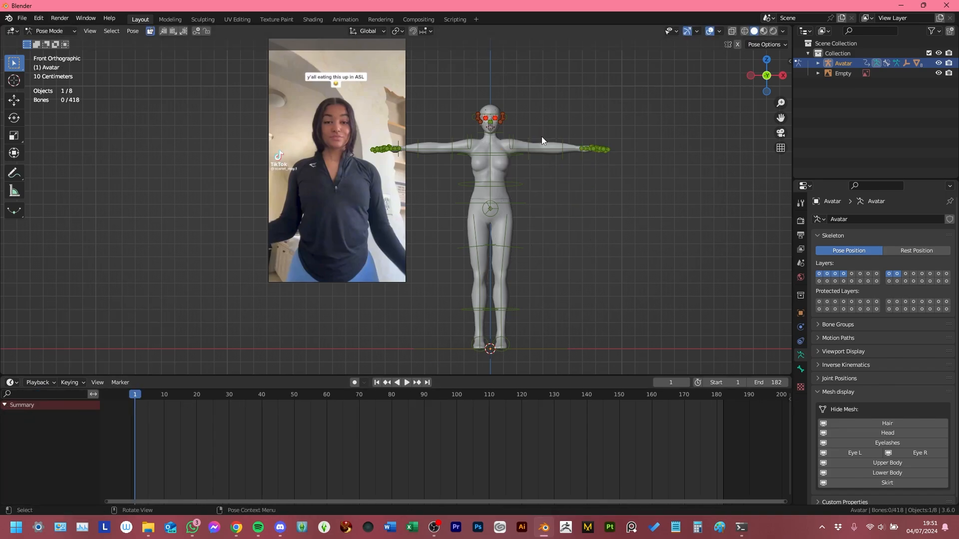
Step: Select all bones and key their Location at frame 1, then key ShoulderLeft lowered at frame 15
{"action": "key", "text": "i"}
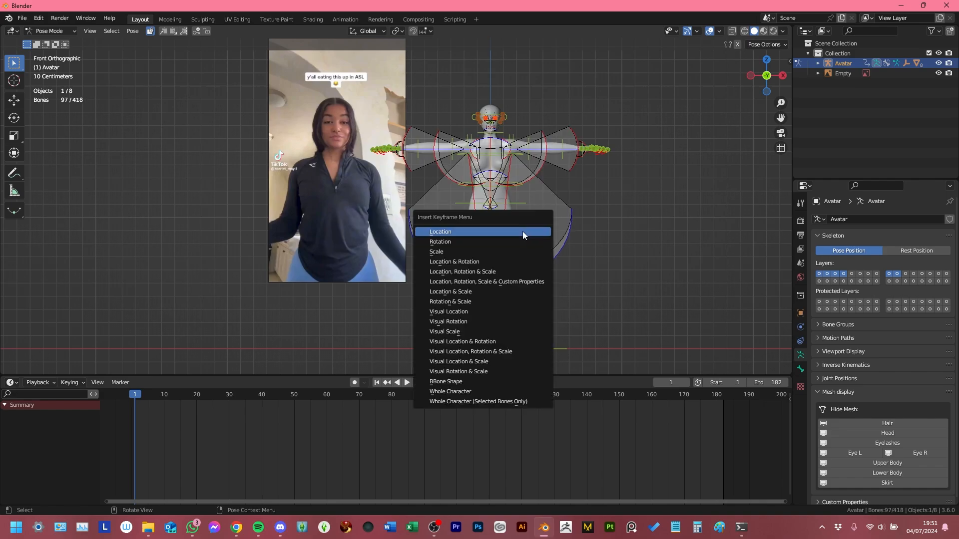
{"action": "left_click", "coordinate": [440, 231]}
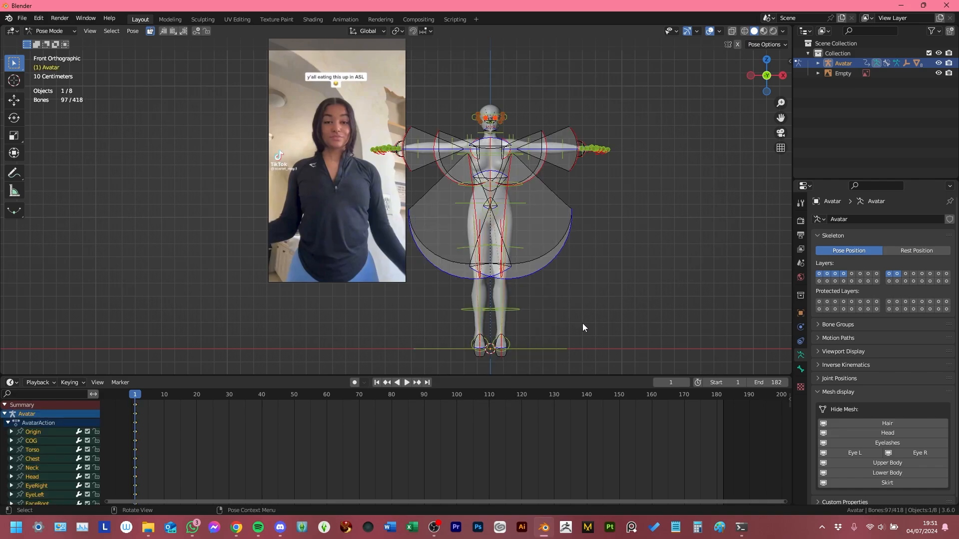
{"action": "left_click", "coordinate": [407, 383]}
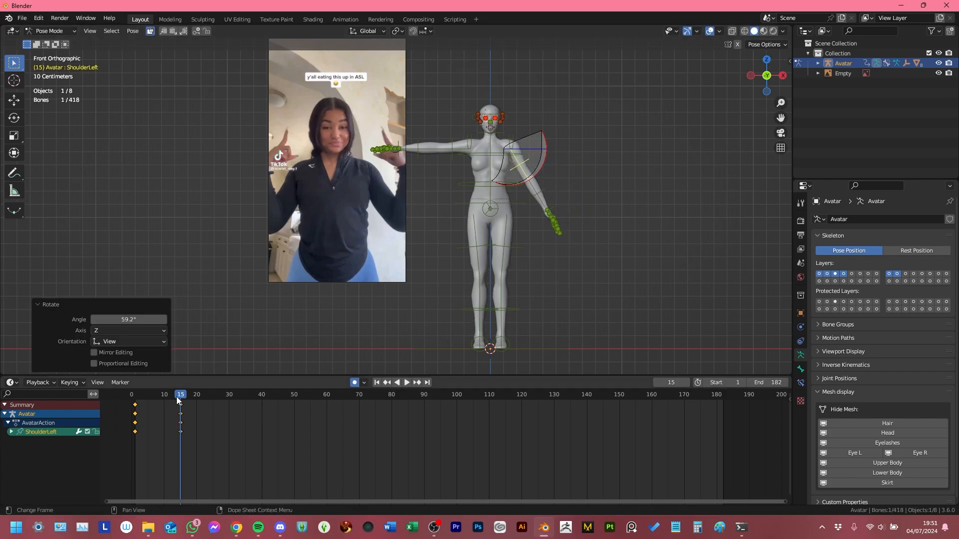
{"action": "left_click", "coordinate": [406, 382]}
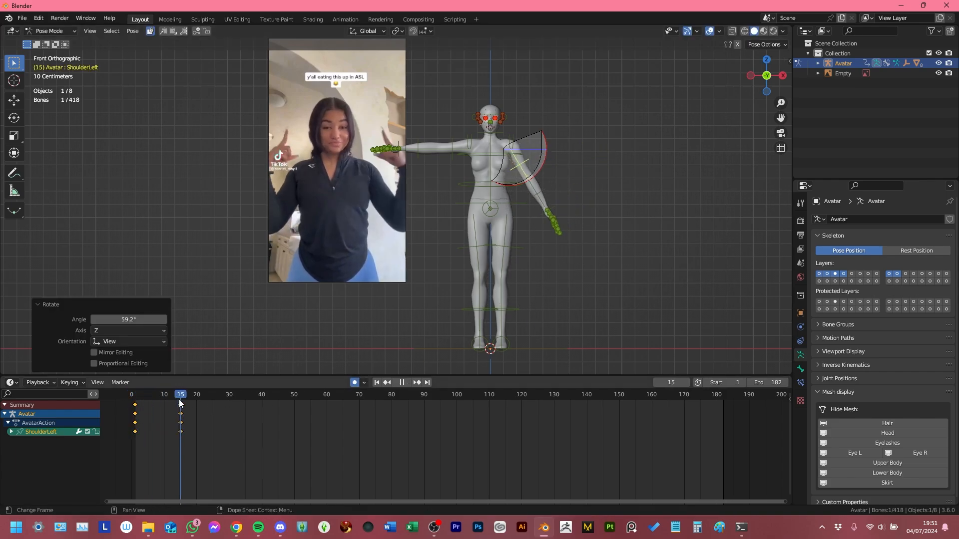
Step: Scrub the timeline between frame 1 and frame 15 to check the arm lowering motion
{"action": "left_click", "coordinate": [135, 394]}
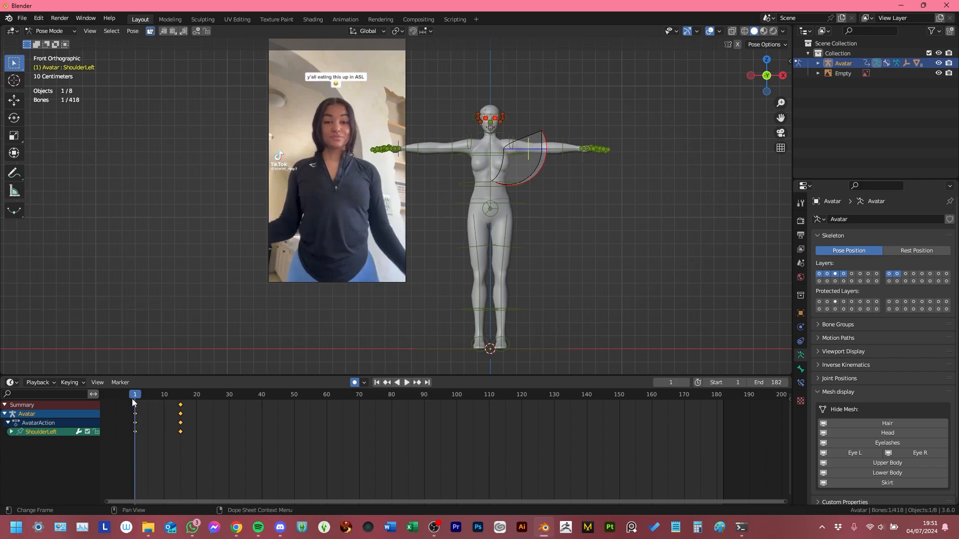
{"action": "left_click", "coordinate": [407, 382]}
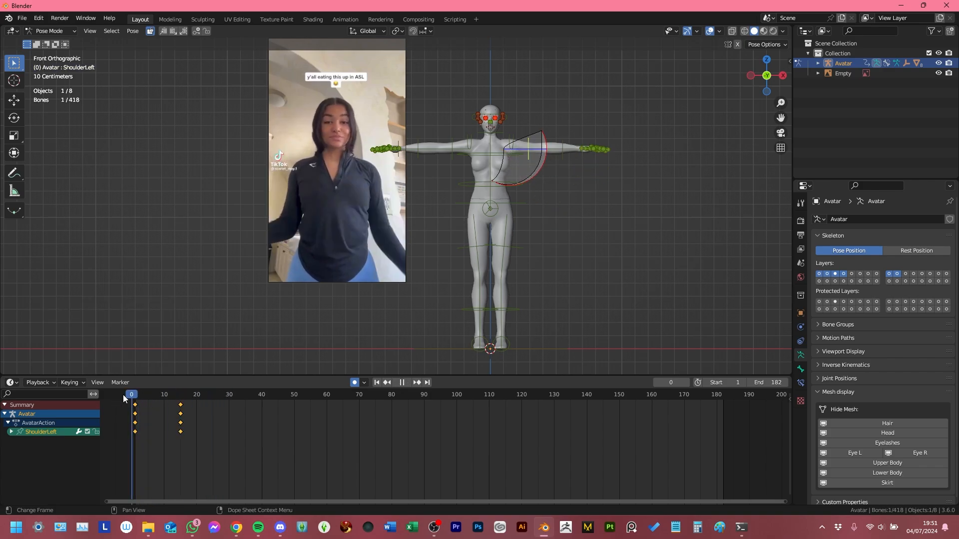
{"action": "left_click", "coordinate": [147, 395]}
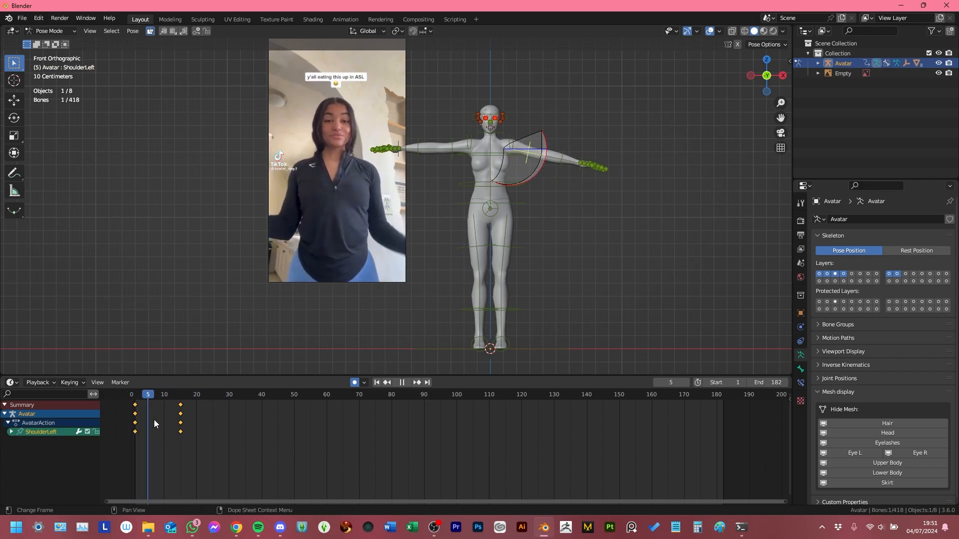
{"action": "left_click", "coordinate": [180, 395]}
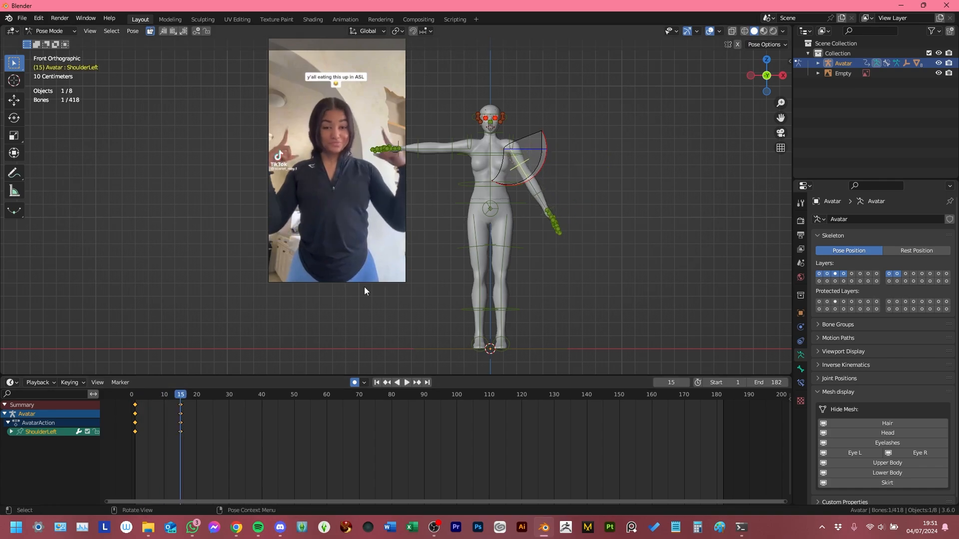
{"action": "mouse_move", "coordinate": [588, 118]}
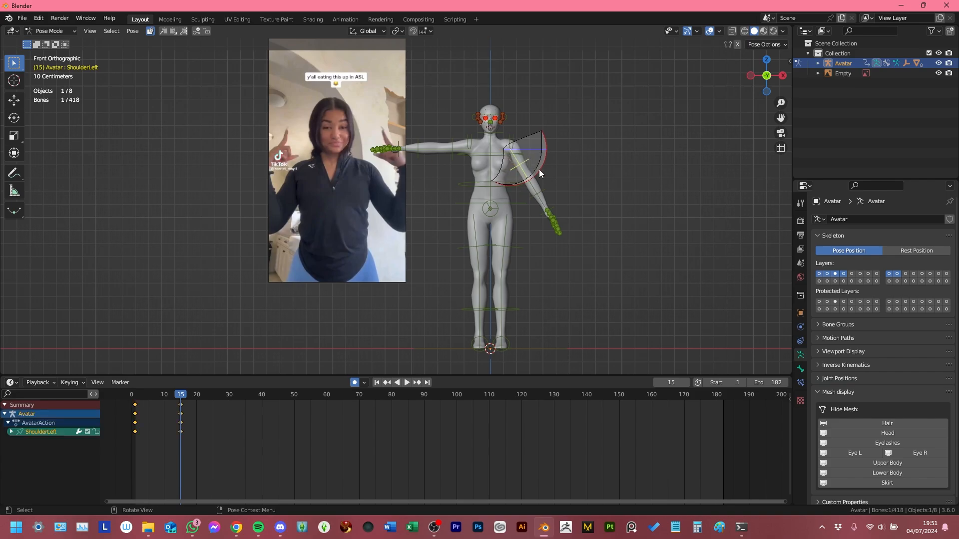
{"action": "mouse_move", "coordinate": [791, 233]}
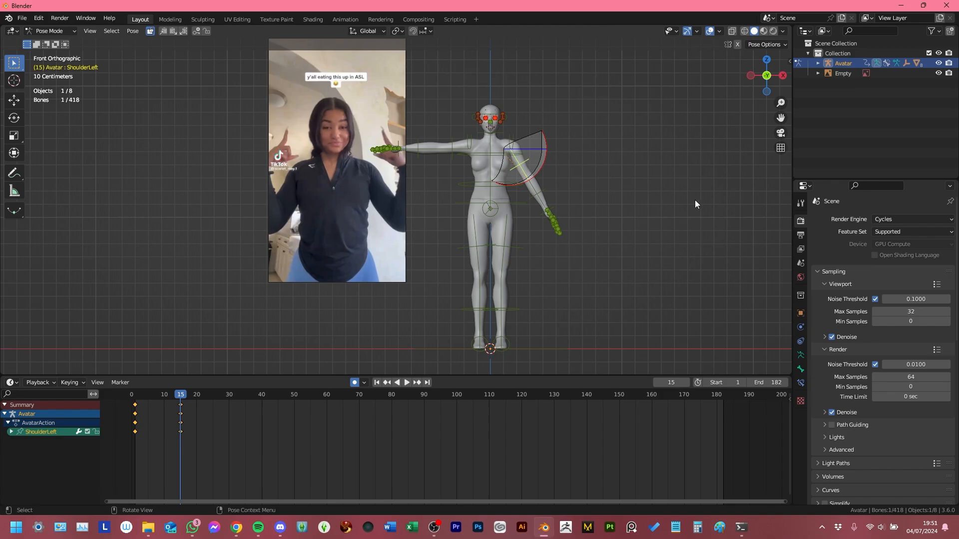
Step: Scroll the Render Properties down to the Avastar Animation Export panel
{"action": "scroll", "scroll_direction": "down", "scroll_amount": 3}
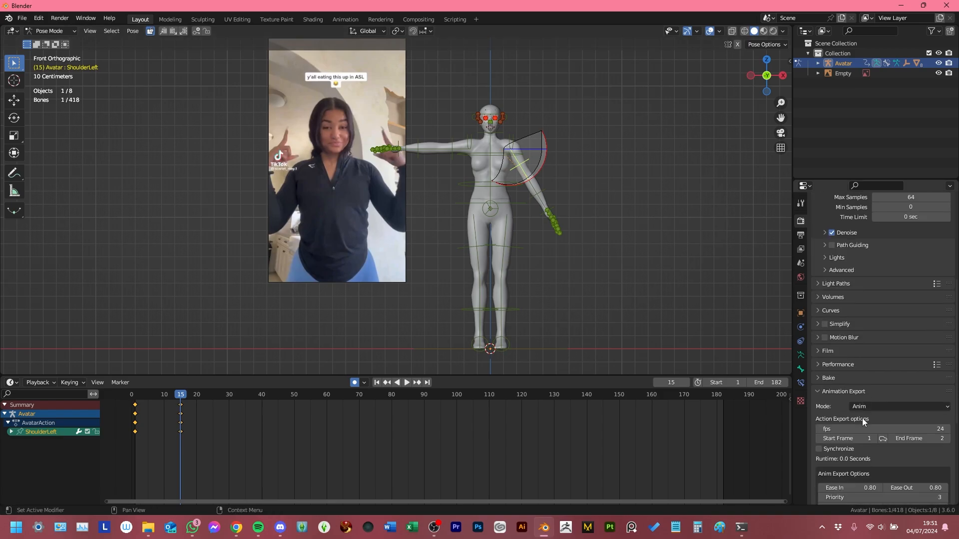
{"action": "scroll", "scroll_direction": "down", "scroll_amount": 3}
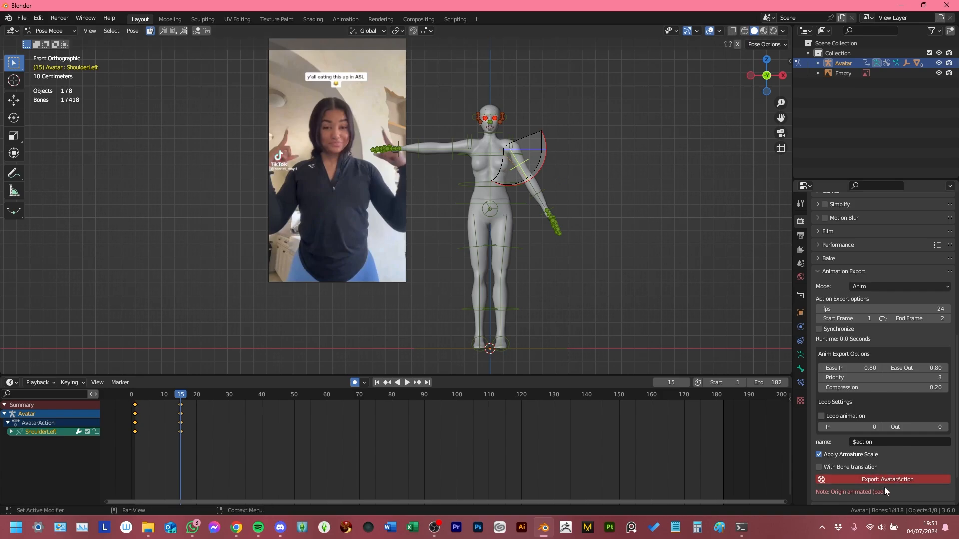
{"action": "mouse_move", "coordinate": [846, 499]}
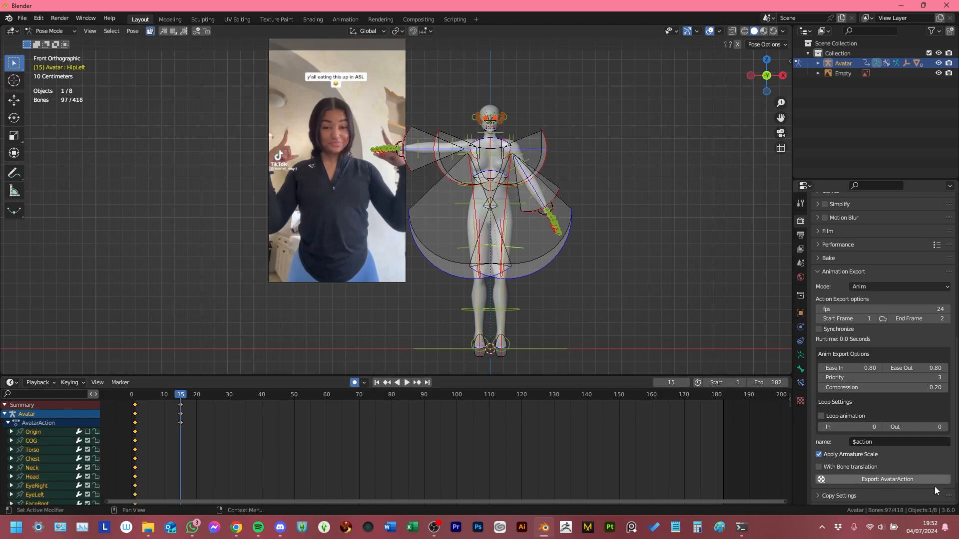
{"action": "mouse_move", "coordinate": [881, 483]}
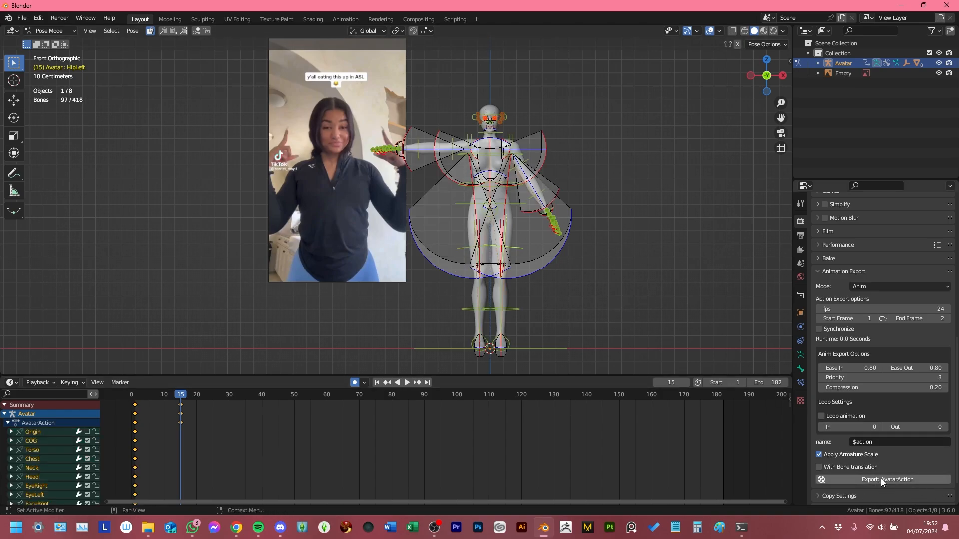
{"action": "mouse_move", "coordinate": [905, 404]}
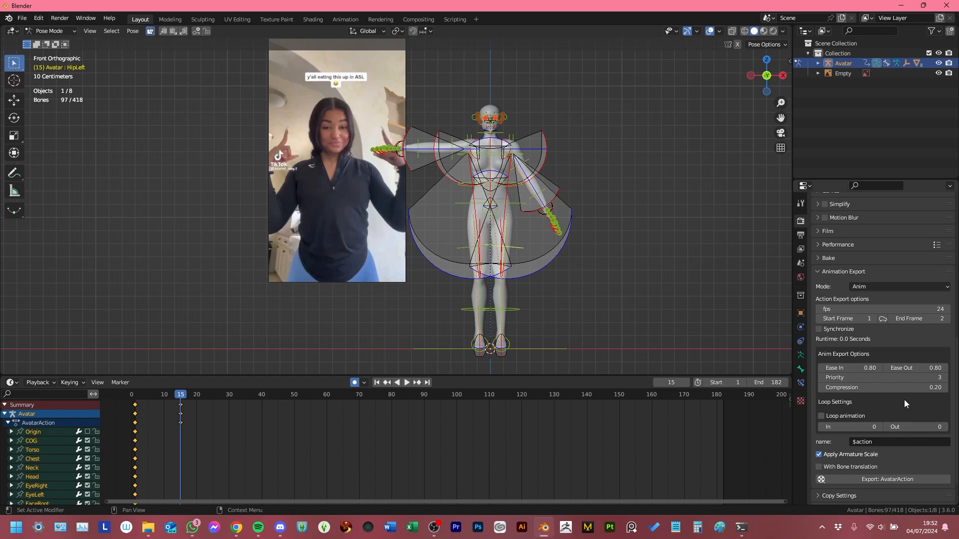
{"action": "mouse_move", "coordinate": [868, 414]}
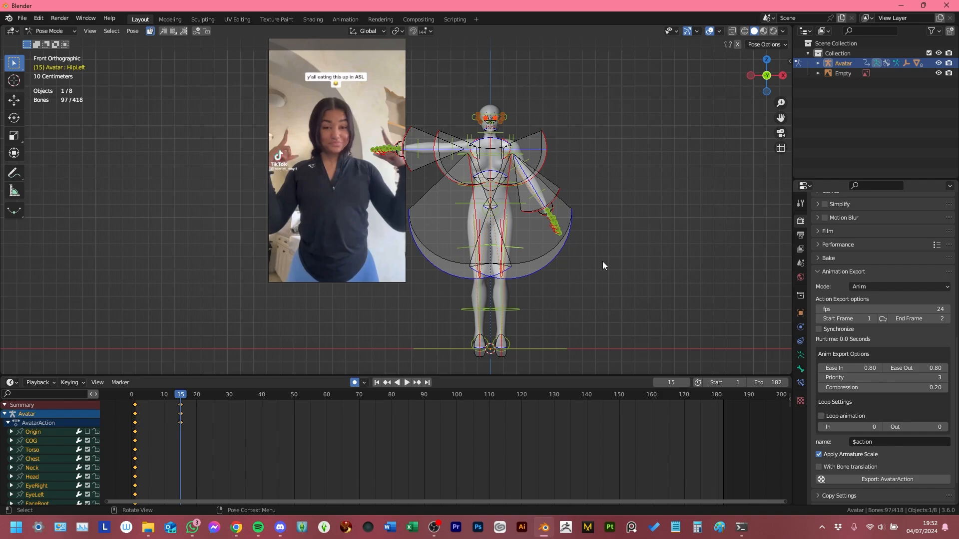
{"action": "mouse_move", "coordinate": [879, 297]}
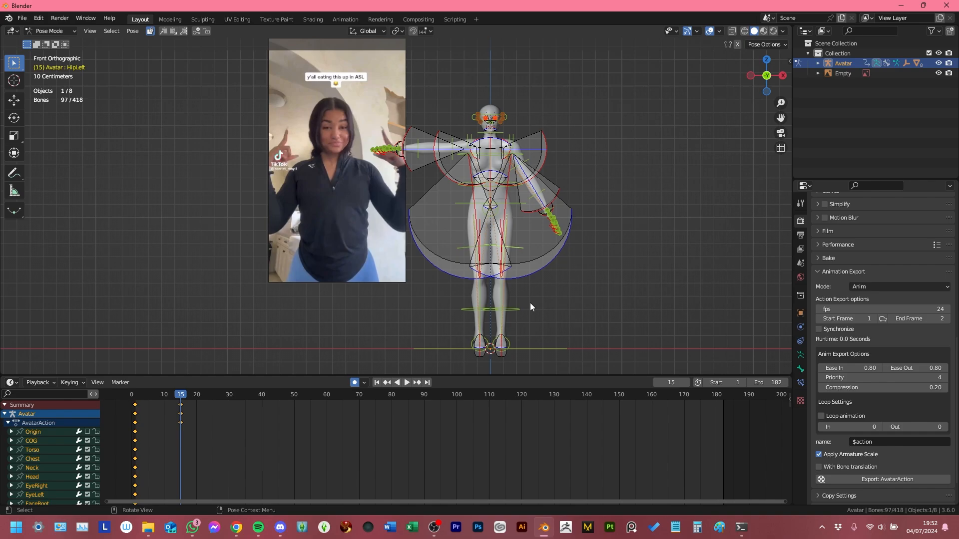
{"action": "mouse_move", "coordinate": [430, 215]}
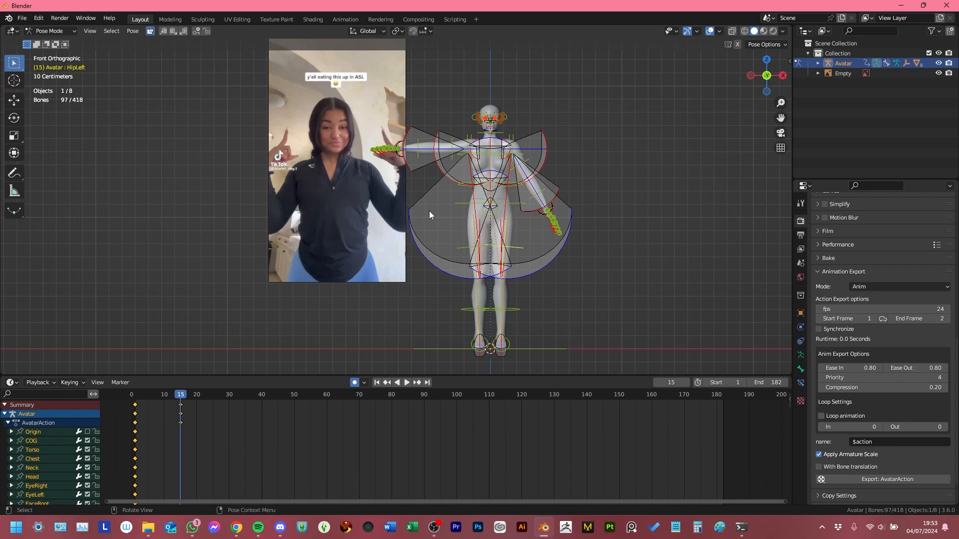
{"action": "mouse_move", "coordinate": [531, 159]}
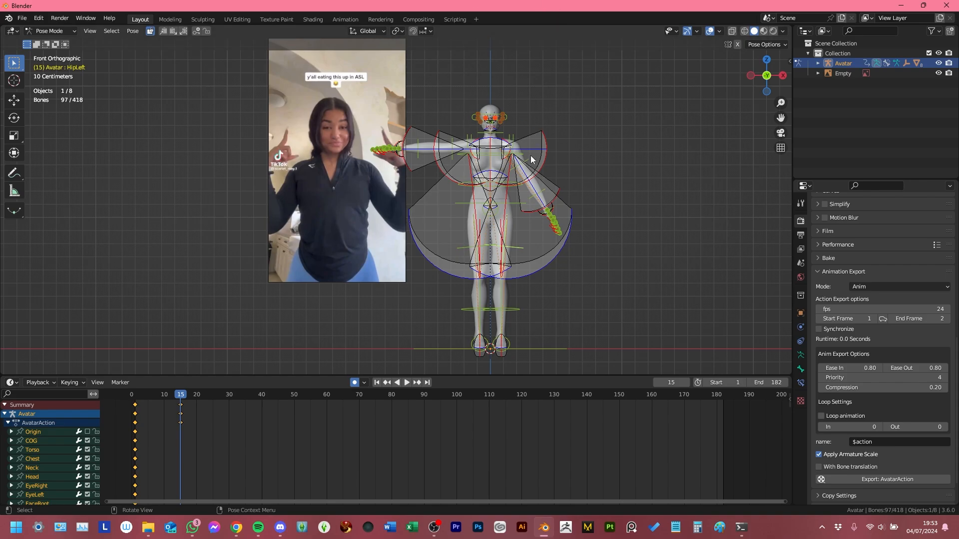
{"action": "mouse_move", "coordinate": [503, 194]}
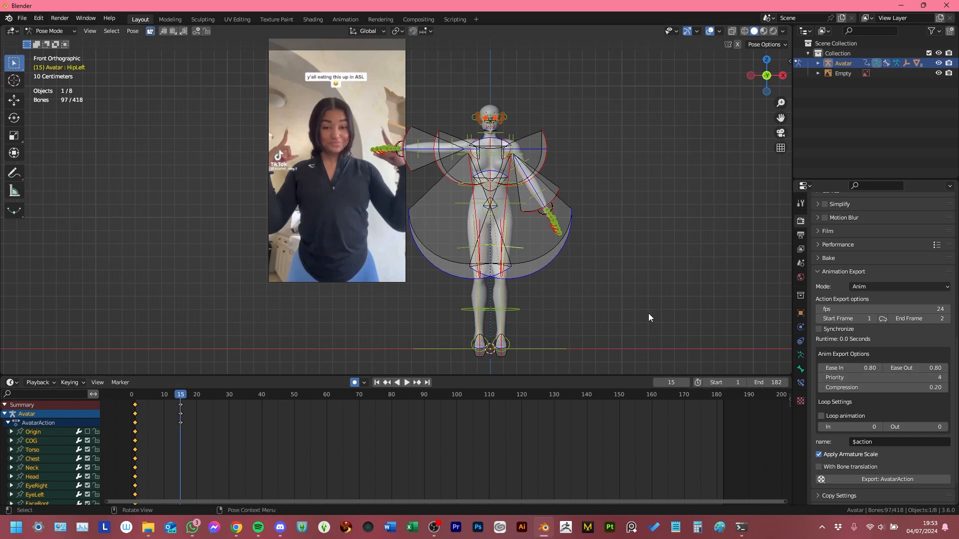
Step: Enable Loop animation (In 1, Out 182) and set the export End Frame to 182
{"action": "left_click", "coordinate": [820, 416]}
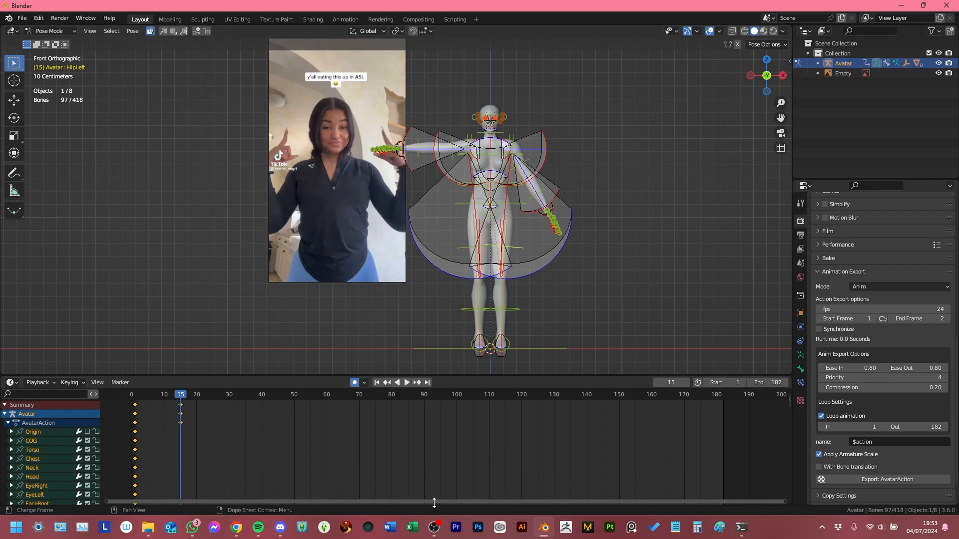
{"action": "mouse_move", "coordinate": [757, 443]}
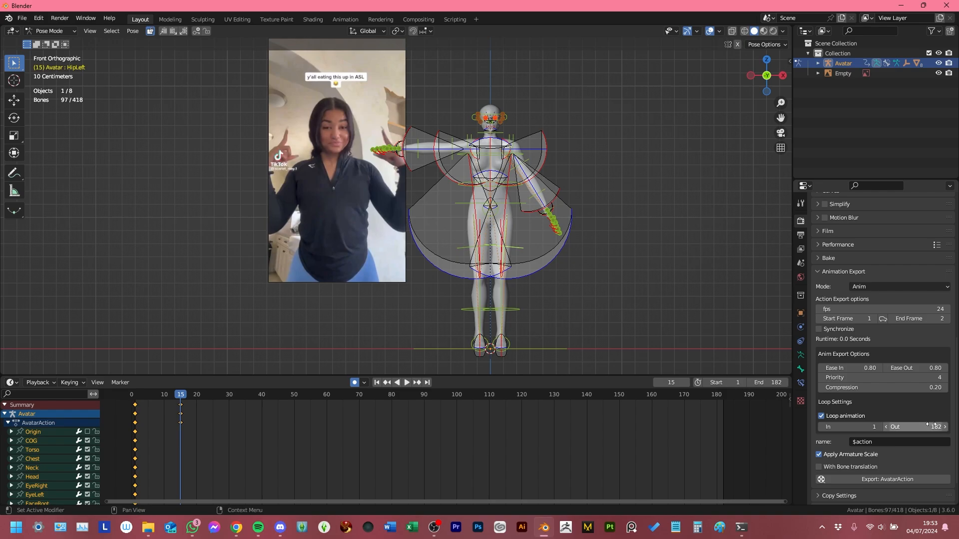
{"action": "mouse_move", "coordinate": [912, 426]}
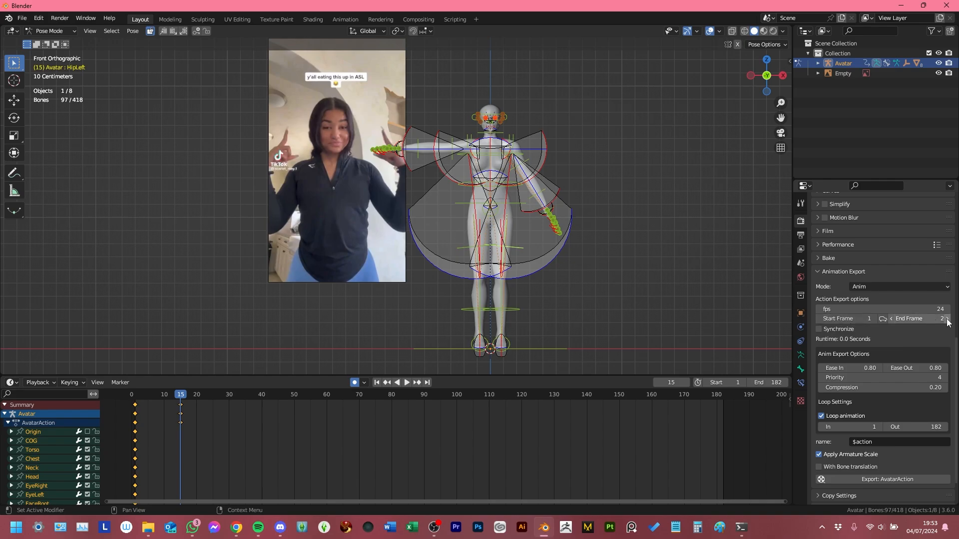
{"action": "left_click", "coordinate": [917, 319]}
{"action": "type", "text": "182"}
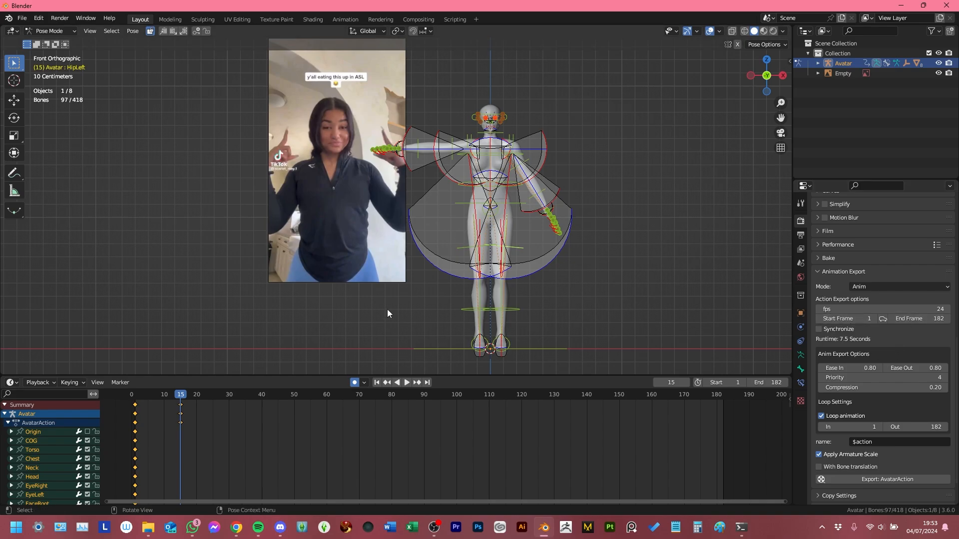
Step: Set export fps to 30 for a 6-second runtime and untick Apply Armature Scale
{"action": "left_click", "coordinate": [135, 395]}
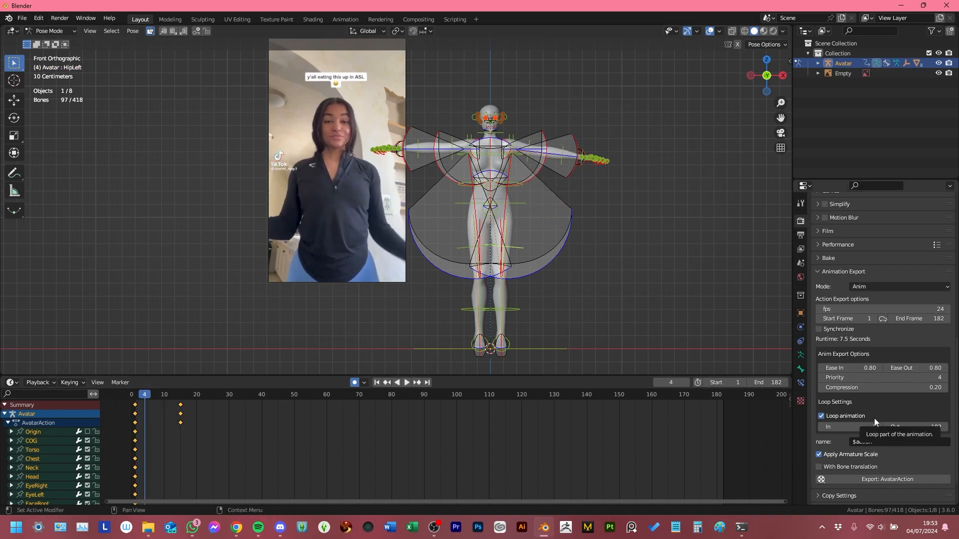
{"action": "mouse_move", "coordinate": [145, 402]}
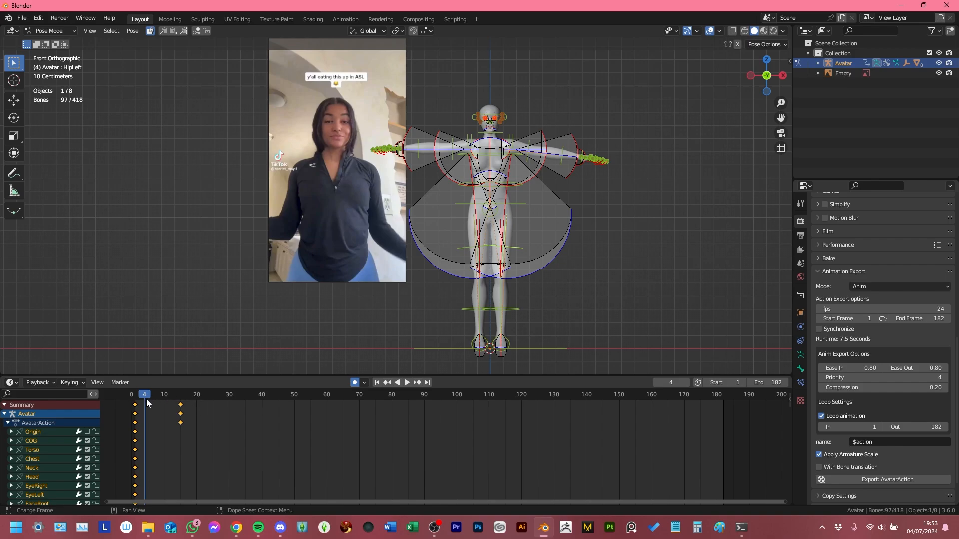
{"action": "left_click", "coordinate": [407, 382]}
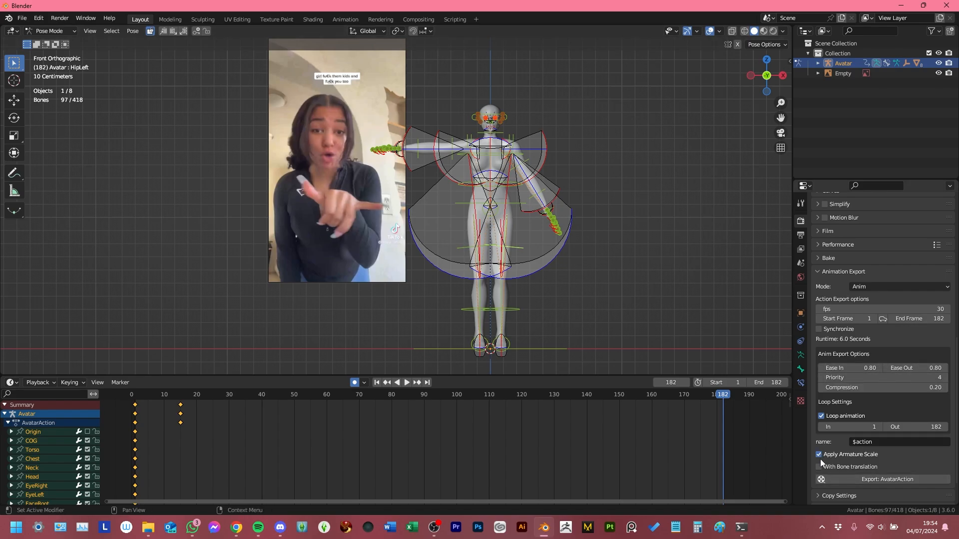
{"action": "left_click", "coordinate": [819, 454]}
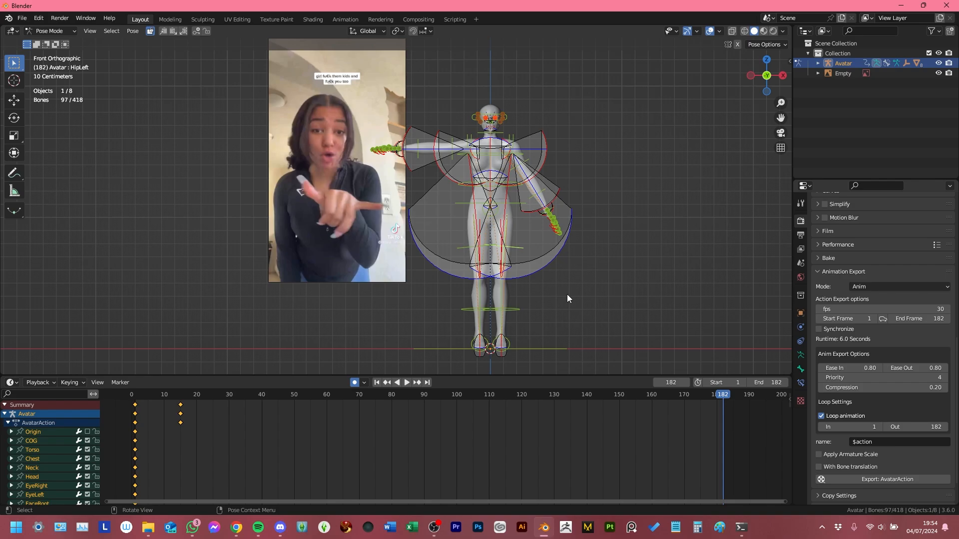
{"action": "mouse_move", "coordinate": [652, 305]}
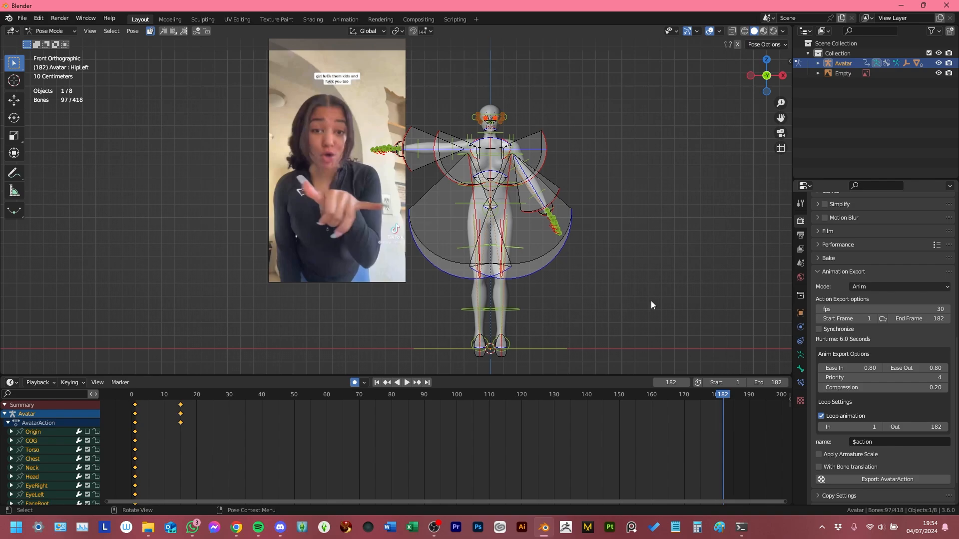
Step: Change the Animation Export Mode from Anim to BVH
{"action": "left_click", "coordinate": [899, 287]}
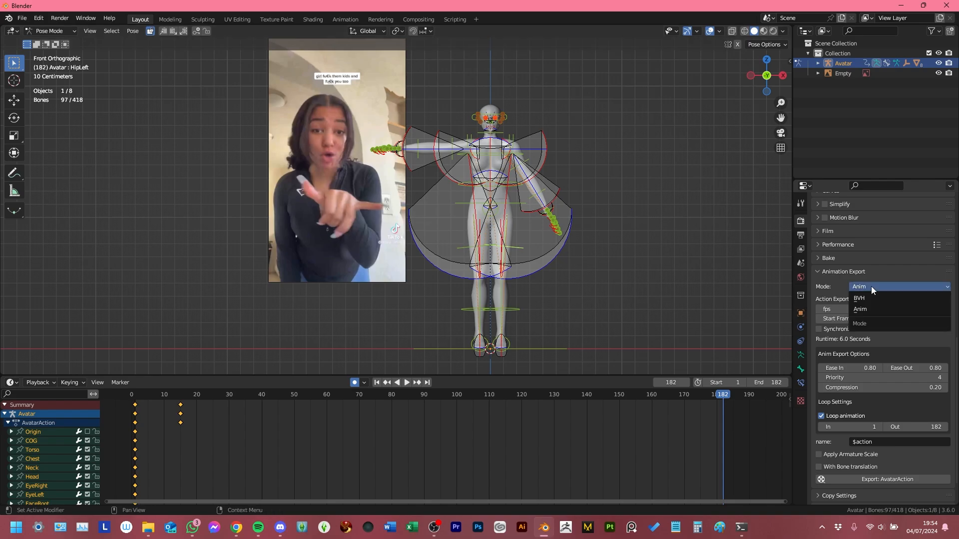
{"action": "left_click", "coordinate": [860, 309]}
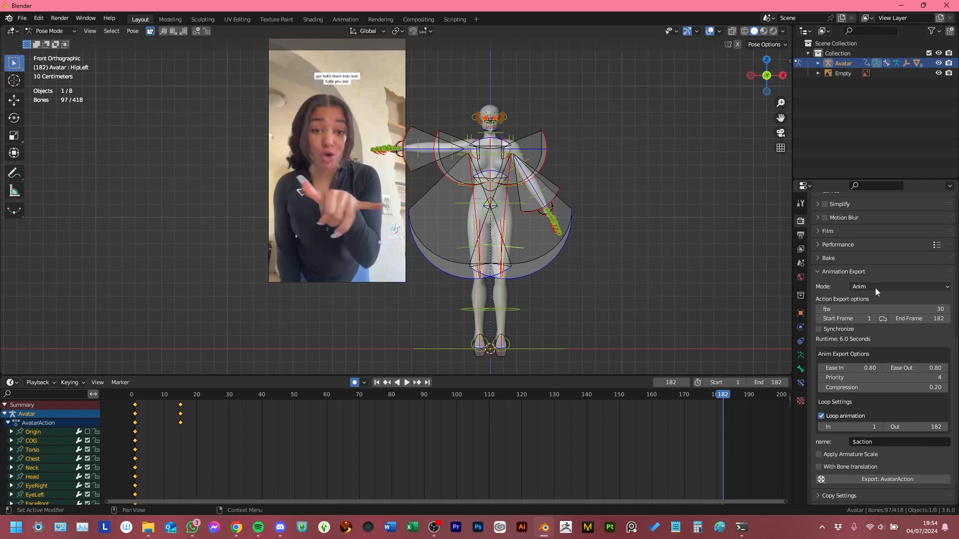
{"action": "left_click", "coordinate": [899, 287]}
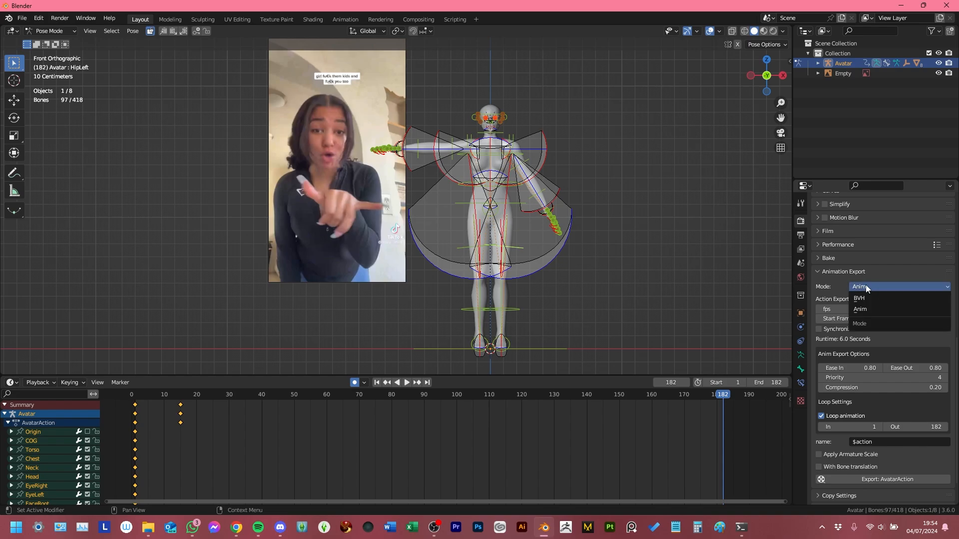
{"action": "left_click", "coordinate": [860, 309]}
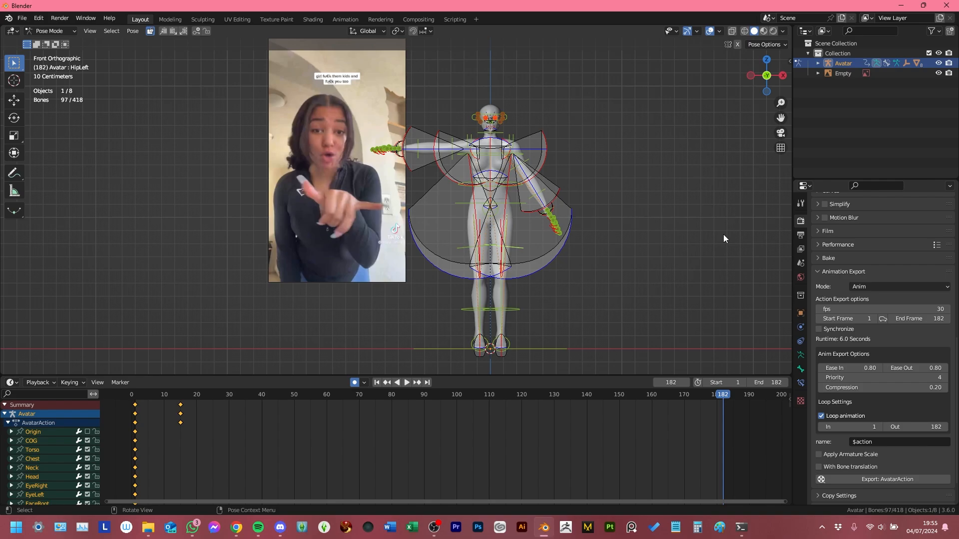
{"action": "left_click", "coordinate": [898, 287]}
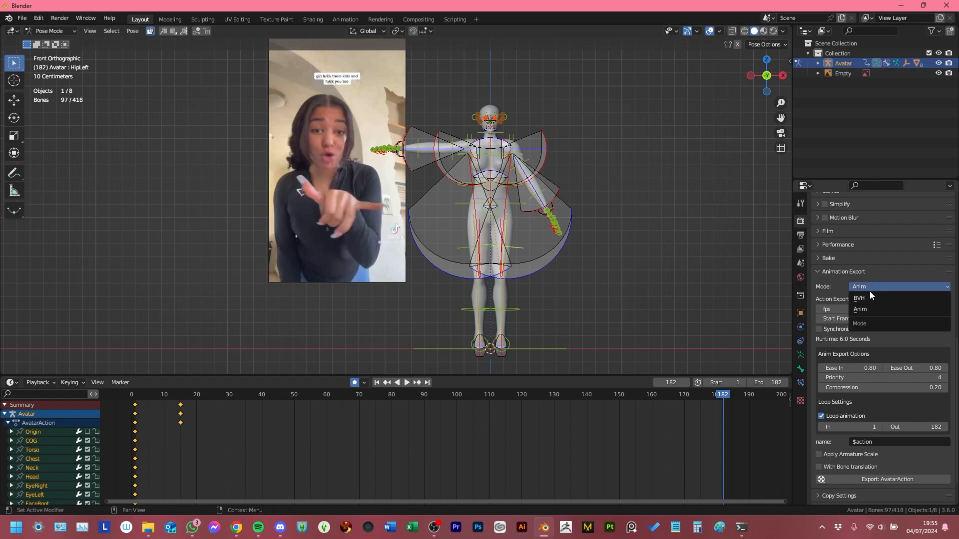
{"action": "left_click", "coordinate": [860, 297]}
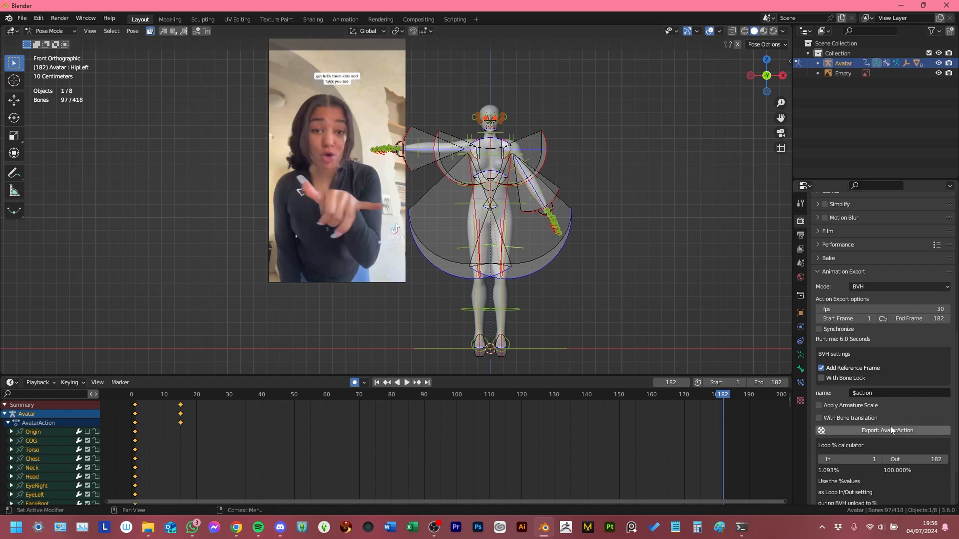
{"action": "scroll", "scroll_direction": "down", "scroll_amount": 3}
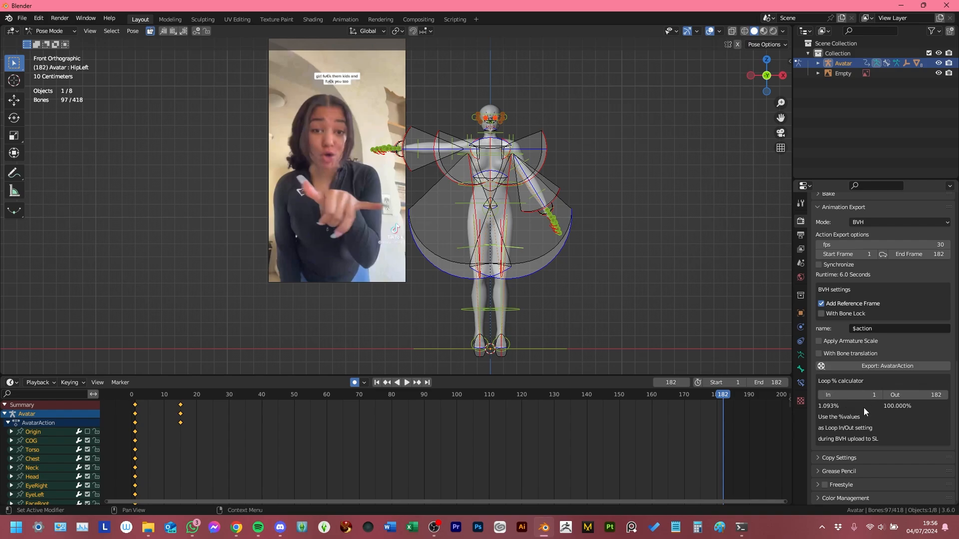
{"action": "scroll", "scroll_direction": "up", "scroll_amount": 3}
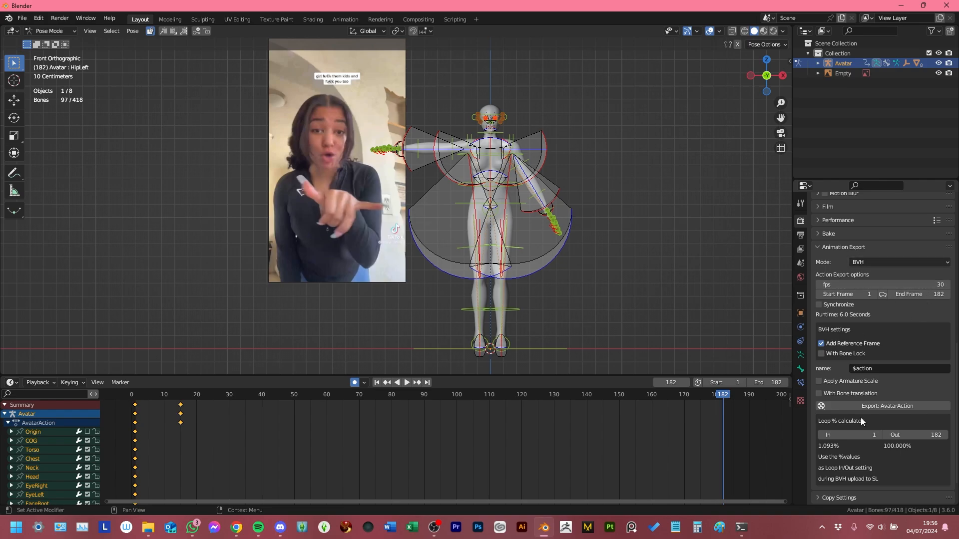
{"action": "mouse_move", "coordinate": [887, 405]}
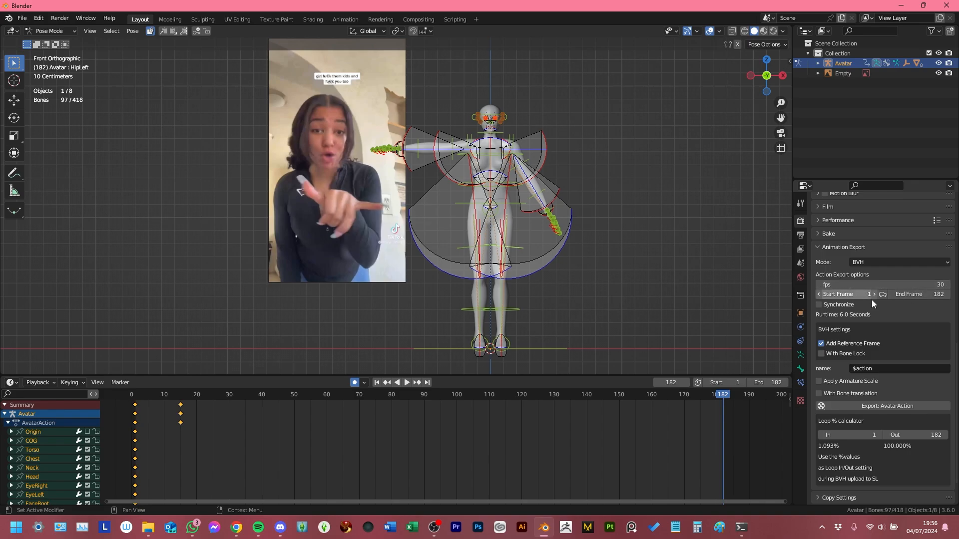
{"action": "mouse_move", "coordinate": [852, 343]}
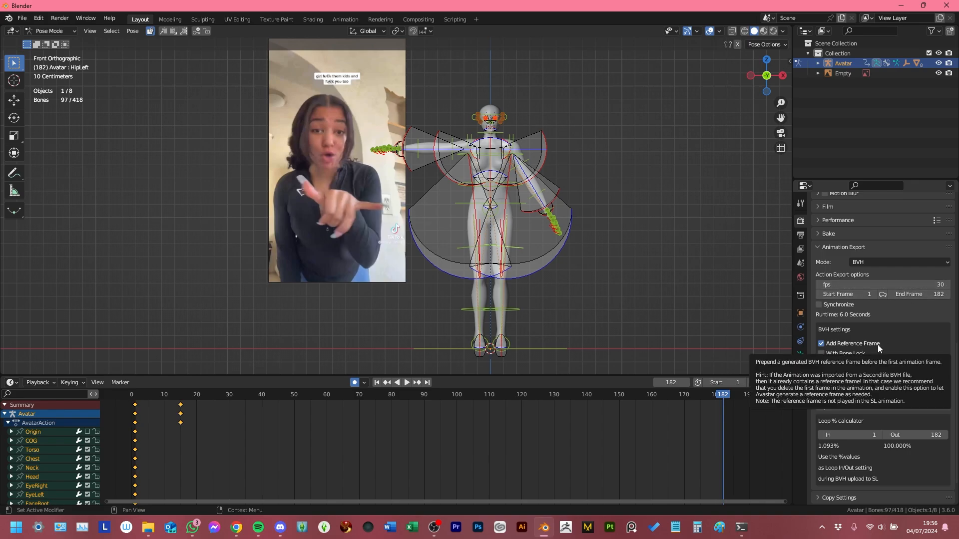
{"action": "mouse_move", "coordinate": [781, 291]}
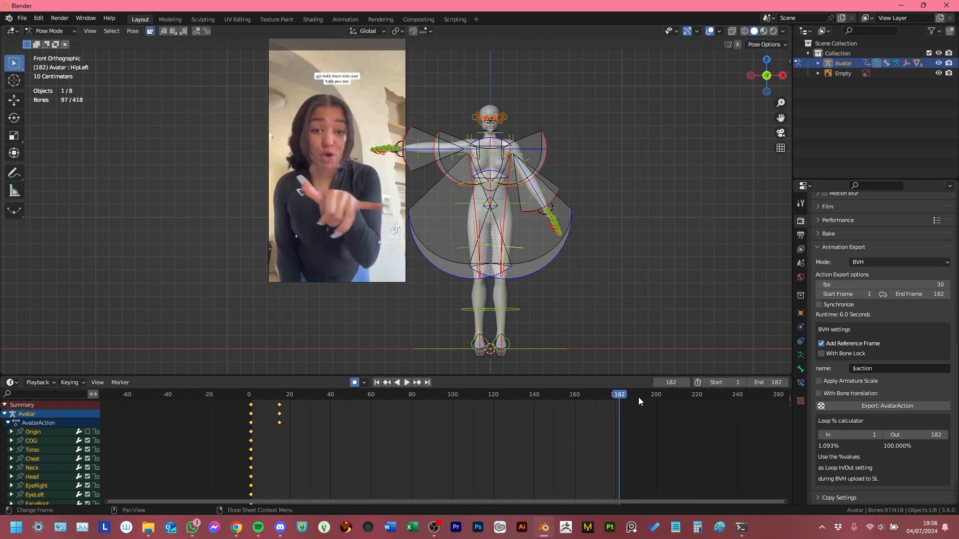
{"action": "left_click", "coordinate": [407, 382]}
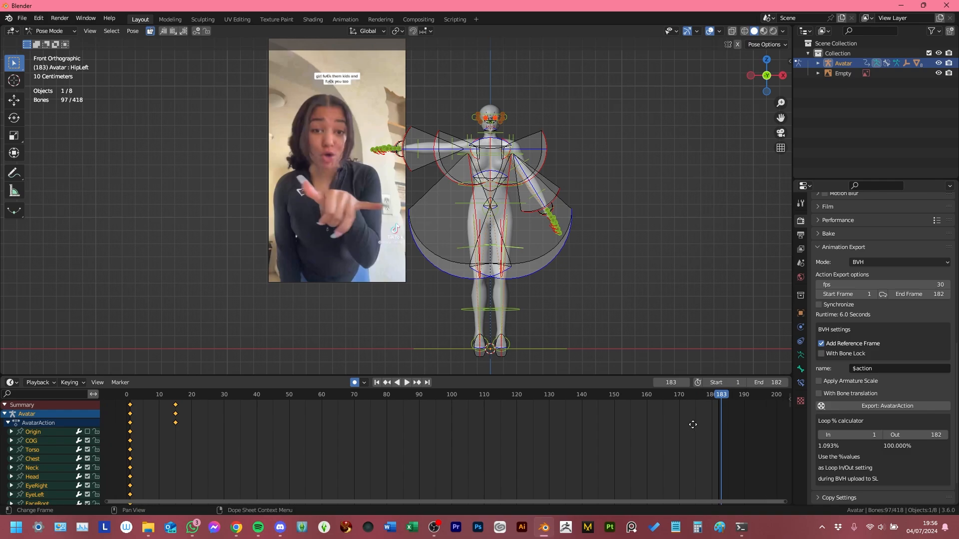
{"action": "left_click", "coordinate": [708, 394]}
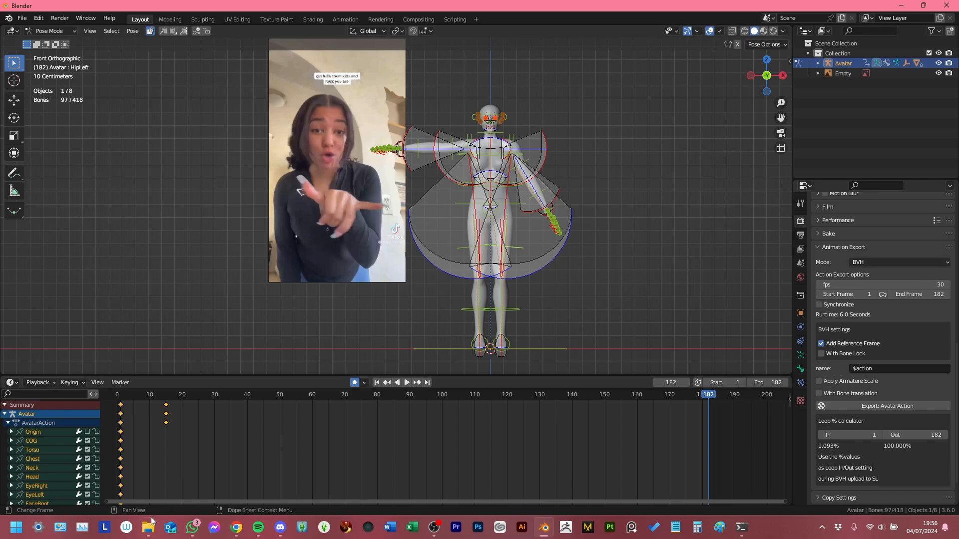
{"action": "left_click", "coordinate": [147, 527]}
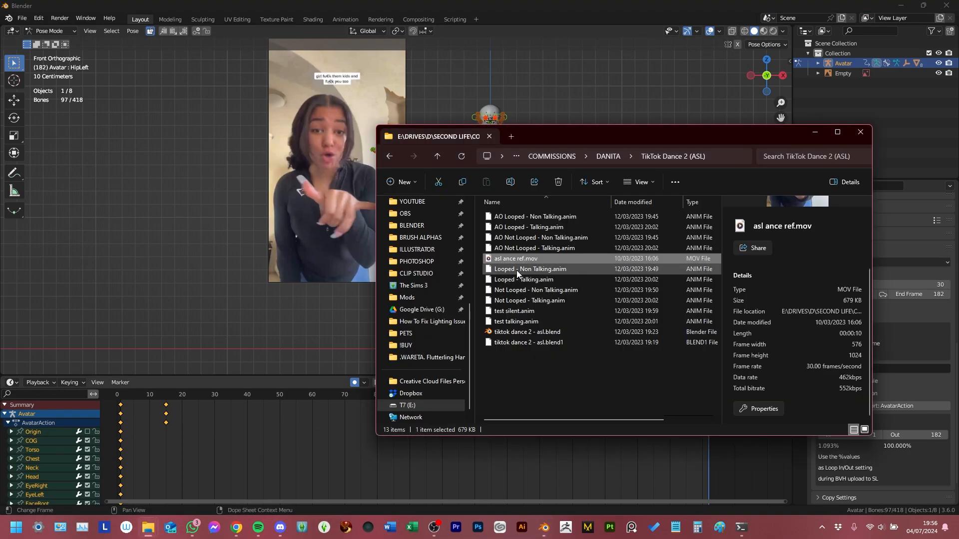
{"action": "right_click", "coordinate": [516, 258]}
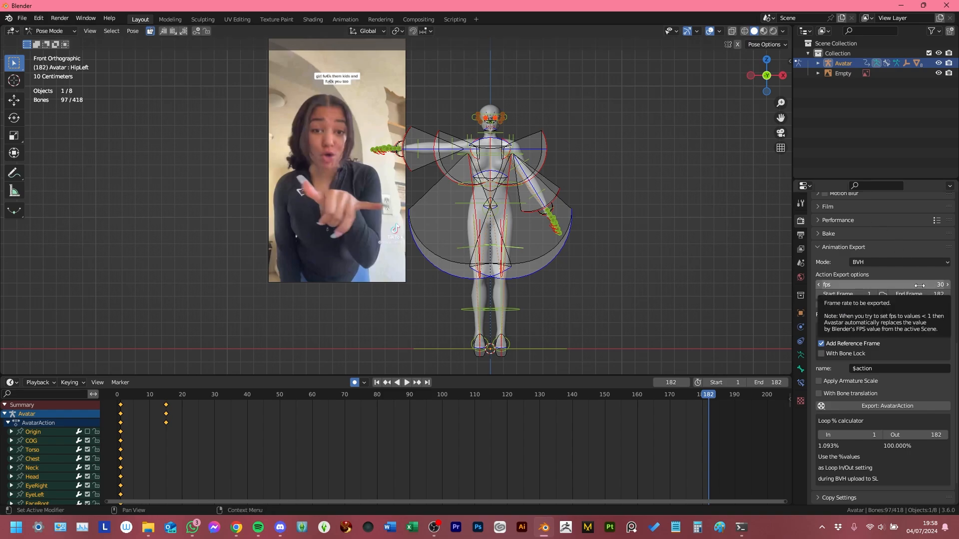
{"action": "mouse_move", "coordinate": [908, 282]}
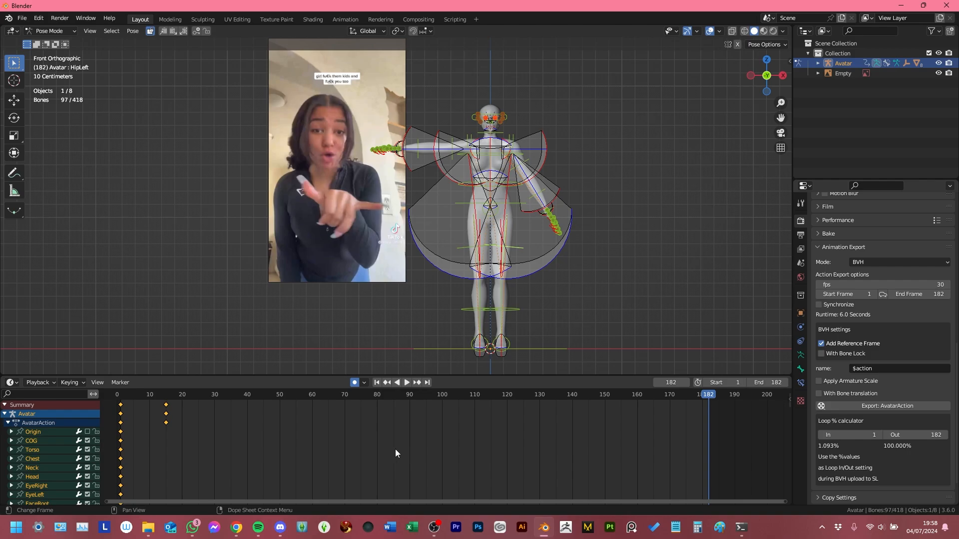
Step: Open the recent project 'tiktok dance 2 - asl.blend', choosing Don't Save for the untitled scene
{"action": "left_click", "coordinate": [21, 18]}
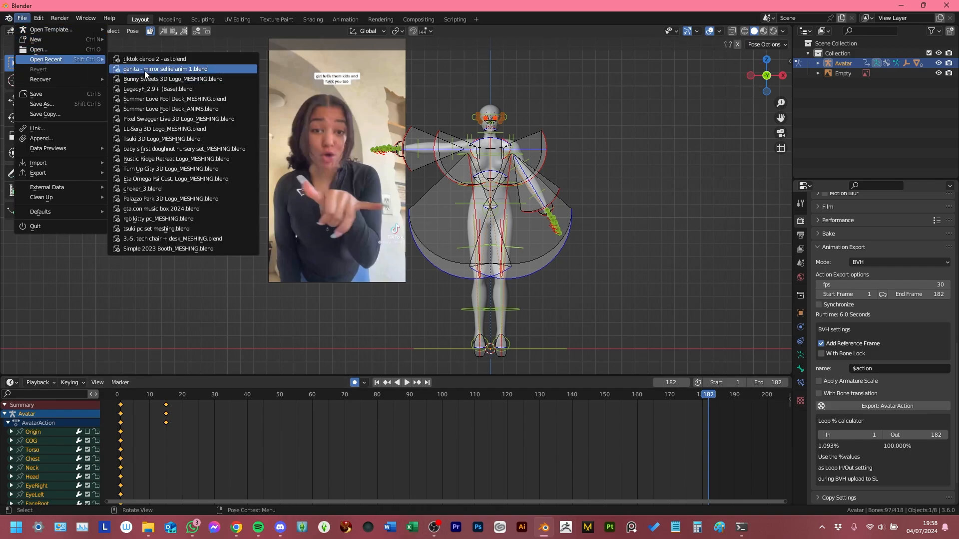
{"action": "left_click", "coordinate": [165, 69]}
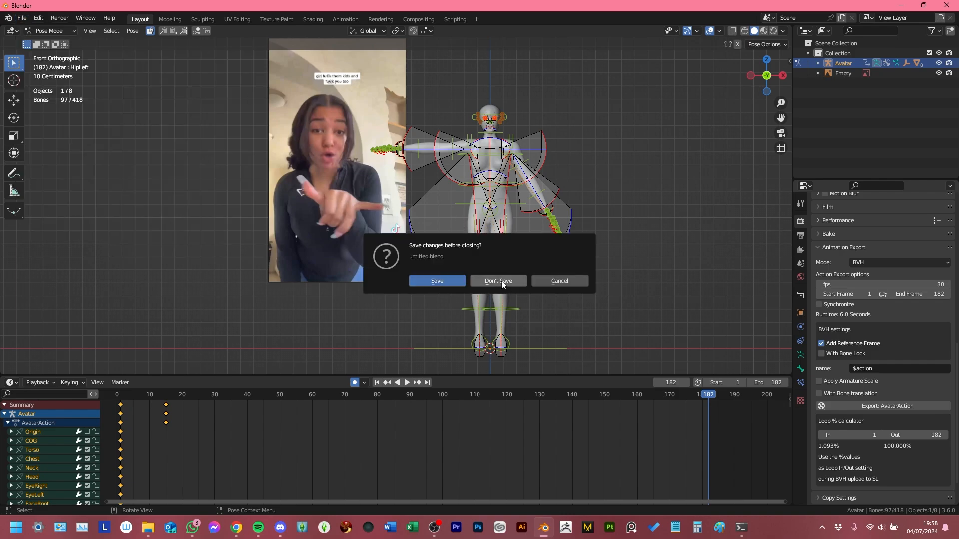
{"action": "left_click", "coordinate": [497, 281]}
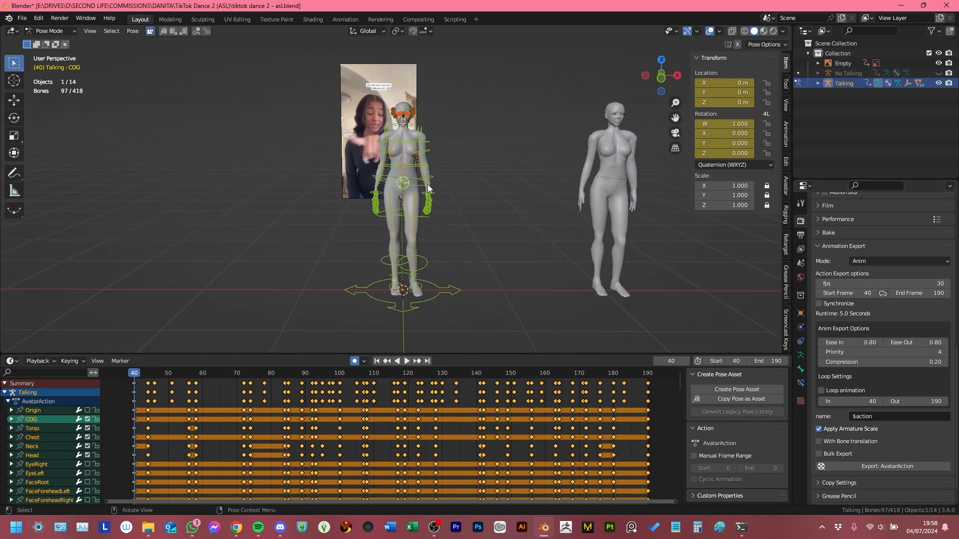
{"action": "mouse_move", "coordinate": [377, 418]}
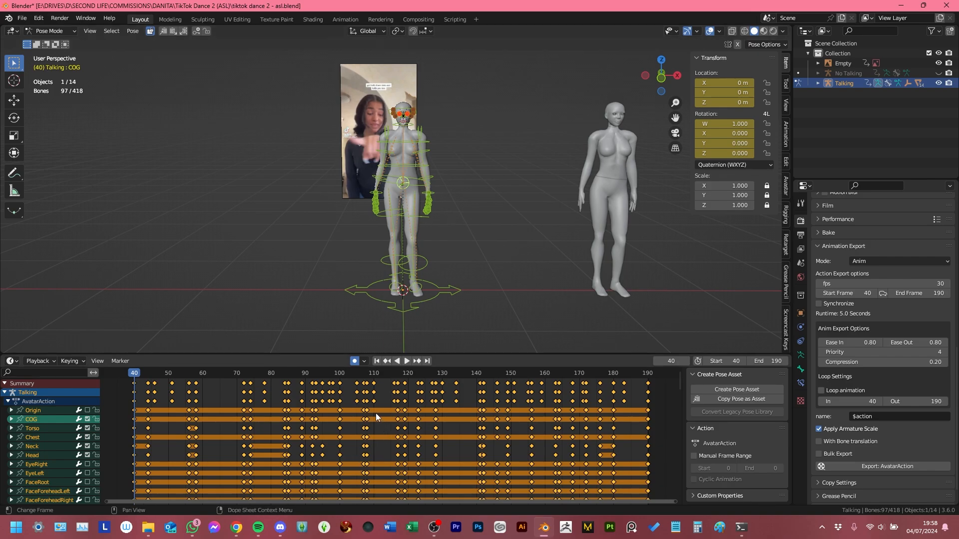
{"action": "mouse_move", "coordinate": [356, 435]}
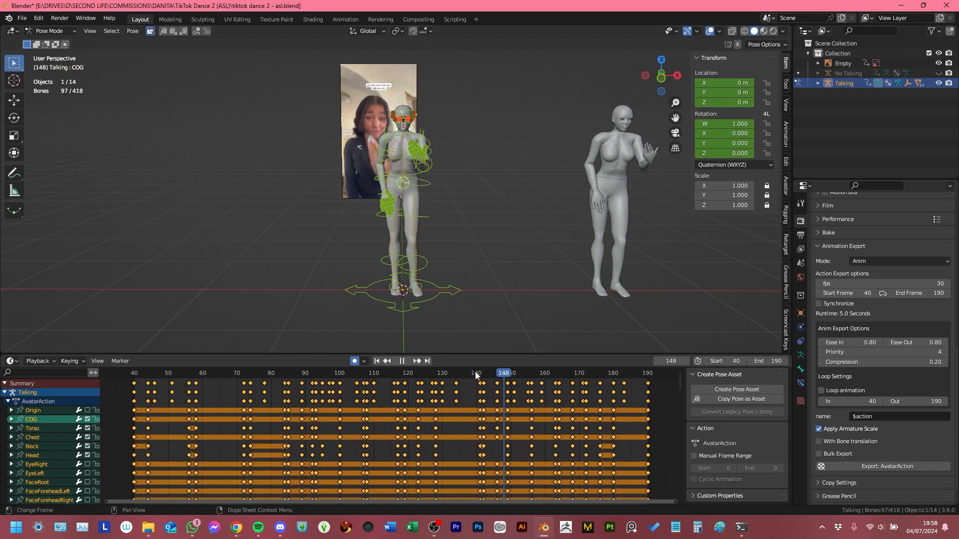
{"action": "left_click", "coordinate": [133, 372]}
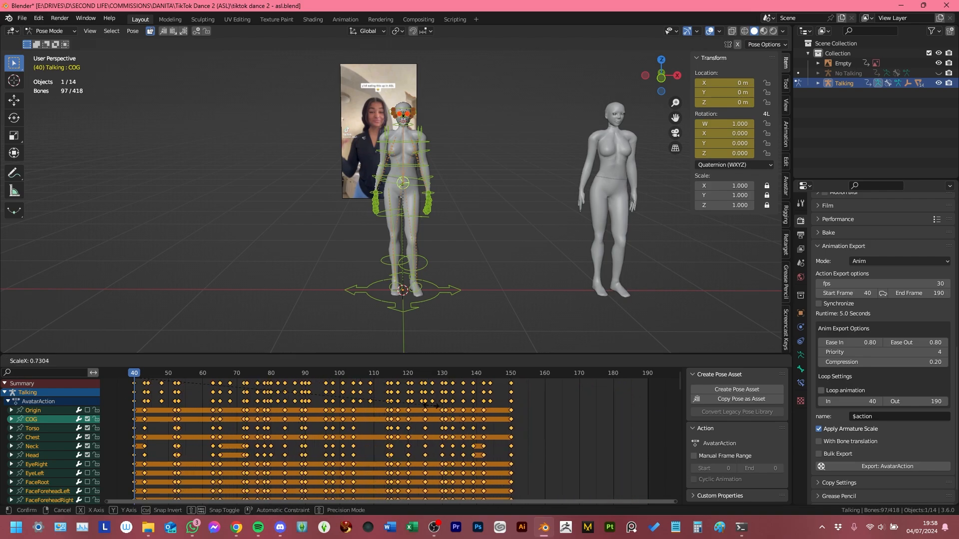
{"action": "left_click", "coordinate": [199, 373]}
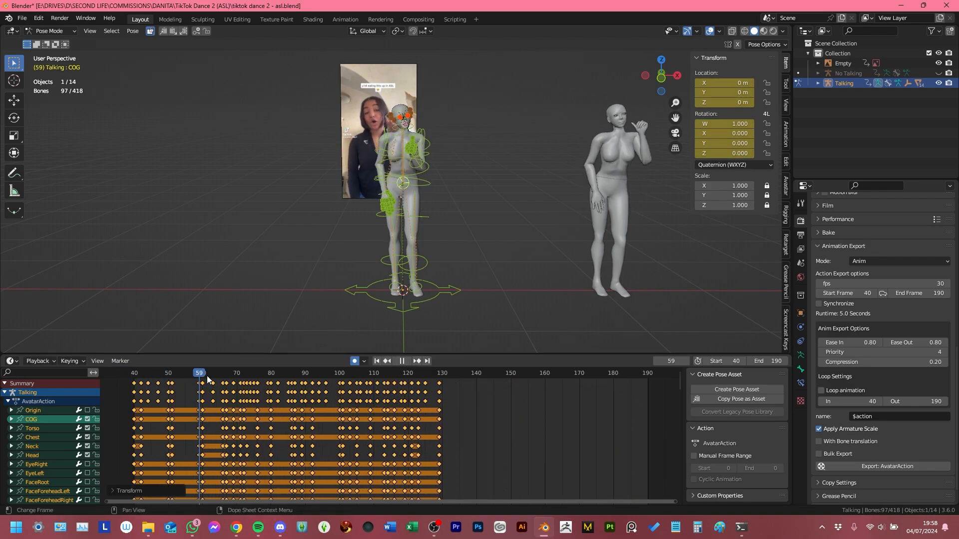
{"action": "left_click", "coordinate": [423, 372]}
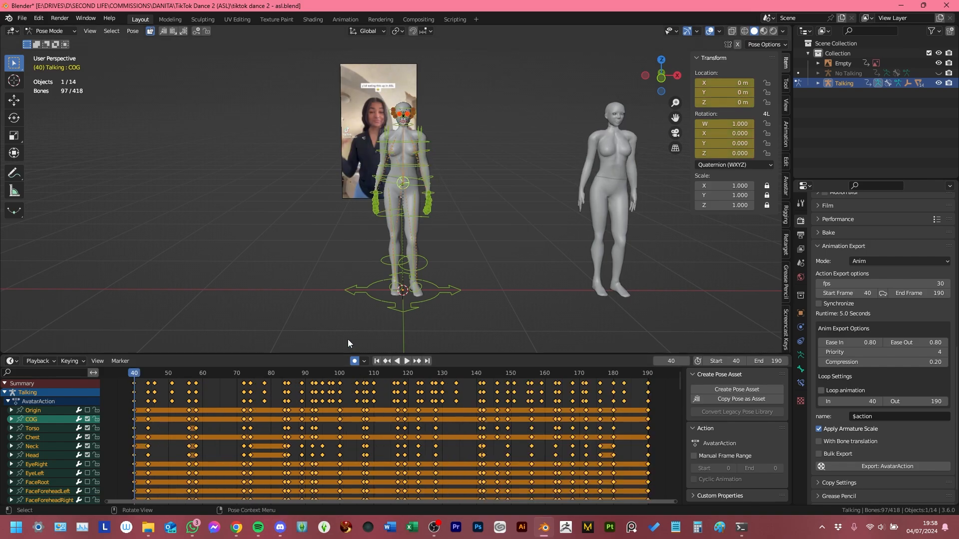
{"action": "mouse_move", "coordinate": [357, 367]}
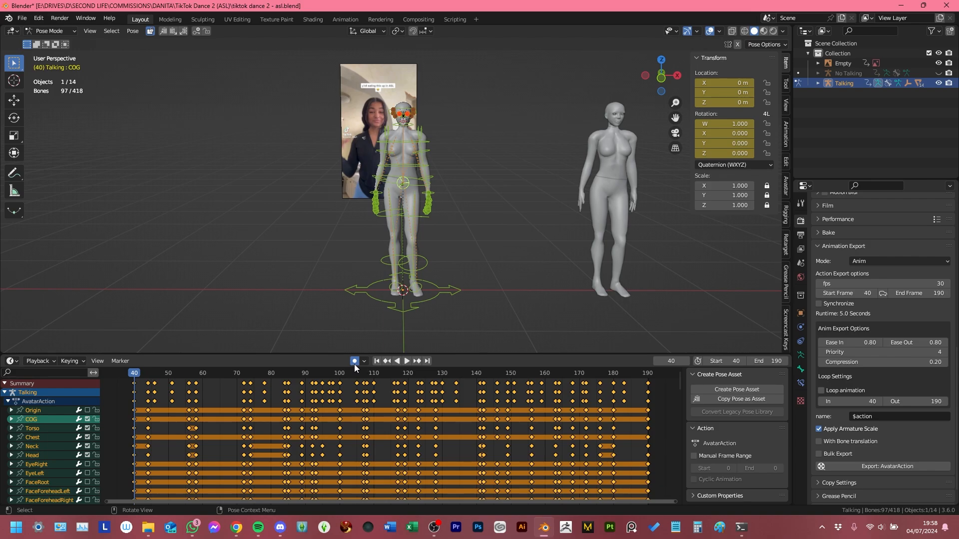
{"action": "mouse_move", "coordinate": [265, 440]}
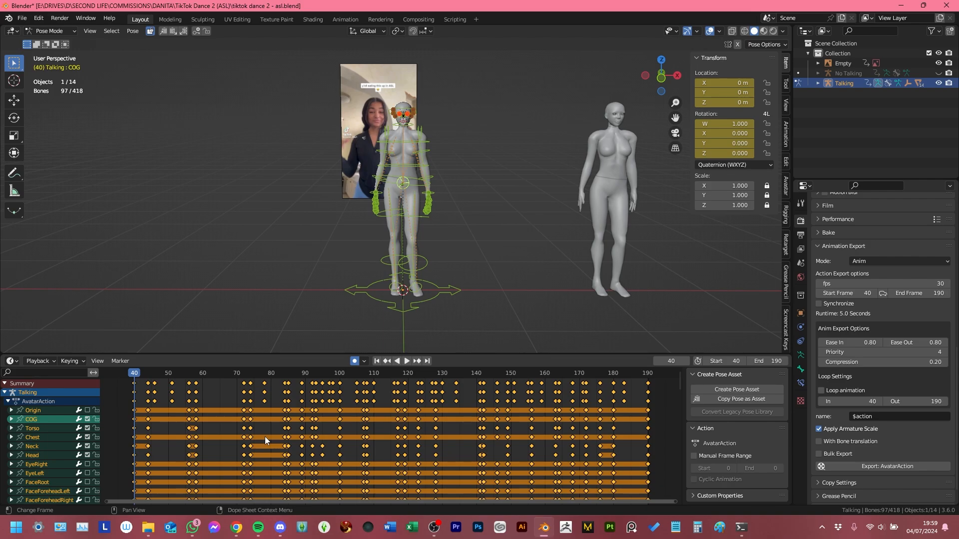
{"action": "mouse_move", "coordinate": [298, 388]}
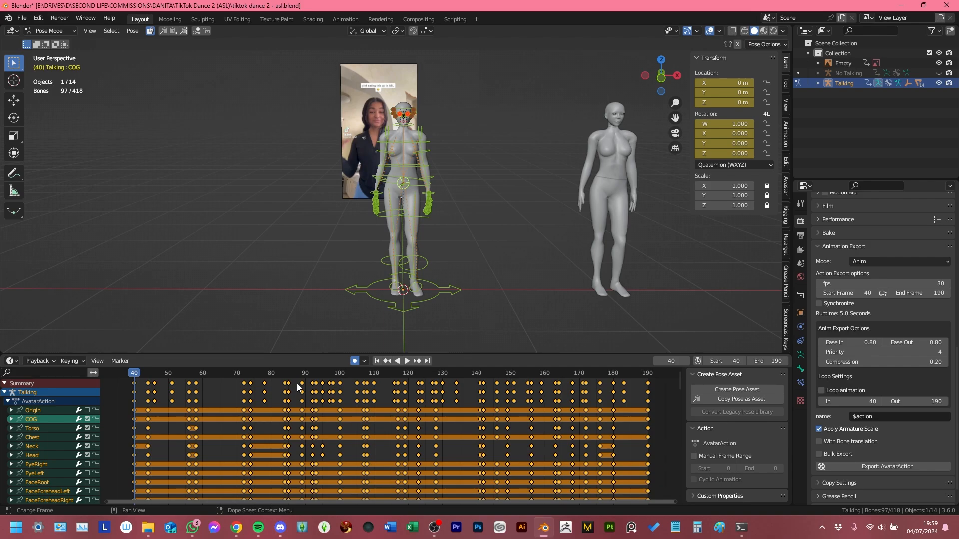
{"action": "mouse_move", "coordinate": [301, 253]}
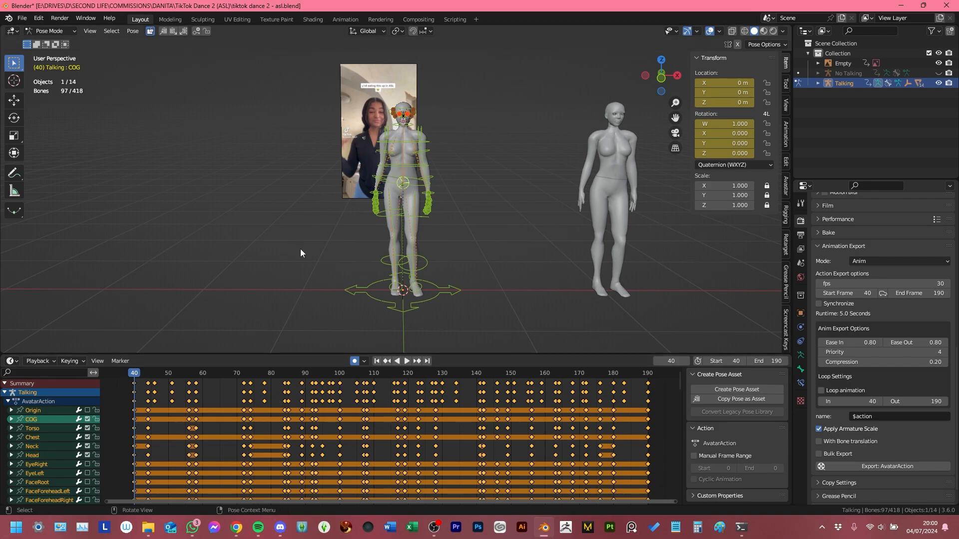
{"action": "left_click", "coordinate": [406, 360]}
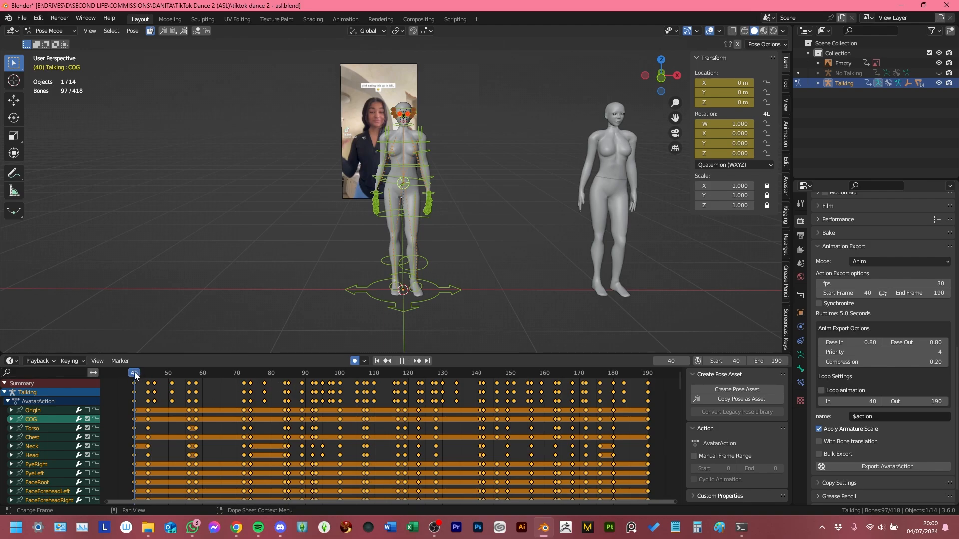
{"action": "left_click", "coordinate": [452, 372]}
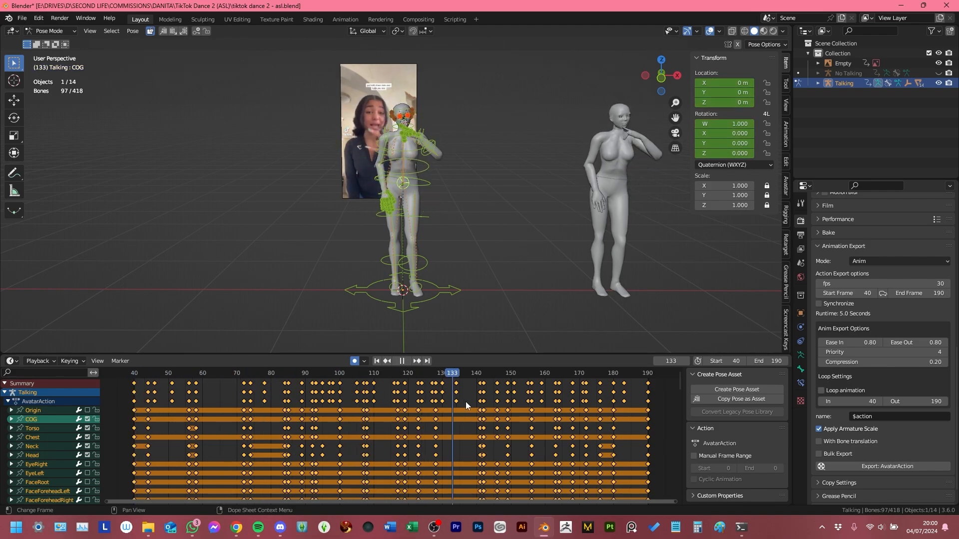
{"action": "left_click", "coordinate": [137, 372]}
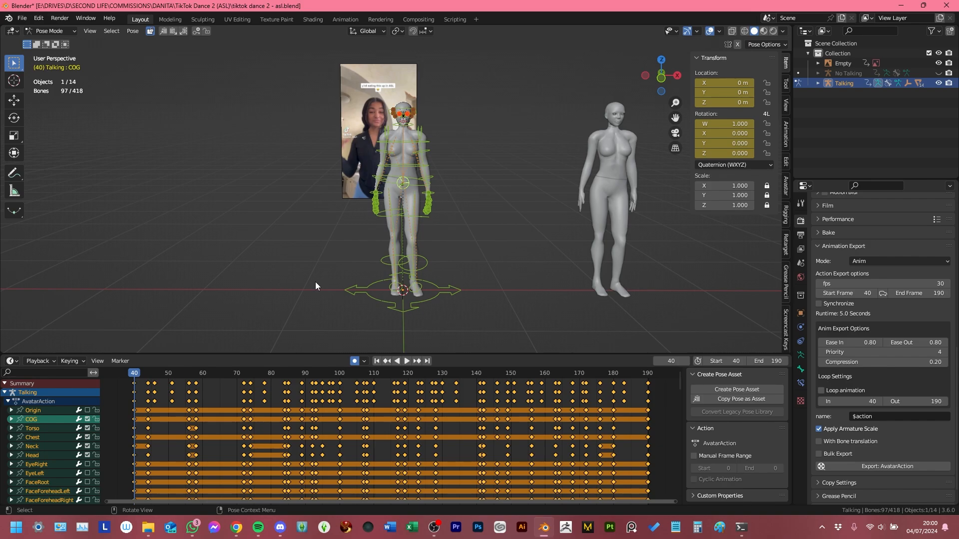
{"action": "mouse_move", "coordinate": [334, 212]}
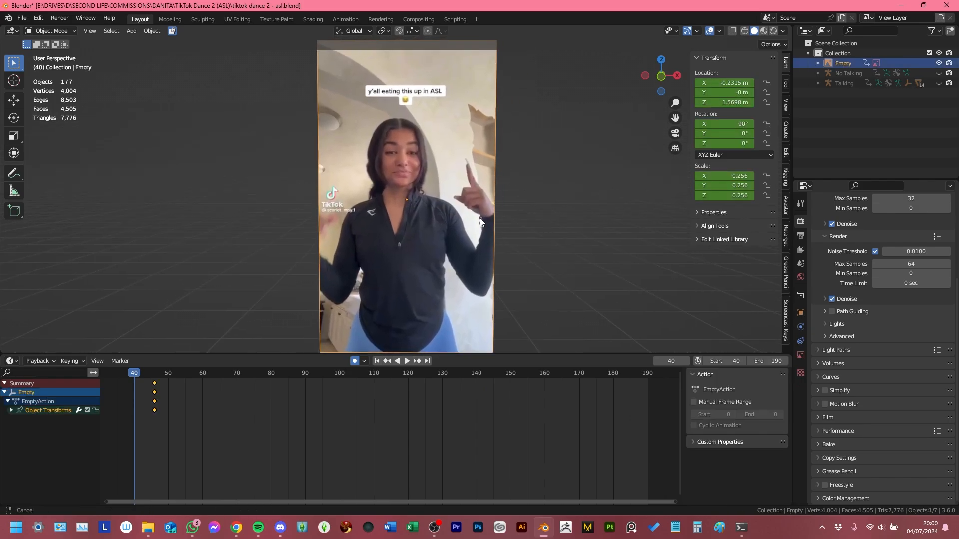
Step: With both avatars hidden, play and scrub the reference video plane alone
{"action": "left_click", "coordinate": [407, 361]}
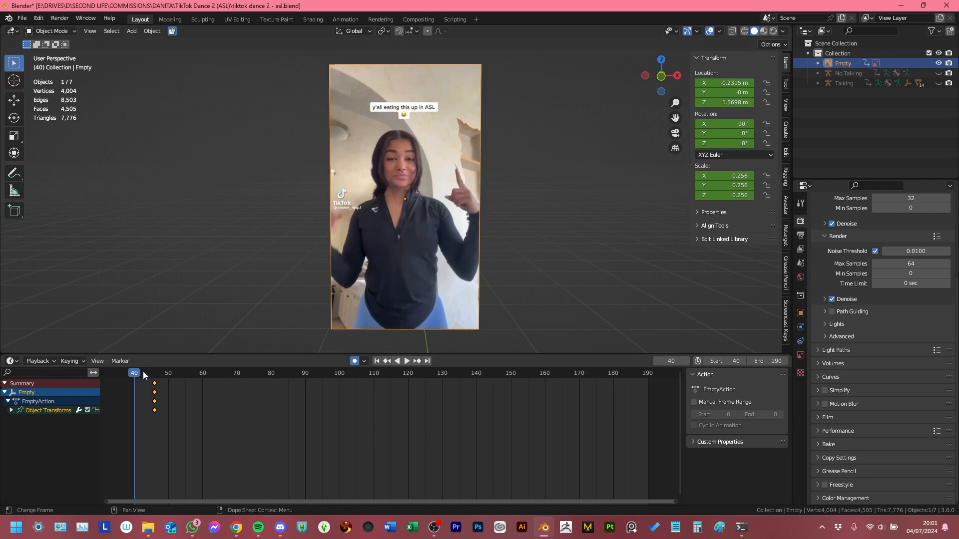
{"action": "left_click", "coordinate": [203, 372]}
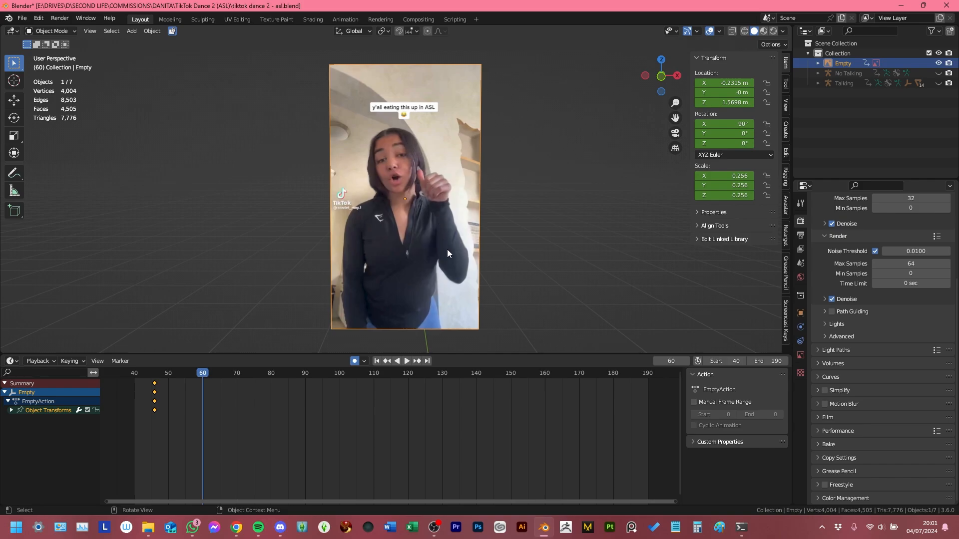
{"action": "left_click", "coordinate": [407, 361]}
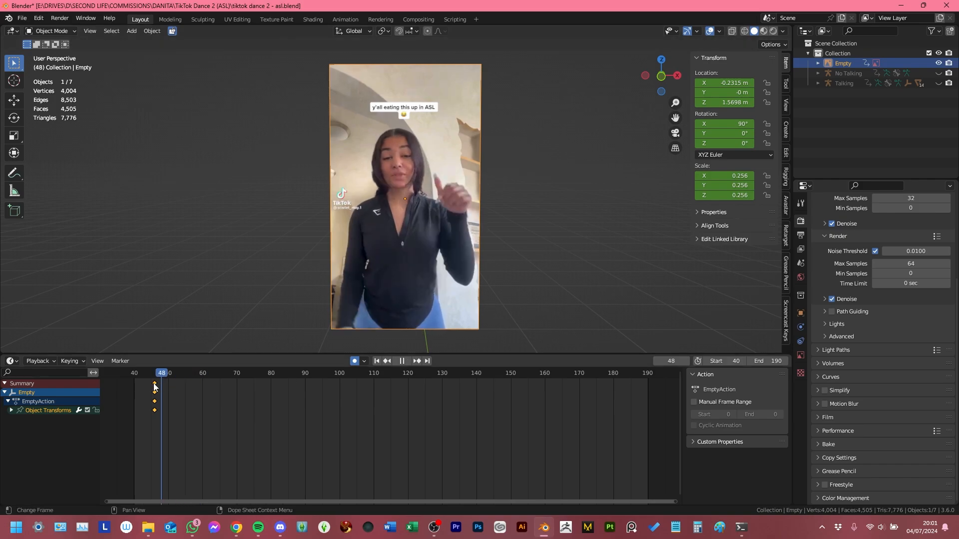
{"action": "left_click", "coordinate": [196, 372]}
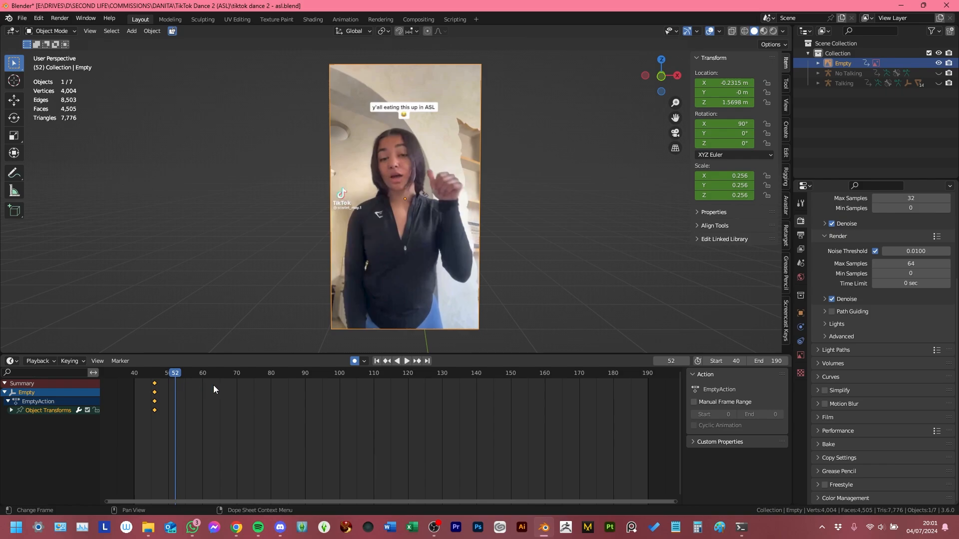
{"action": "mouse_move", "coordinate": [203, 388]}
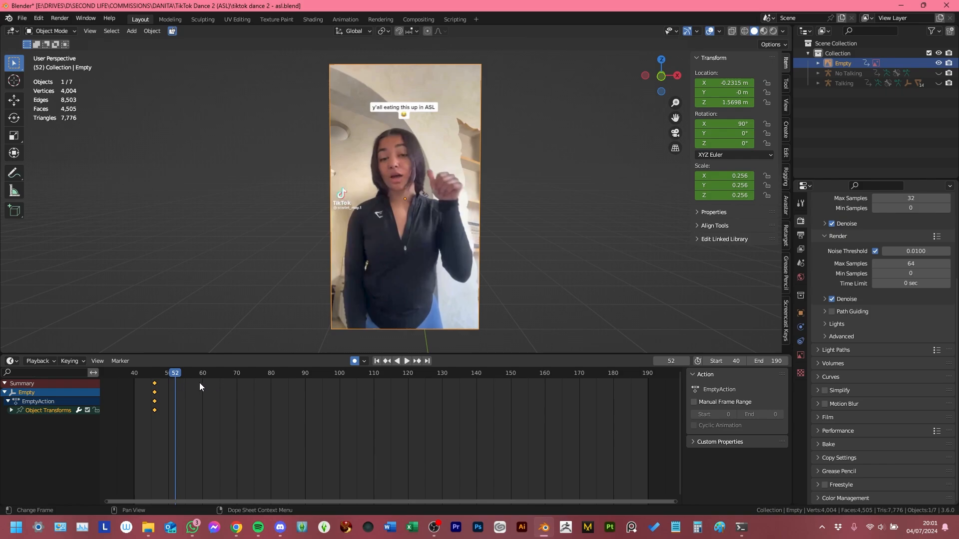
Step: Replay from frame 40 and select the video Empty's keyframes near frame 46 in the Dope Sheet
{"action": "left_click", "coordinate": [134, 372]}
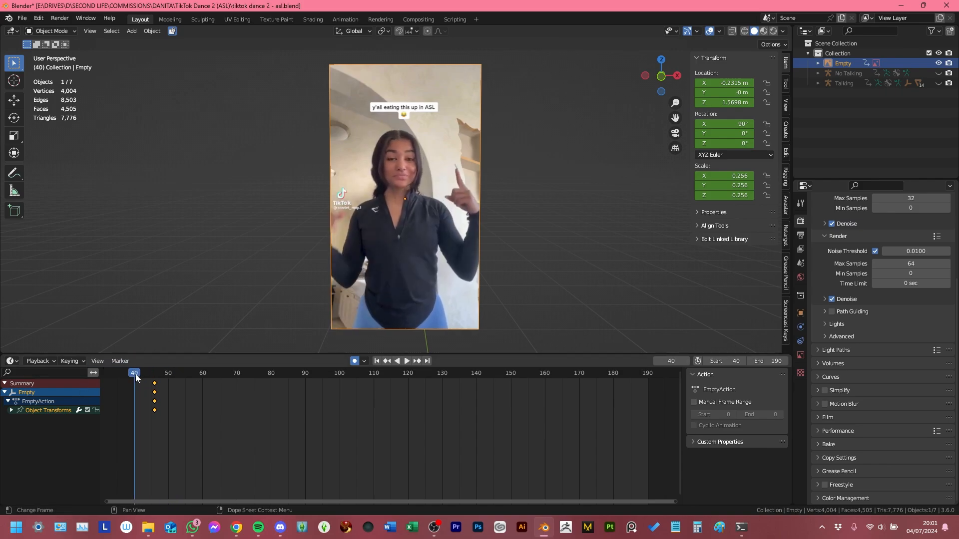
{"action": "left_click", "coordinate": [407, 361]}
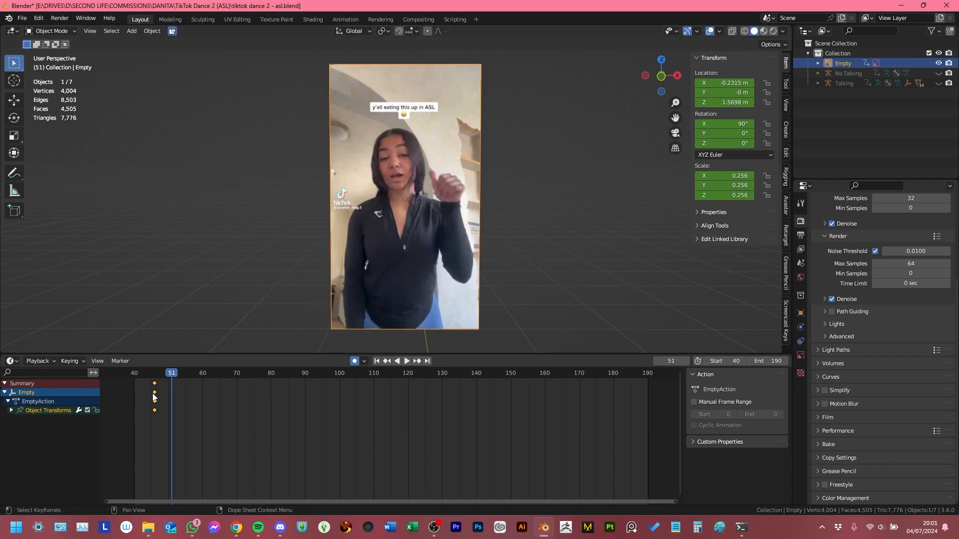
{"action": "left_click", "coordinate": [405, 361]}
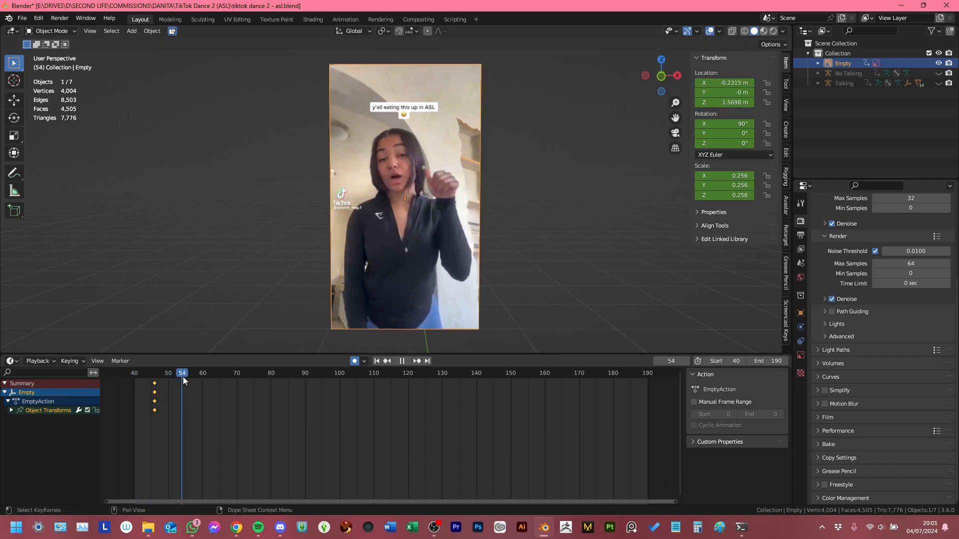
{"action": "left_click", "coordinate": [10, 360]}
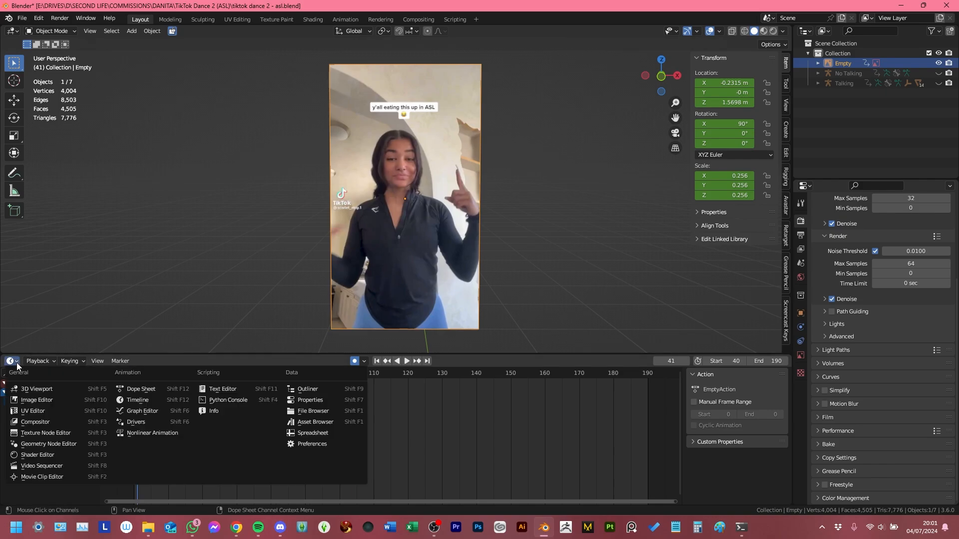
Step: Switch the Dope Sheet to the Graph Editor to view the Empty's curves and scrub around frame 59
{"action": "left_click", "coordinate": [141, 410]}
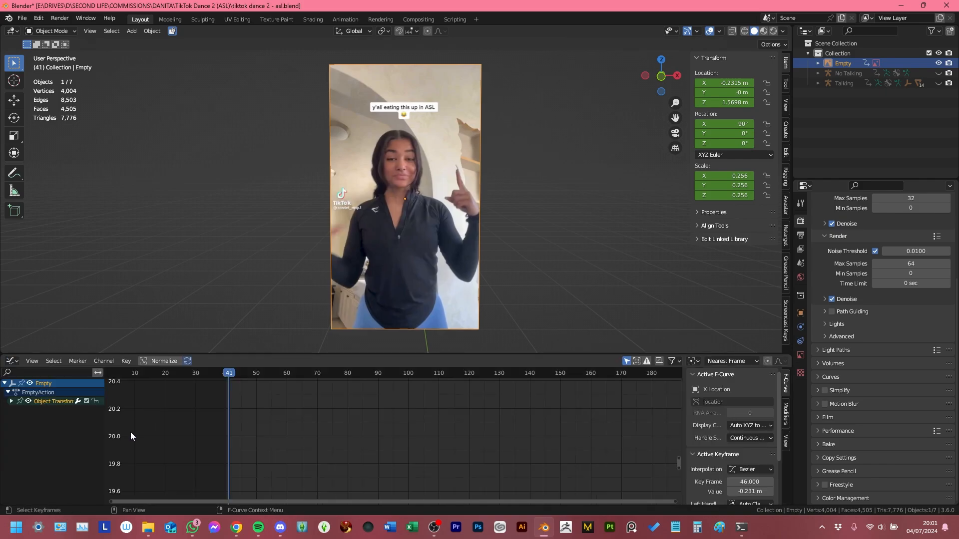
{"action": "left_click", "coordinate": [282, 373]}
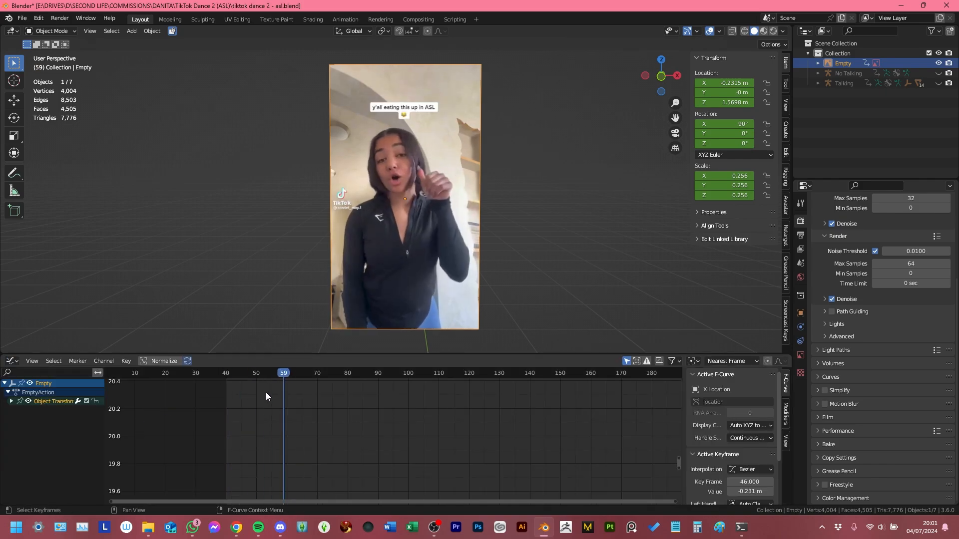
{"action": "left_click", "coordinate": [247, 373]}
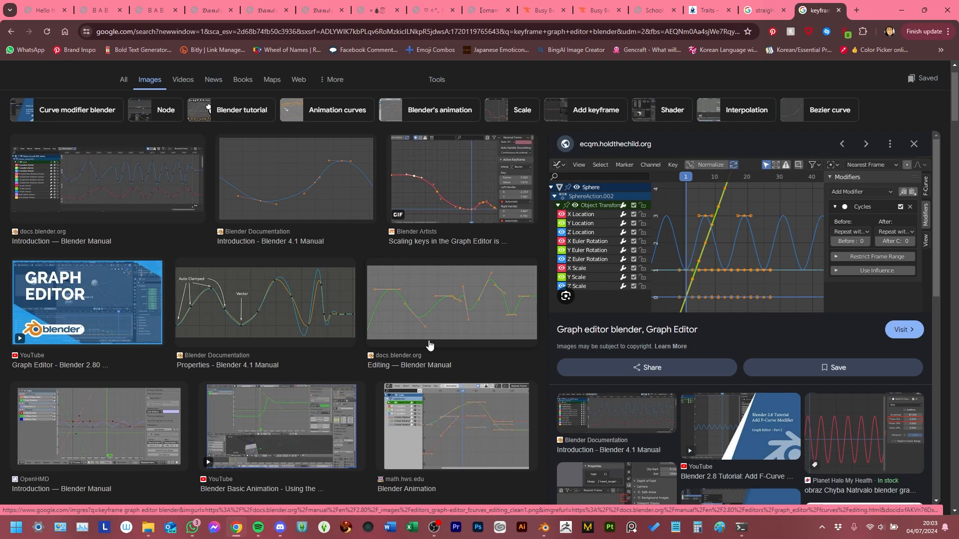
{"action": "mouse_move", "coordinate": [708, 255]}
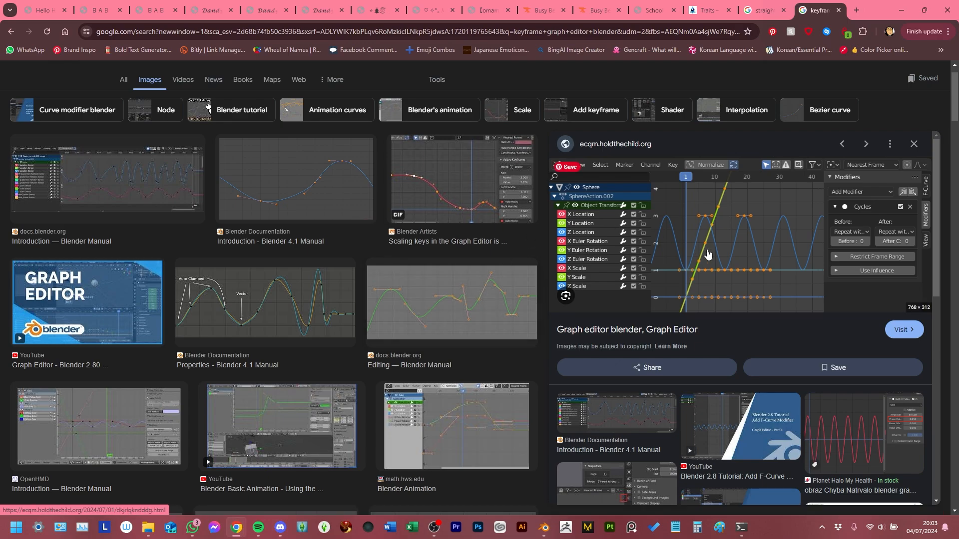
{"action": "mouse_move", "coordinate": [715, 263]}
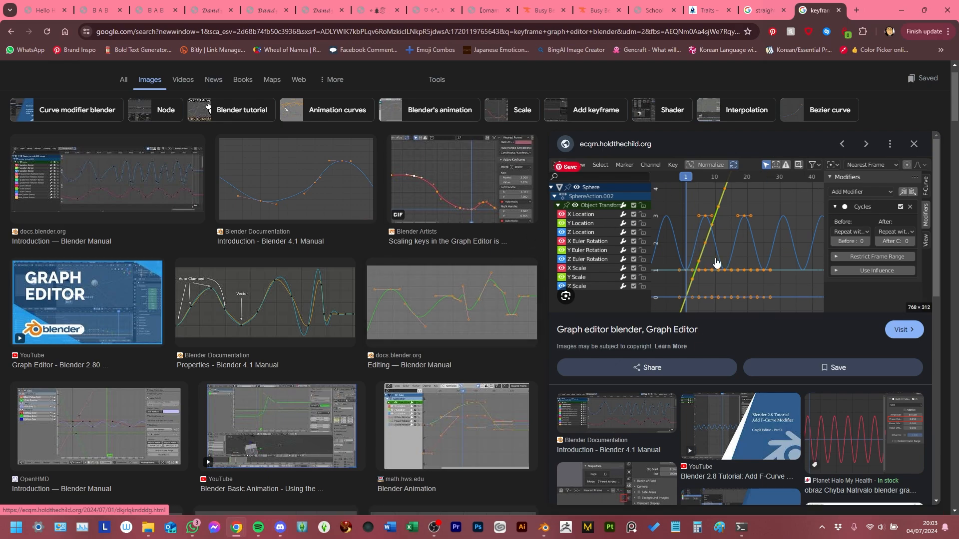
{"action": "mouse_move", "coordinate": [819, 219]}
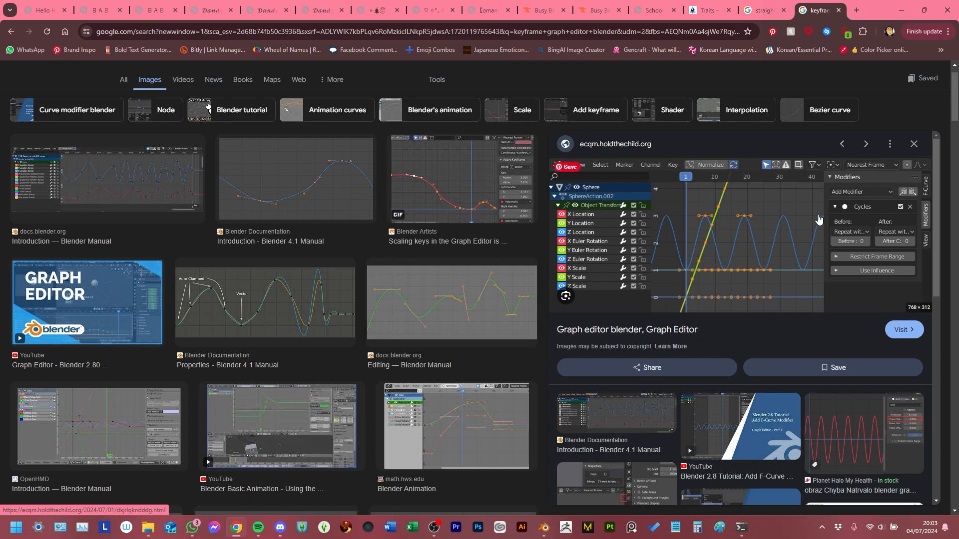
{"action": "mouse_move", "coordinate": [813, 236]}
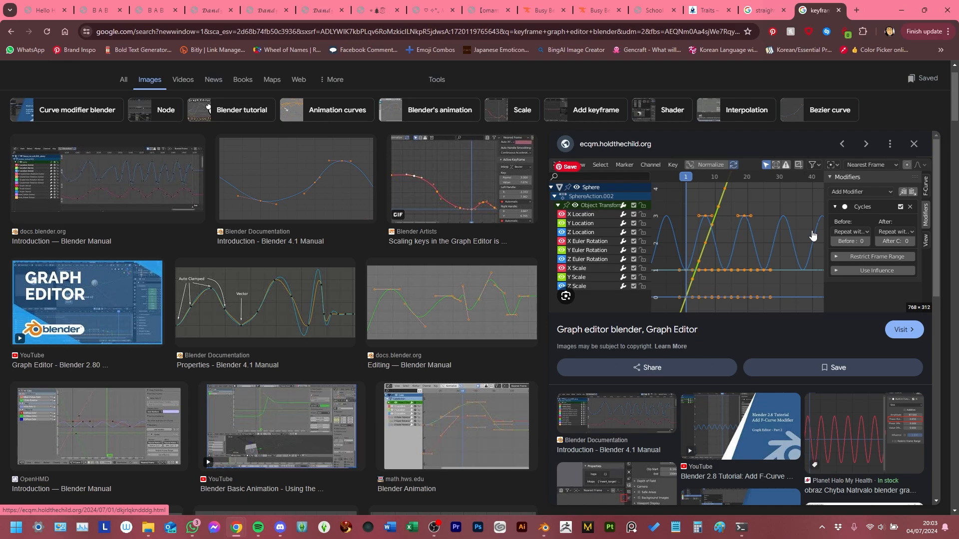
{"action": "mouse_move", "coordinate": [709, 241]}
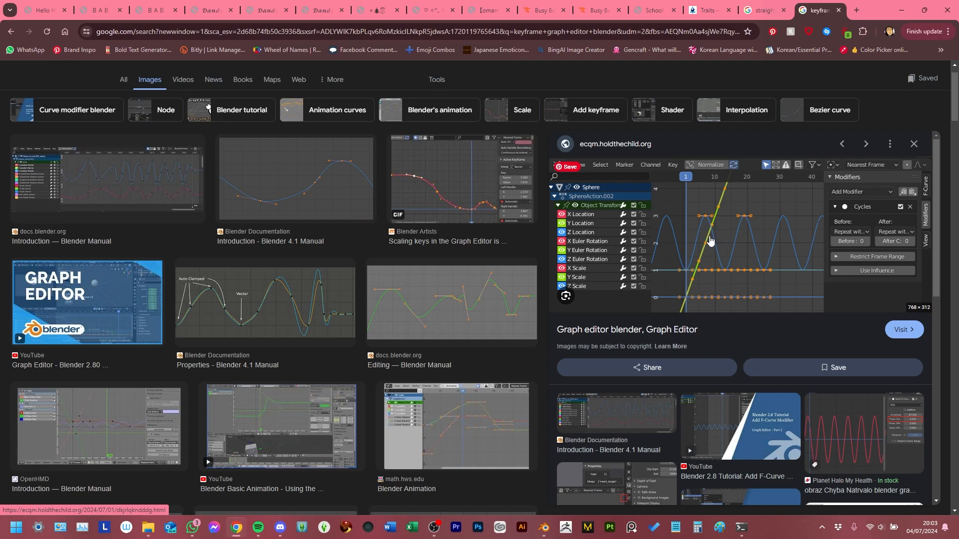
{"action": "mouse_move", "coordinate": [700, 211]}
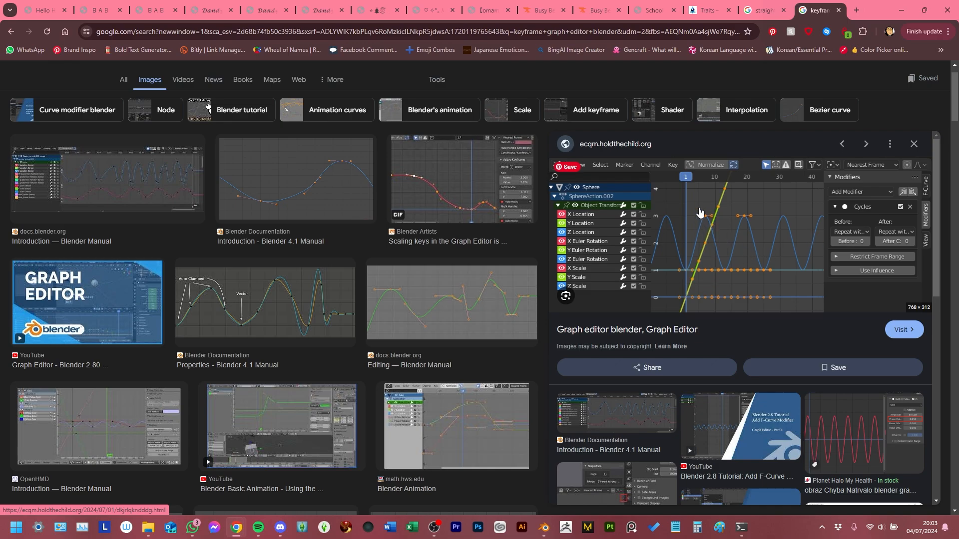
{"action": "mouse_move", "coordinate": [684, 269]}
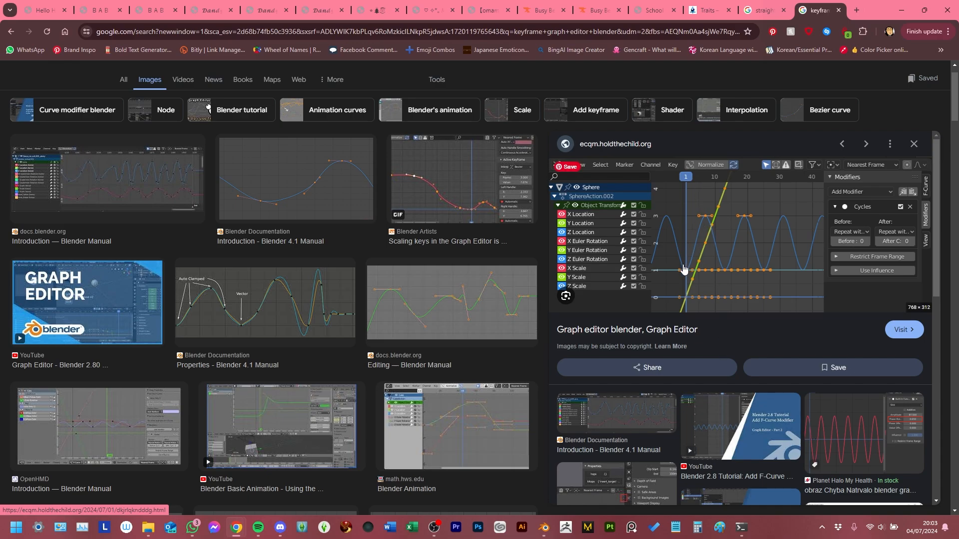
{"action": "mouse_move", "coordinate": [756, 224]}
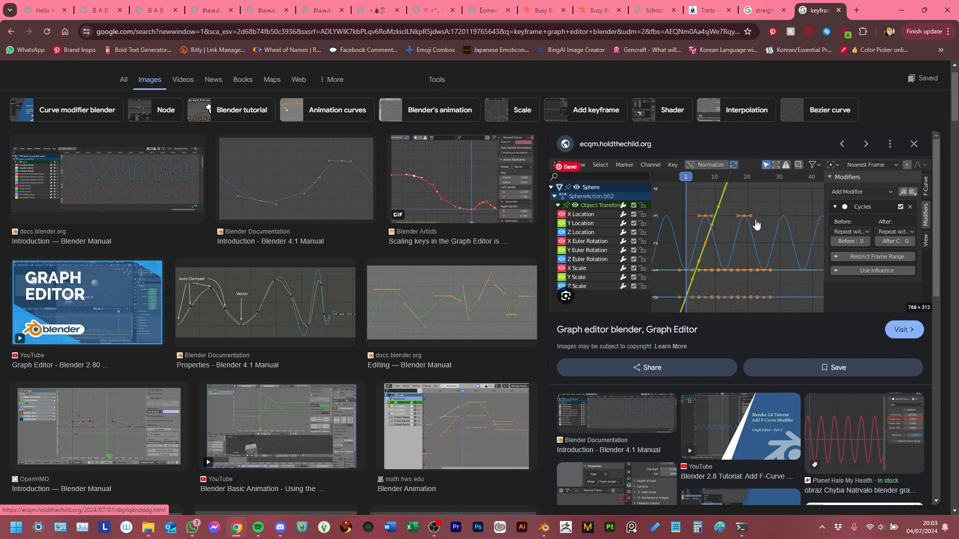
{"action": "mouse_move", "coordinate": [754, 225]}
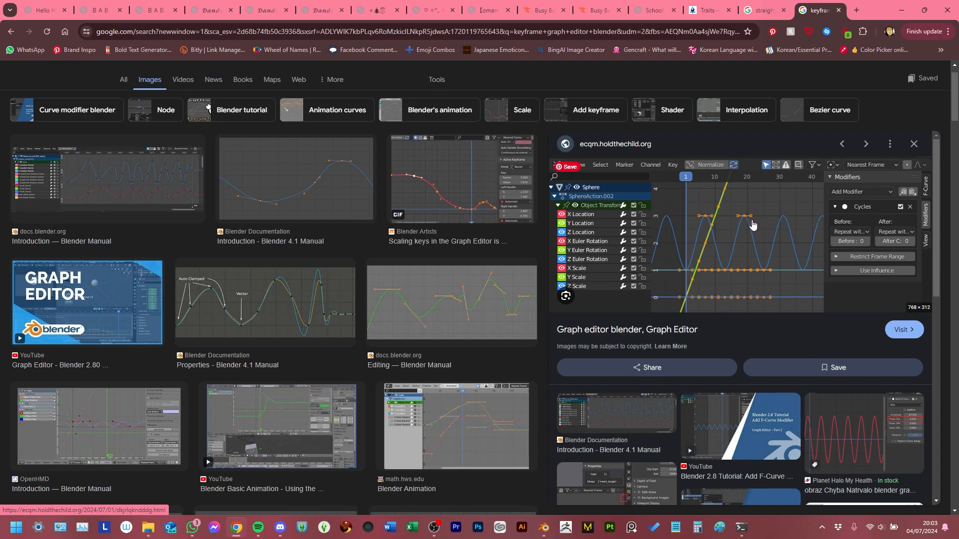
{"action": "mouse_move", "coordinate": [708, 209]}
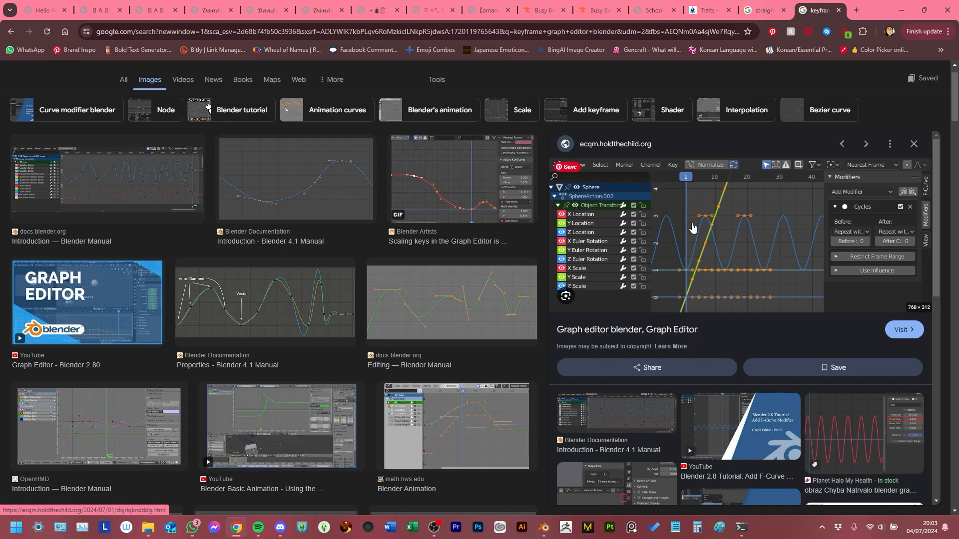
{"action": "mouse_move", "coordinate": [713, 165]}
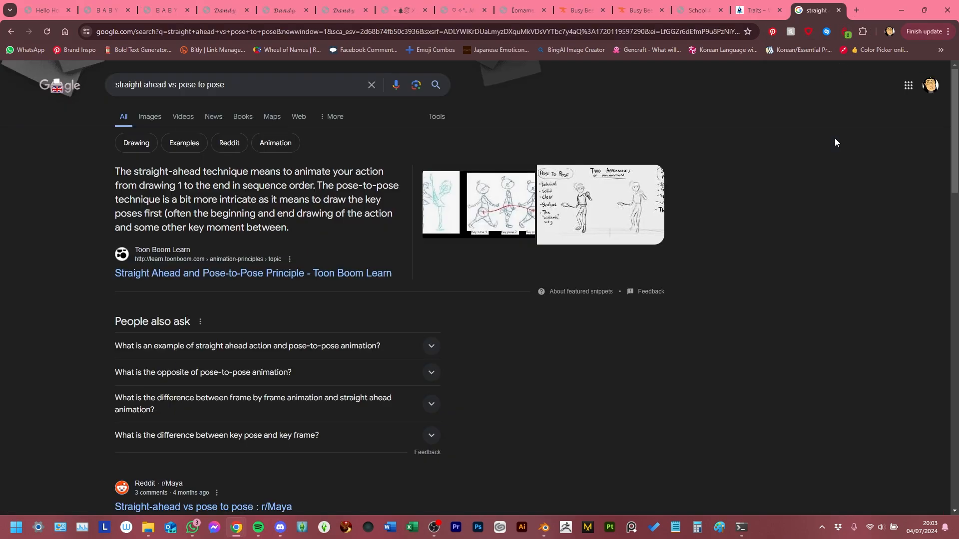
{"action": "mouse_move", "coordinate": [497, 196]}
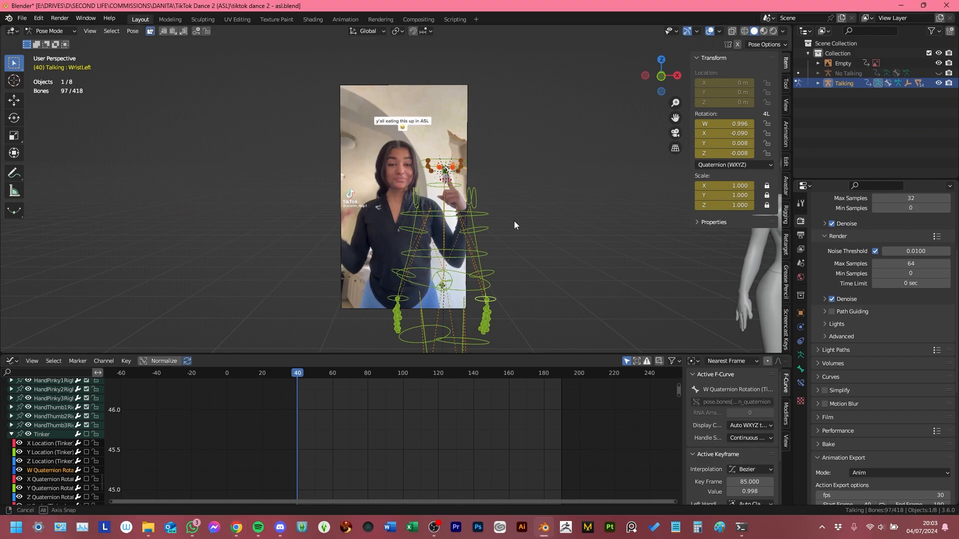
Step: Revert the tiktok dance 2 - asl file to its last saved version, discarding unsaved changes
{"action": "left_click", "coordinate": [21, 18]}
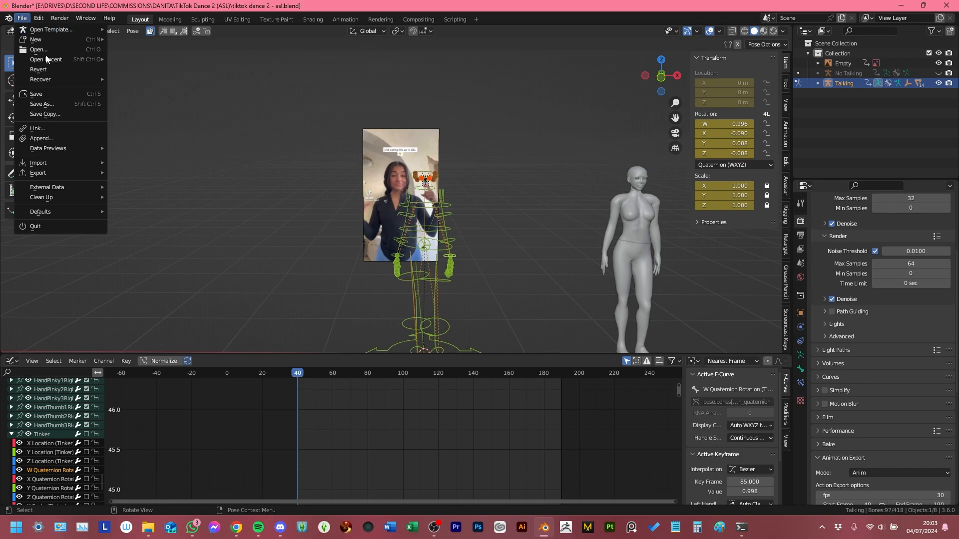
{"action": "left_click", "coordinate": [38, 69]}
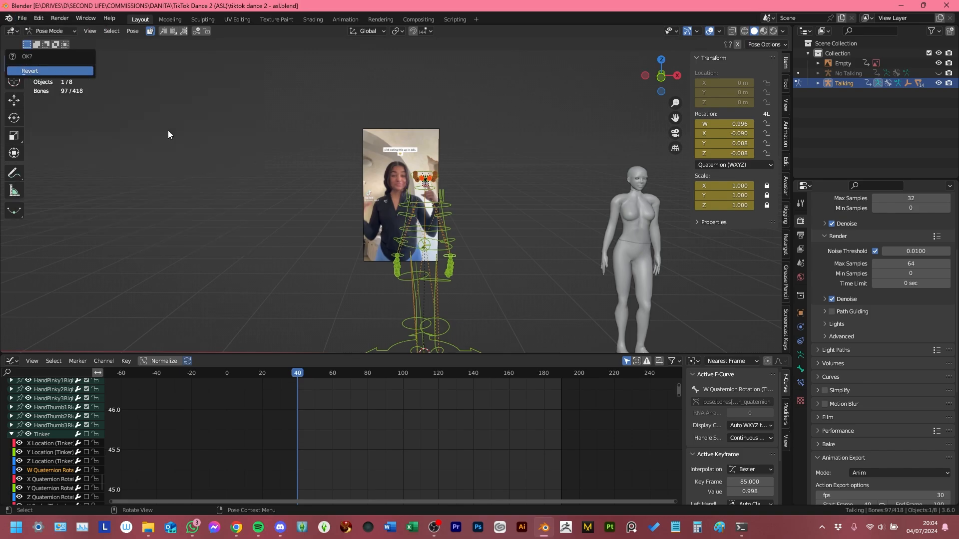
{"action": "left_click", "coordinate": [29, 71]}
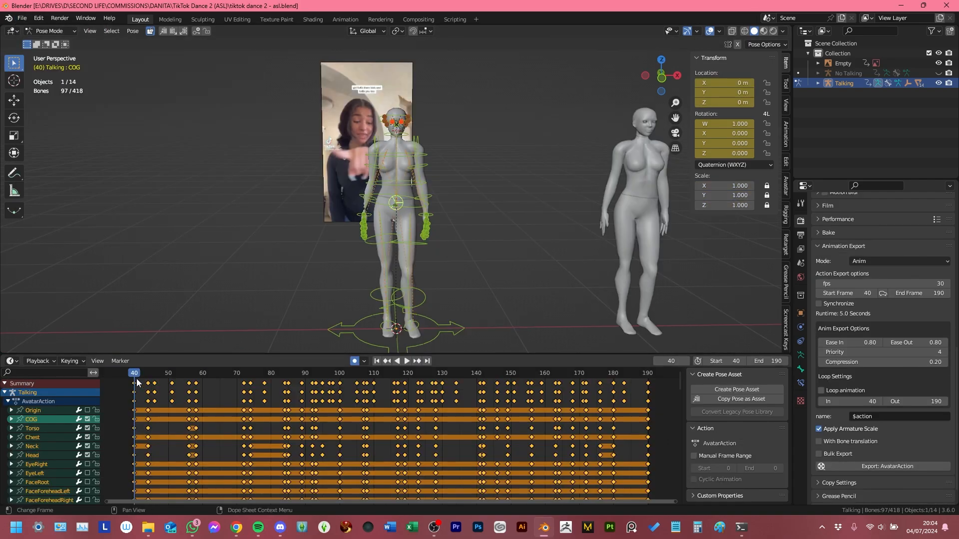
Step: Play and scrub the reverted dance animation beside the reference video, stopping at frame 36
{"action": "left_click", "coordinate": [401, 360]}
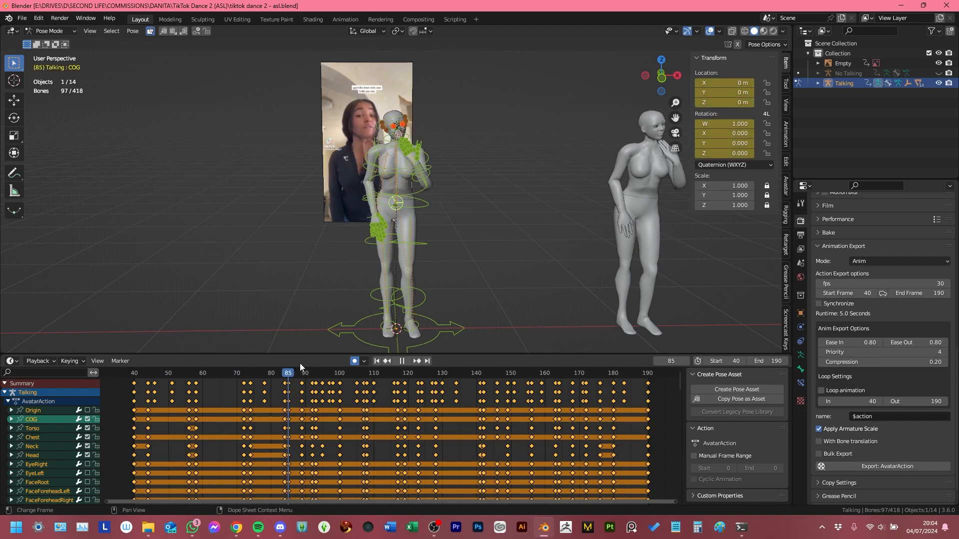
{"action": "left_click", "coordinate": [421, 373]}
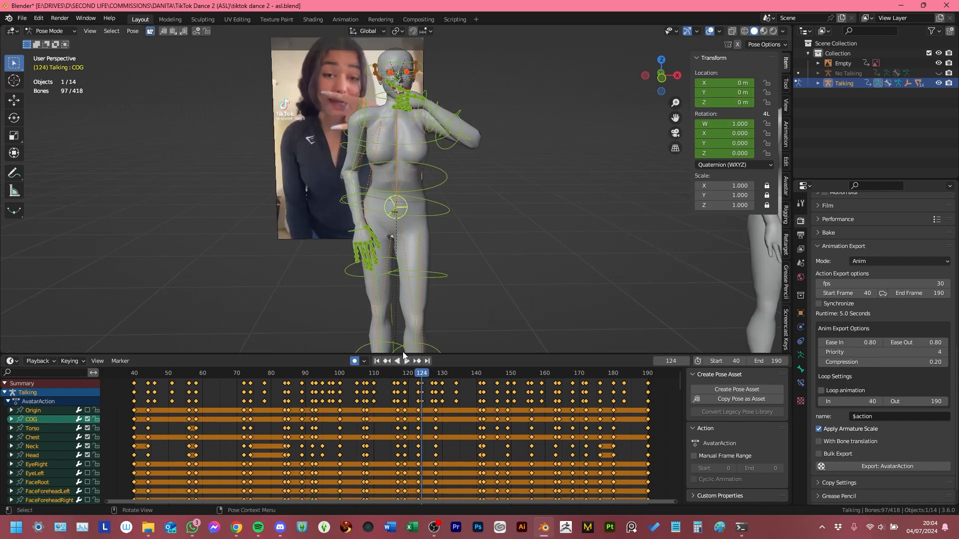
{"action": "left_click", "coordinate": [406, 361]}
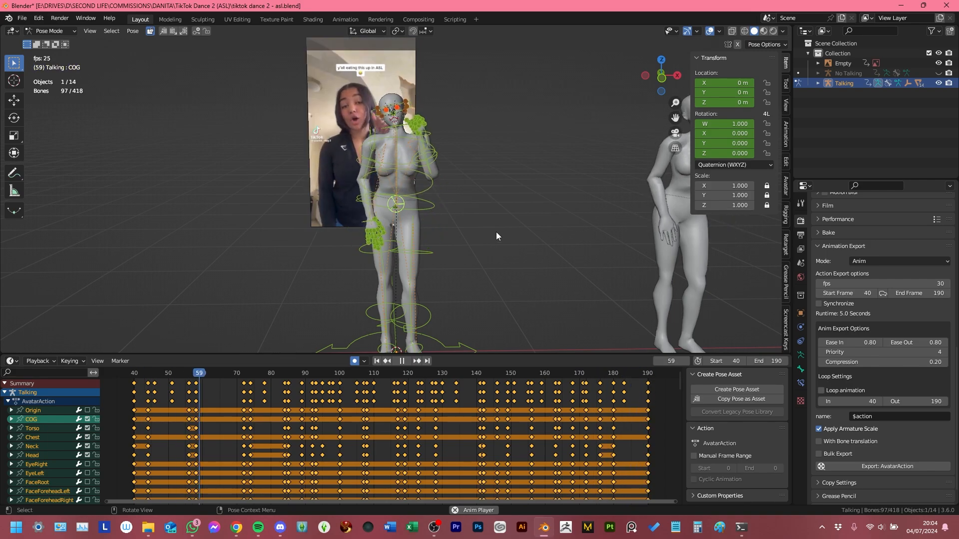
{"action": "left_click", "coordinate": [401, 361]}
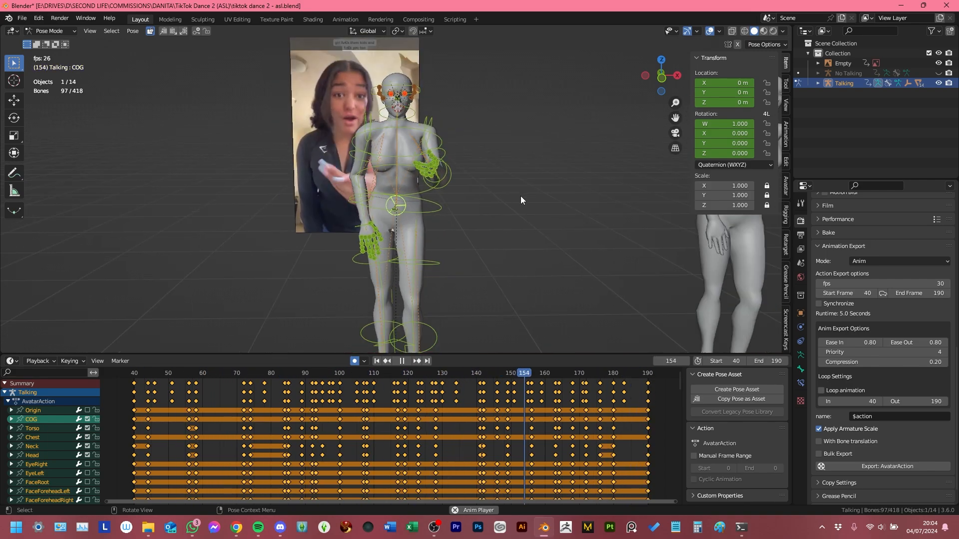
{"action": "left_click", "coordinate": [176, 372]}
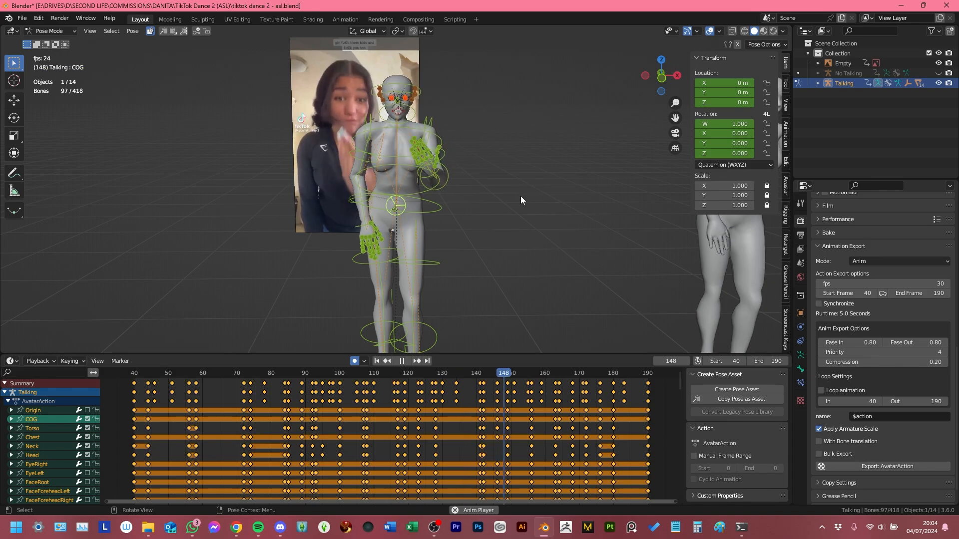
{"action": "left_click", "coordinate": [148, 372]}
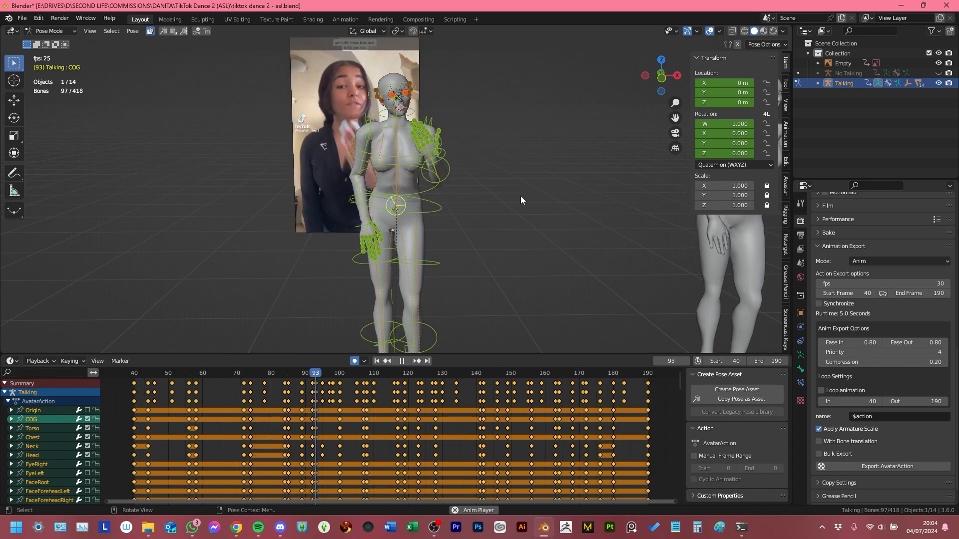
{"action": "left_click", "coordinate": [476, 373]}
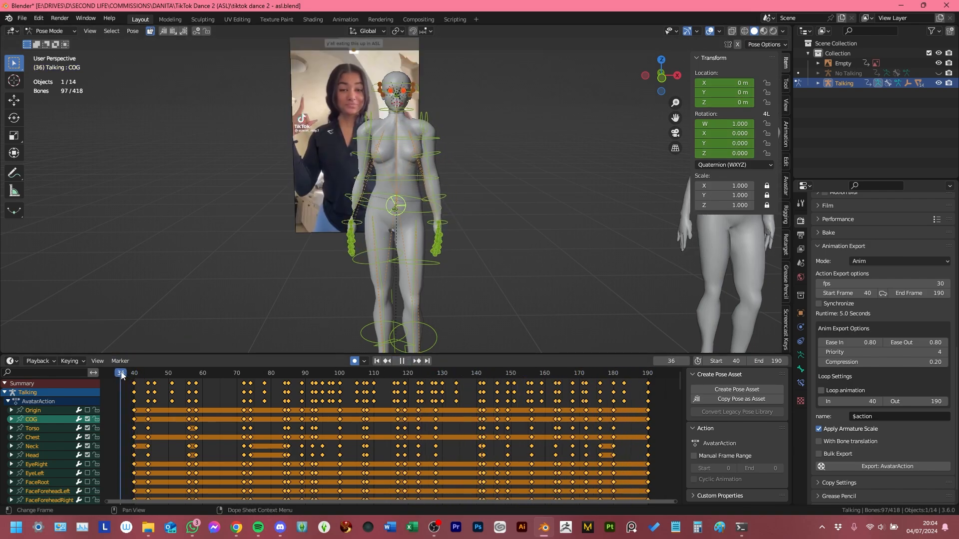
{"action": "left_click", "coordinate": [165, 373]}
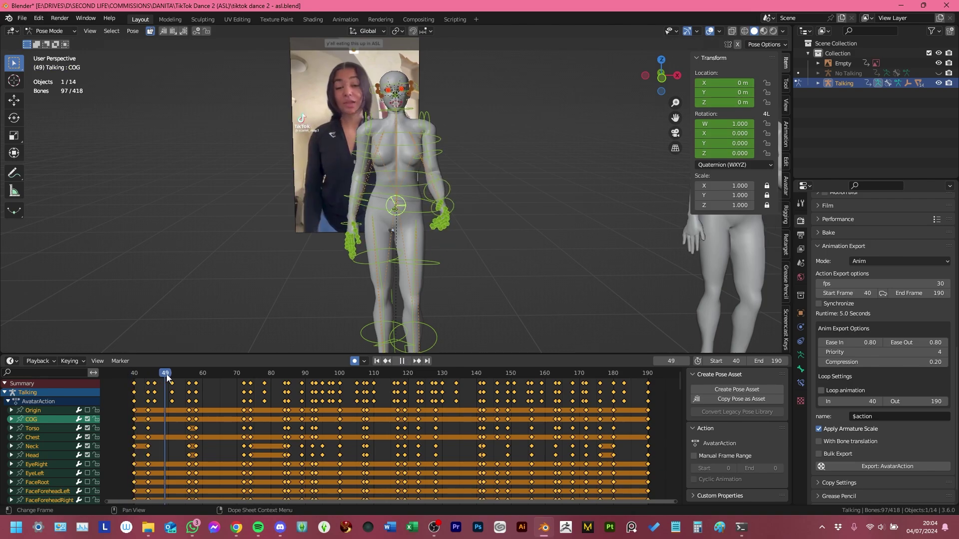
{"action": "left_click", "coordinate": [199, 373]}
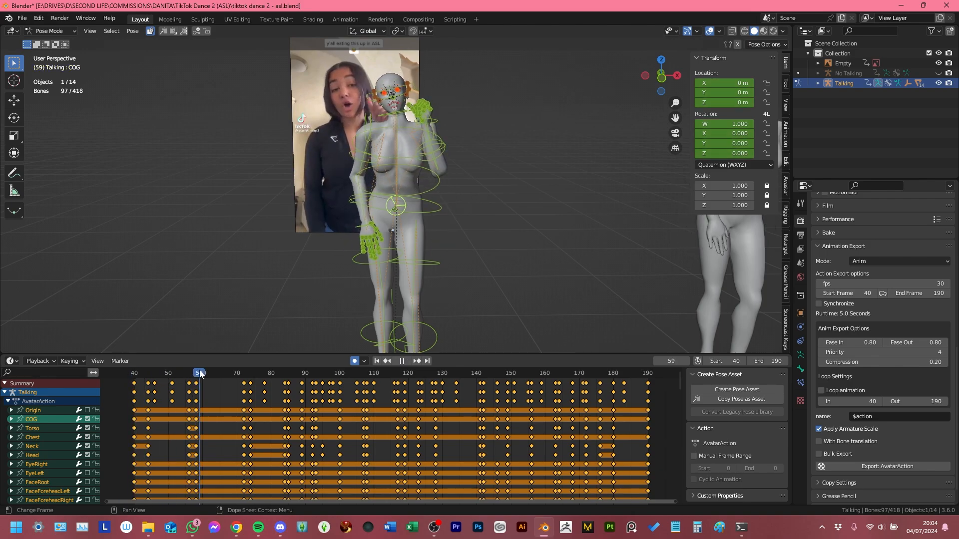
{"action": "left_click", "coordinate": [245, 373]}
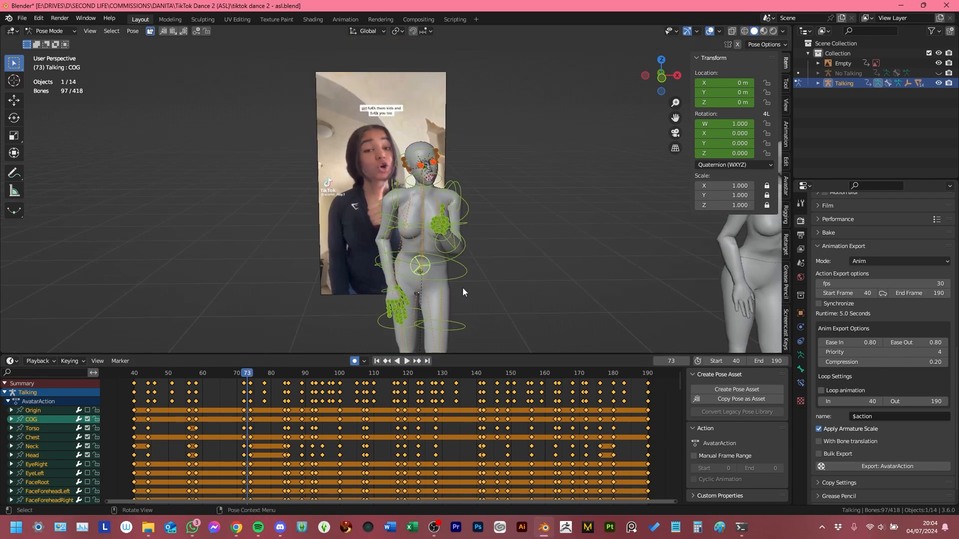
{"action": "left_click", "coordinate": [121, 373]}
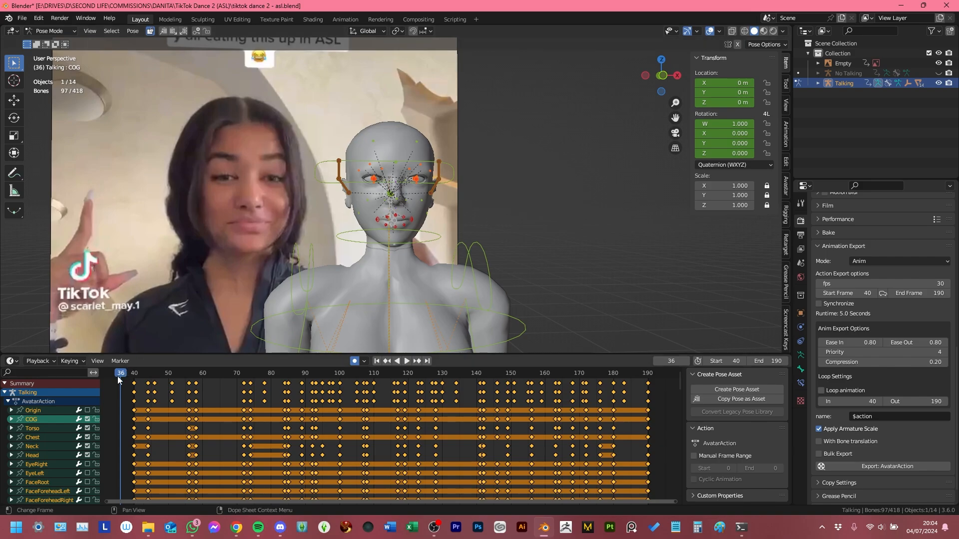
{"action": "left_click", "coordinate": [411, 373]}
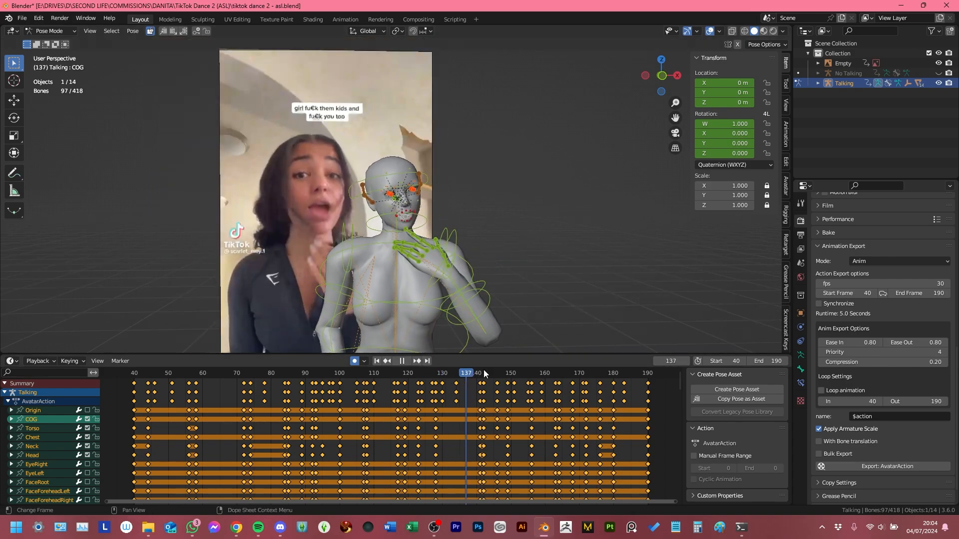
{"action": "left_click", "coordinate": [576, 373]}
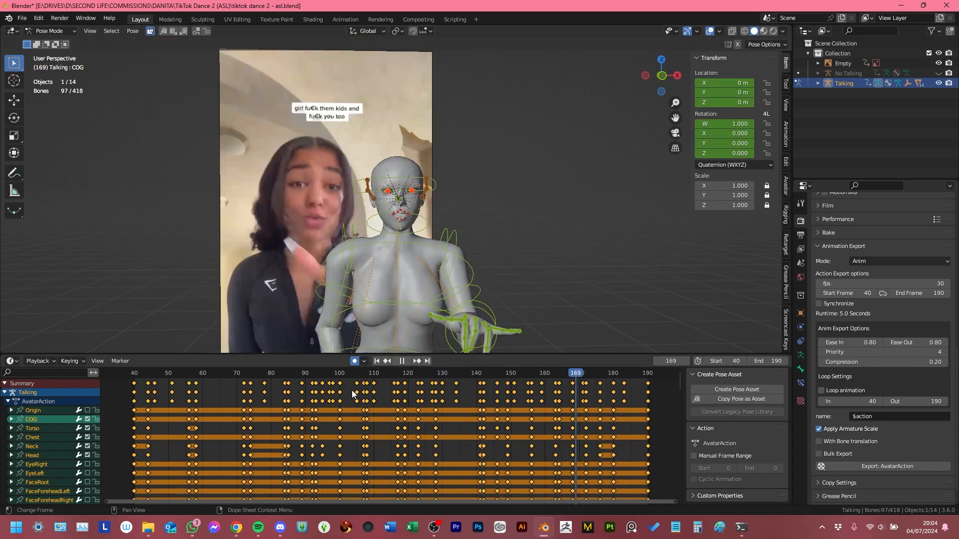
{"action": "left_click", "coordinate": [147, 372]}
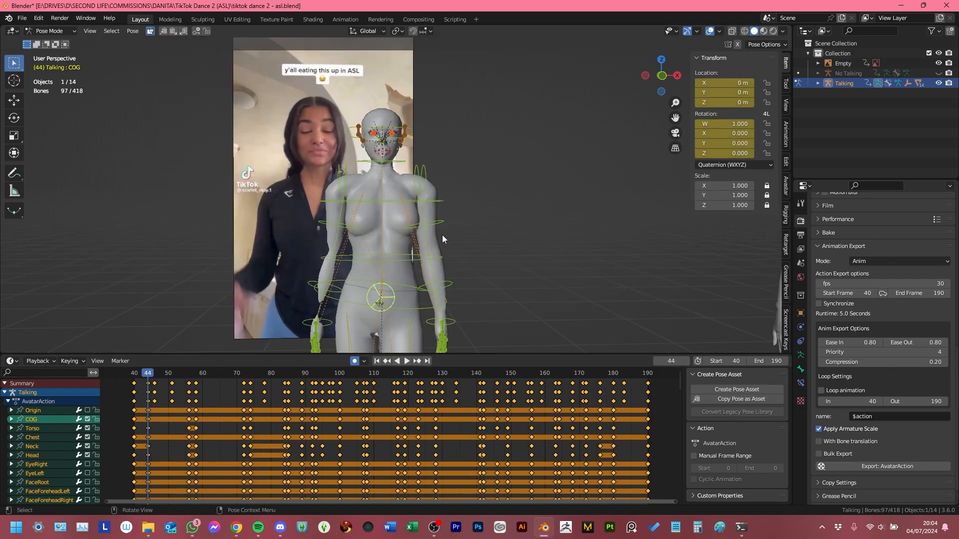